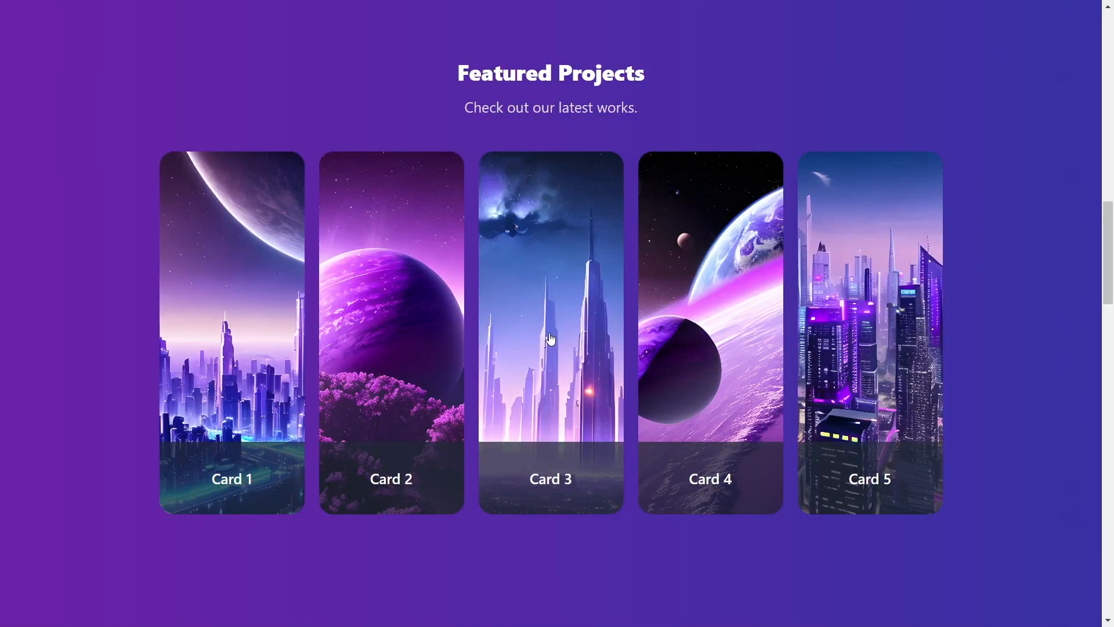
pyautogui.moveTo(383, 336)
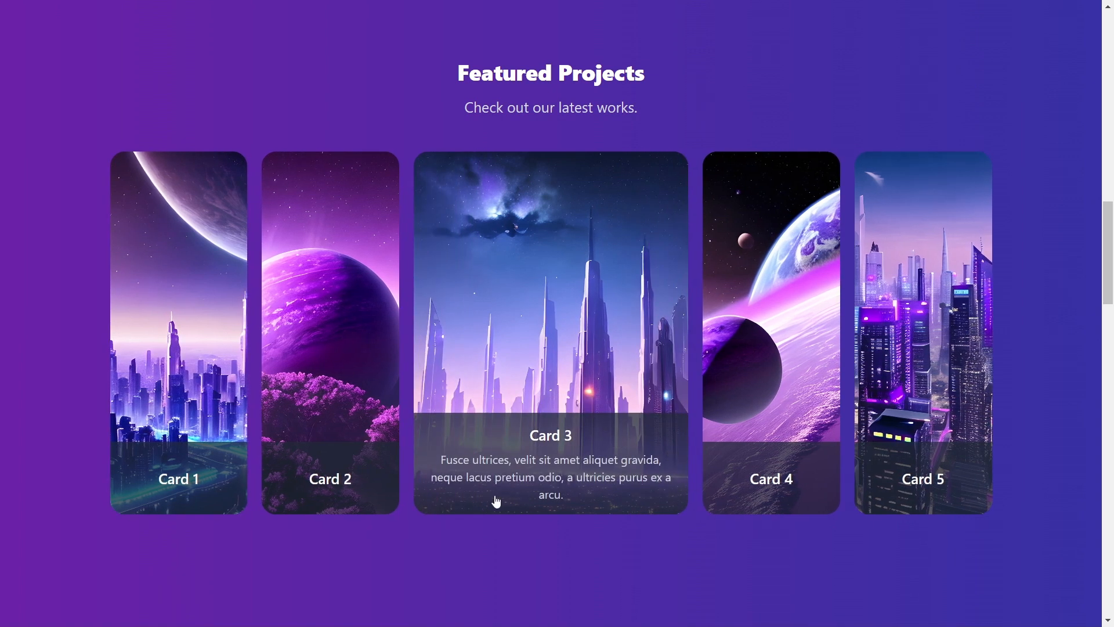
pyautogui.moveTo(585, 443)
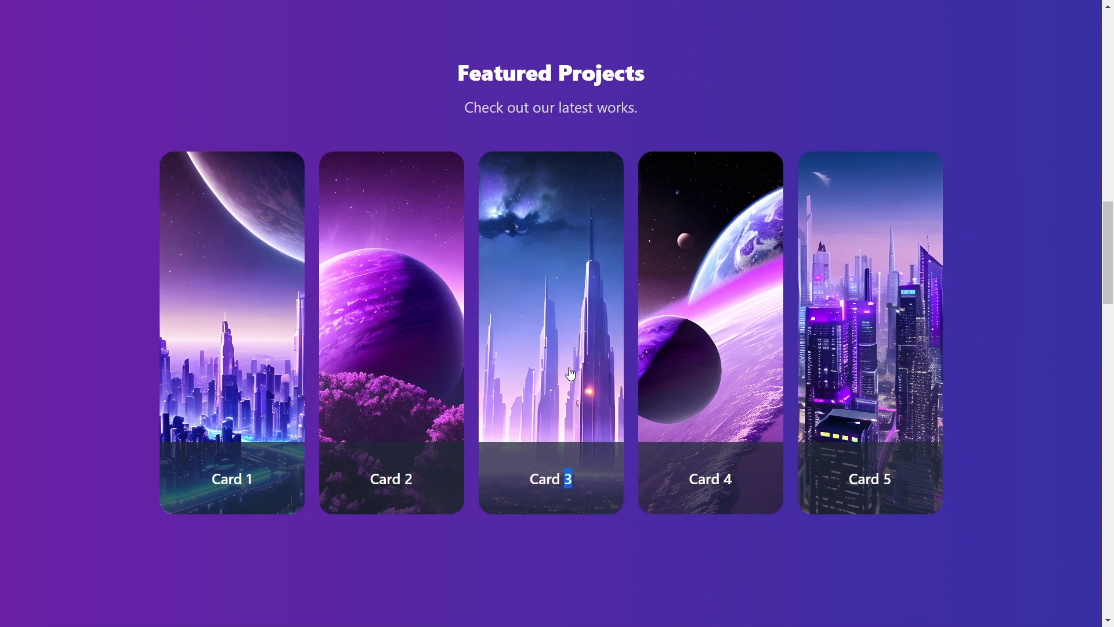
pyautogui.moveTo(649, 338)
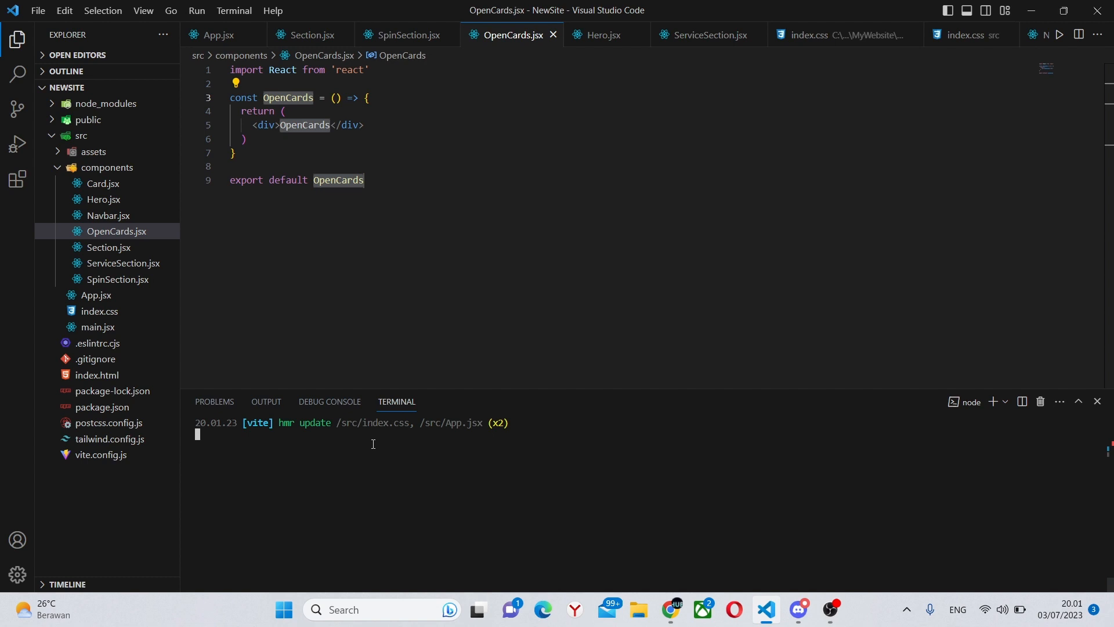
# Step: Install framer-motion and import {motion} from 'framer-motion' in OpenCards.jsx
pyautogui.write('npm install f')
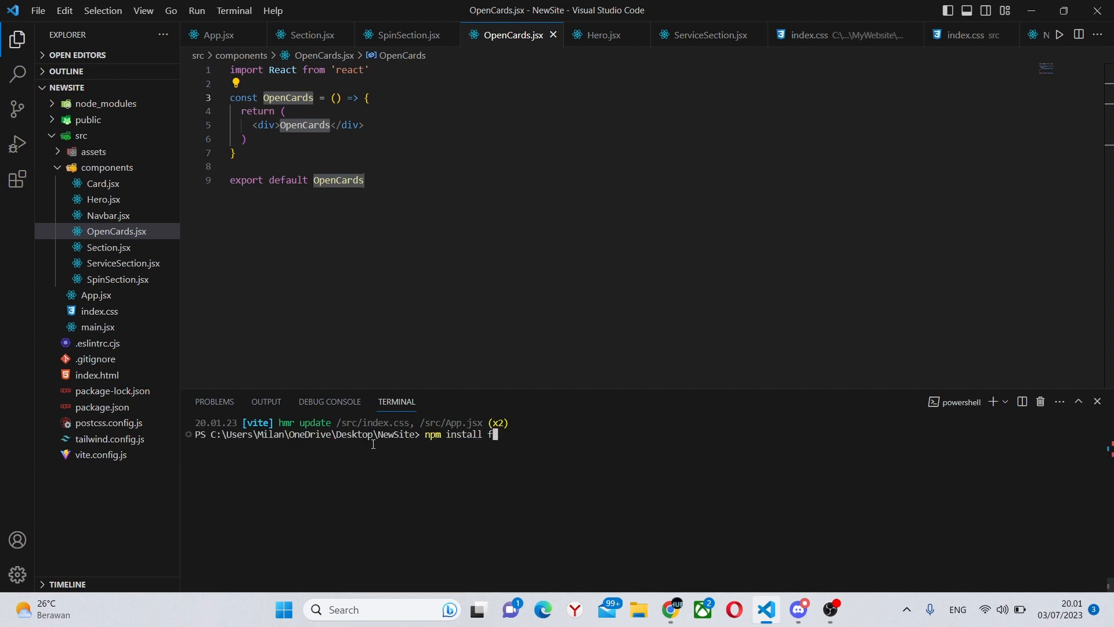
pyautogui.write('ramer-motion')
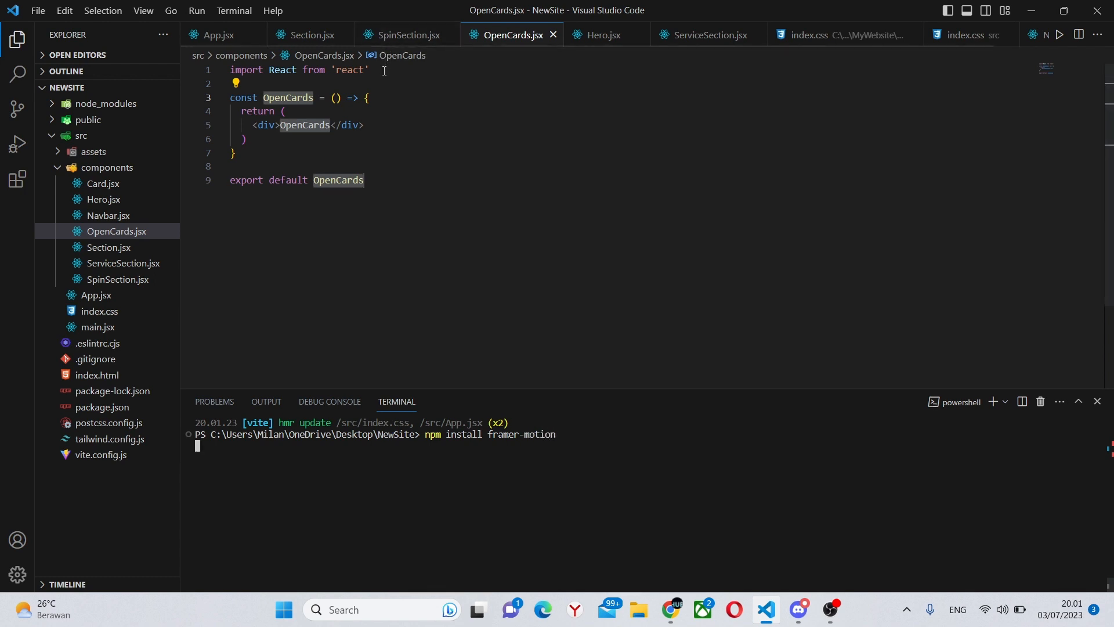
pyautogui.write('import')
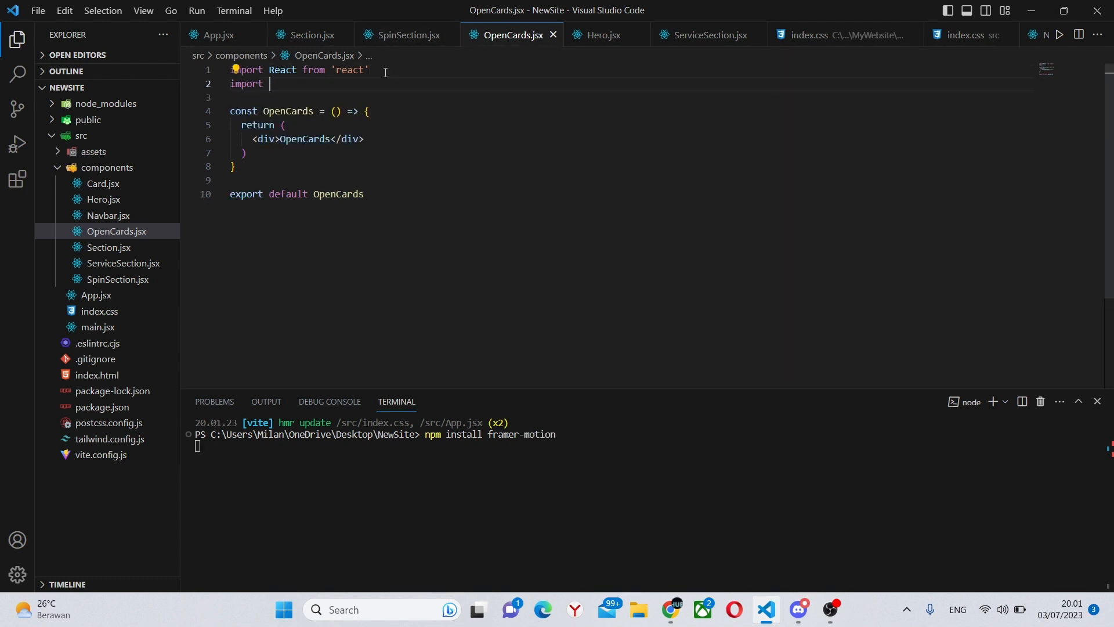
pyautogui.write('{motion}')
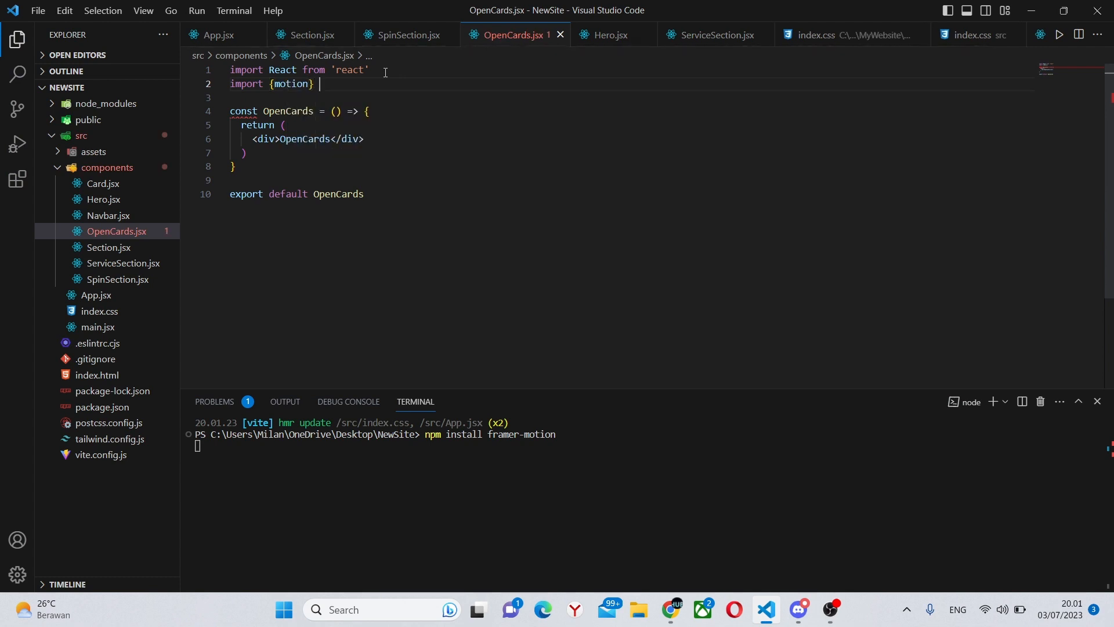
pyautogui.write("from 'framer-motion")
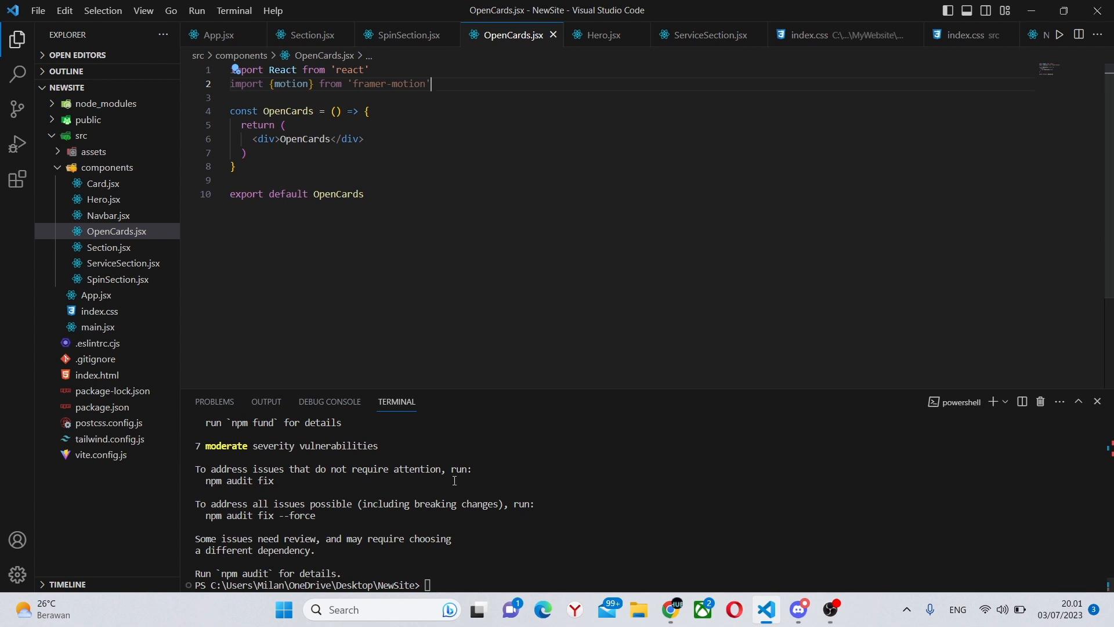
# Step: Restart the dev server with npm run dev and begin the next import line
pyautogui.write('npm run')
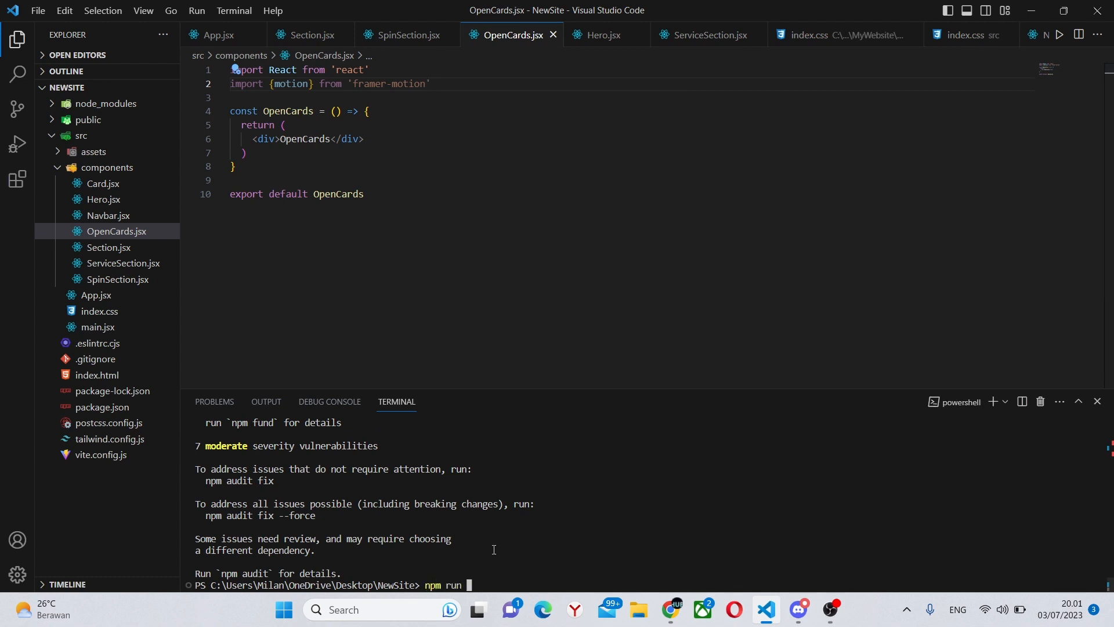
pyautogui.write('dev')
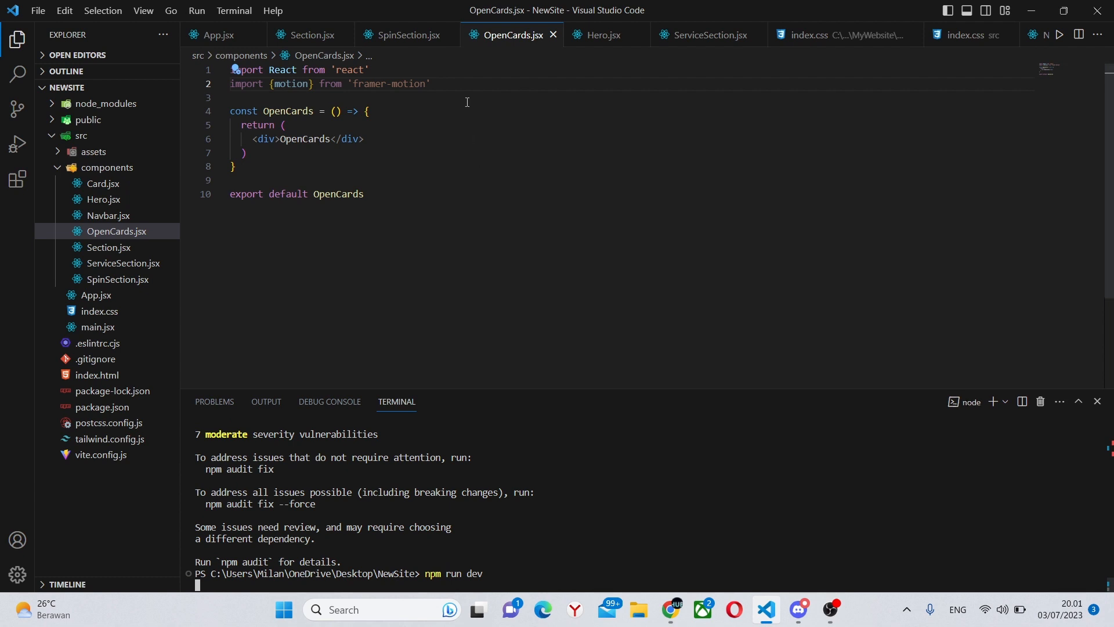
pyautogui.write('import')
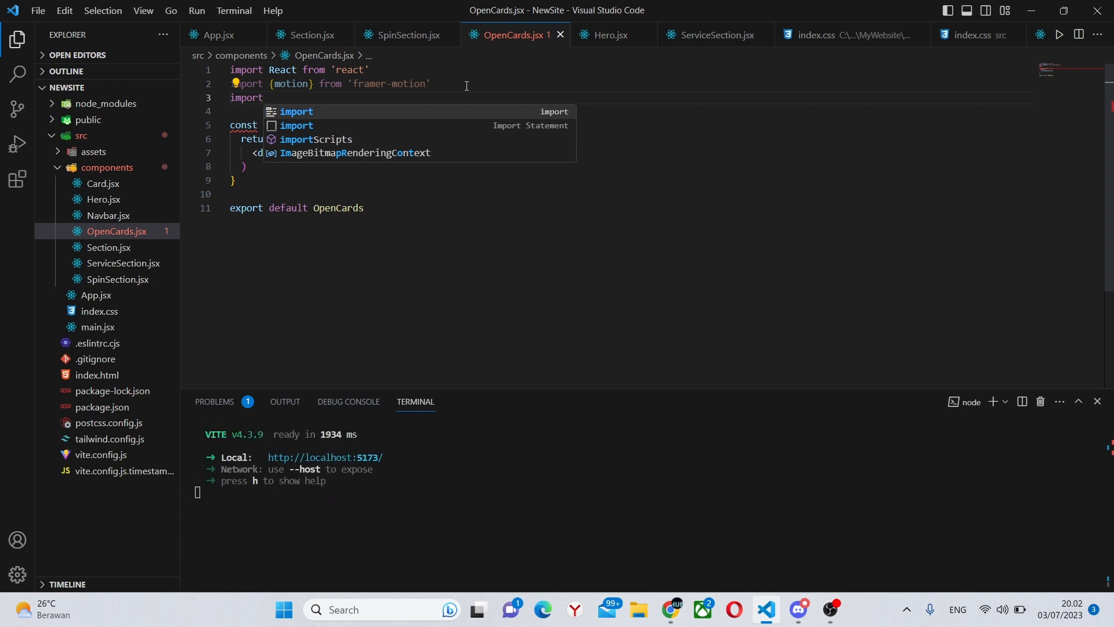
# Step: Import city1.png, city2.png, city3.png, planet1.png and planet2.png from '../assets'
pyautogui.write('city')
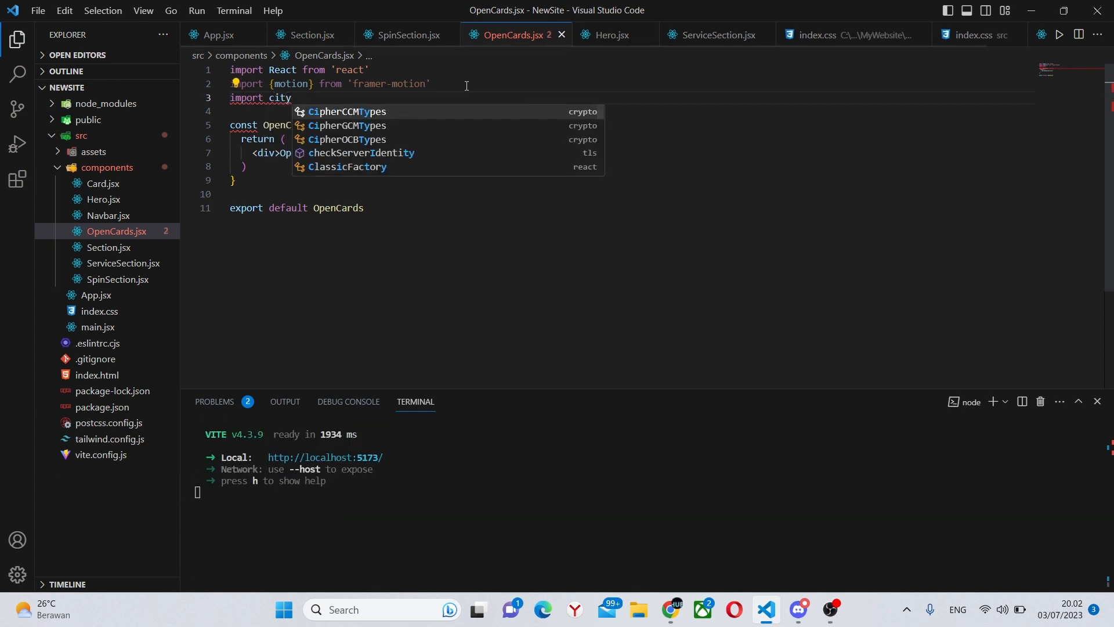
pyautogui.write('1 from')
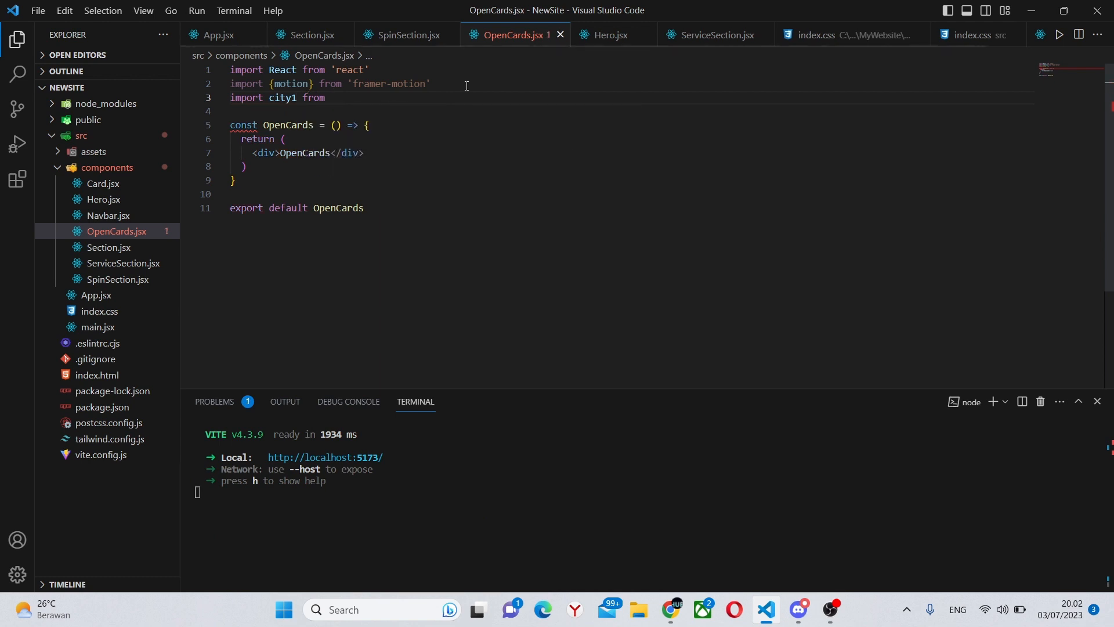
pyautogui.write("'../'")
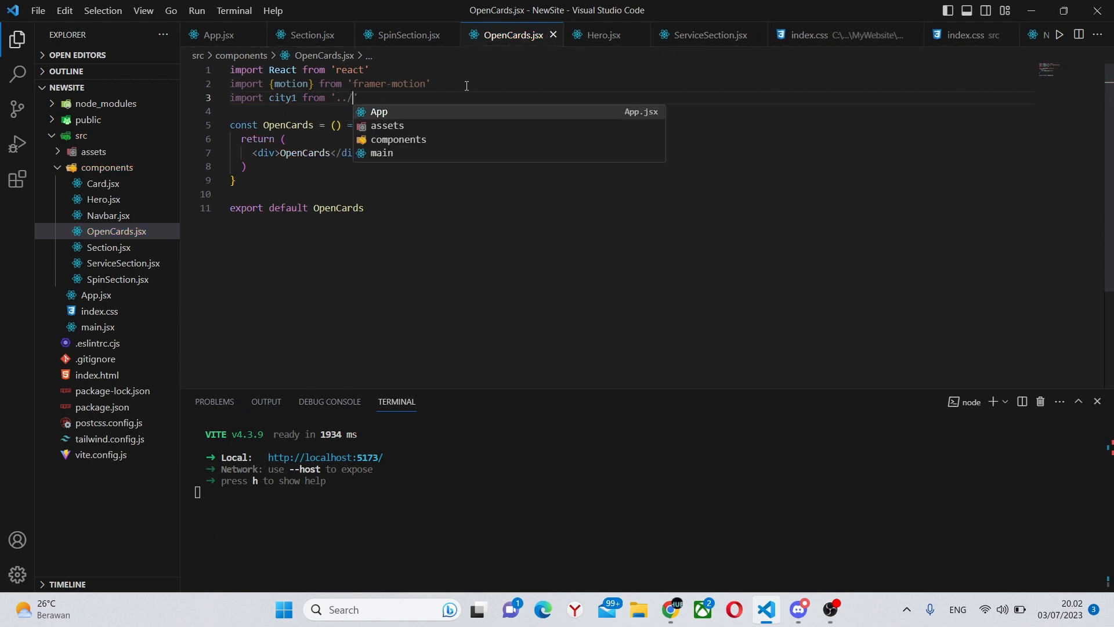
pyautogui.write('assets/c')
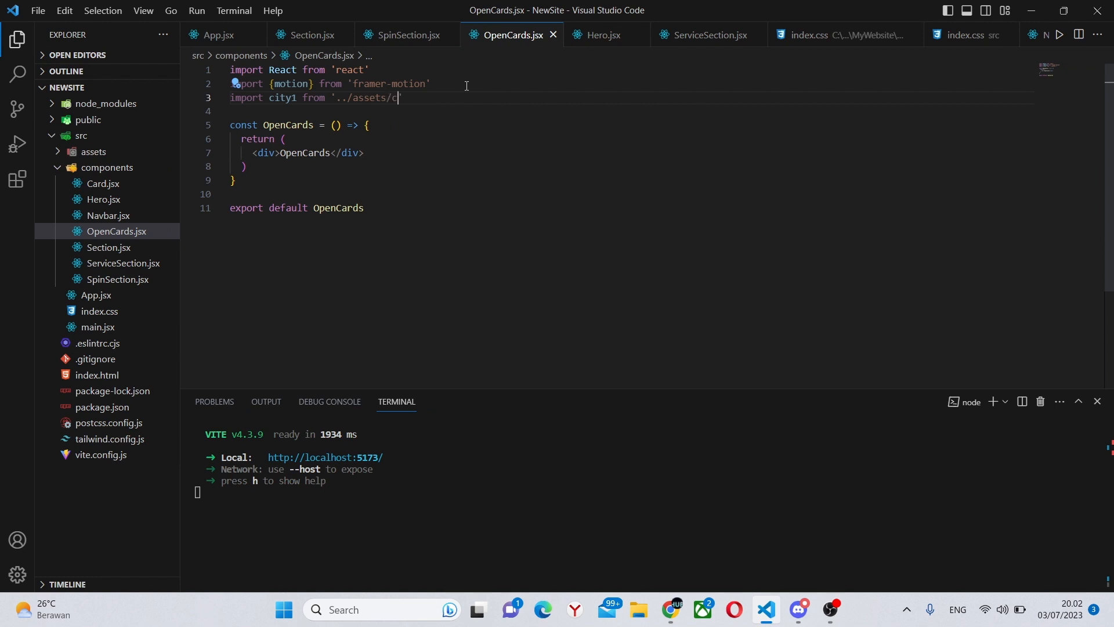
pyautogui.write('ity1.')
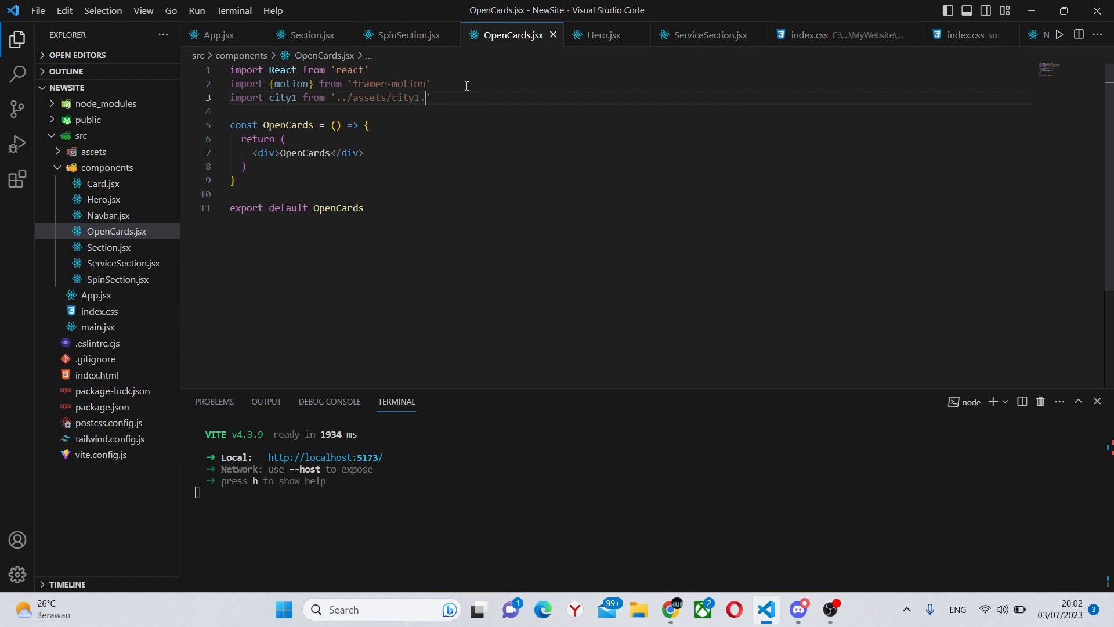
pyautogui.write("png'")
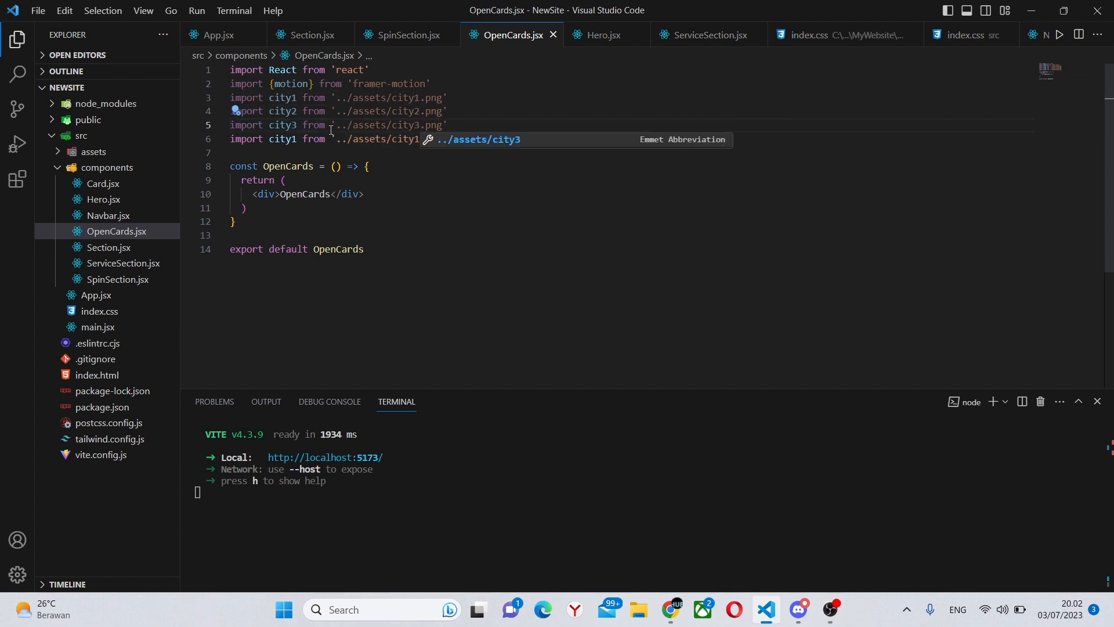
pyautogui.write('plane')
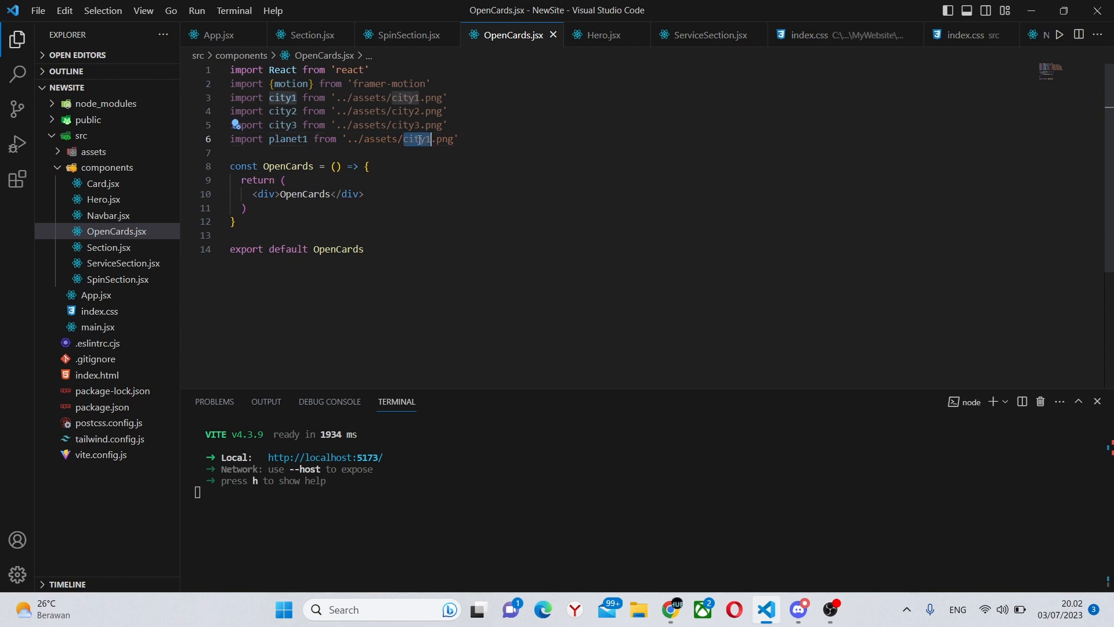
pyautogui.write('planet1')
pyautogui.click(301, 70)
pyautogui.write(', ')
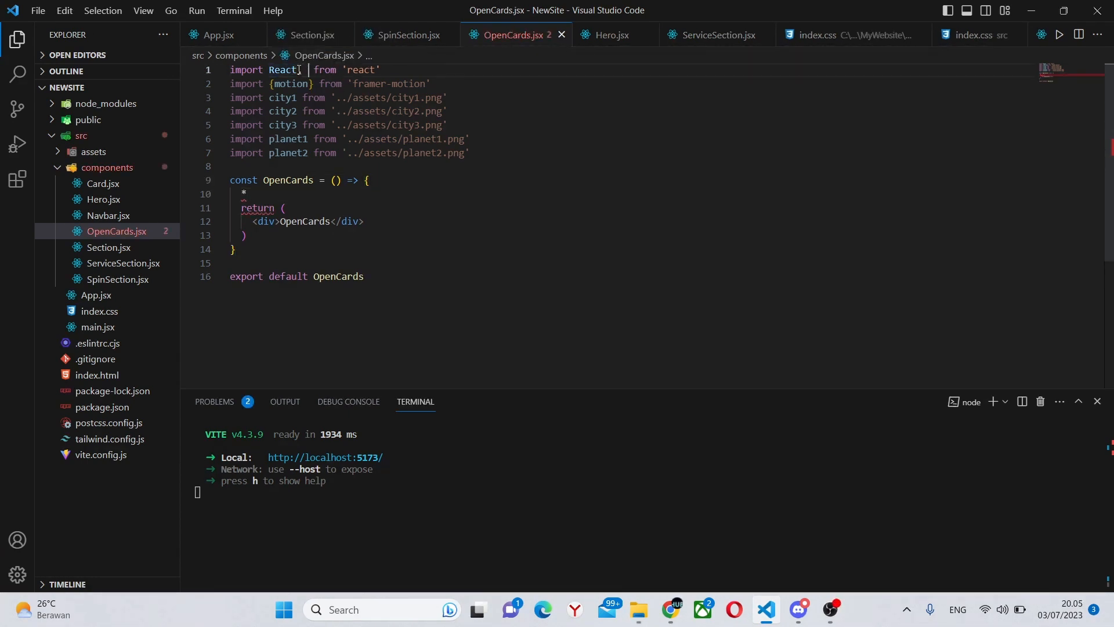
# Step: Import useState and add an expandedIndex state initialised to null
pyautogui.write('{useState}')
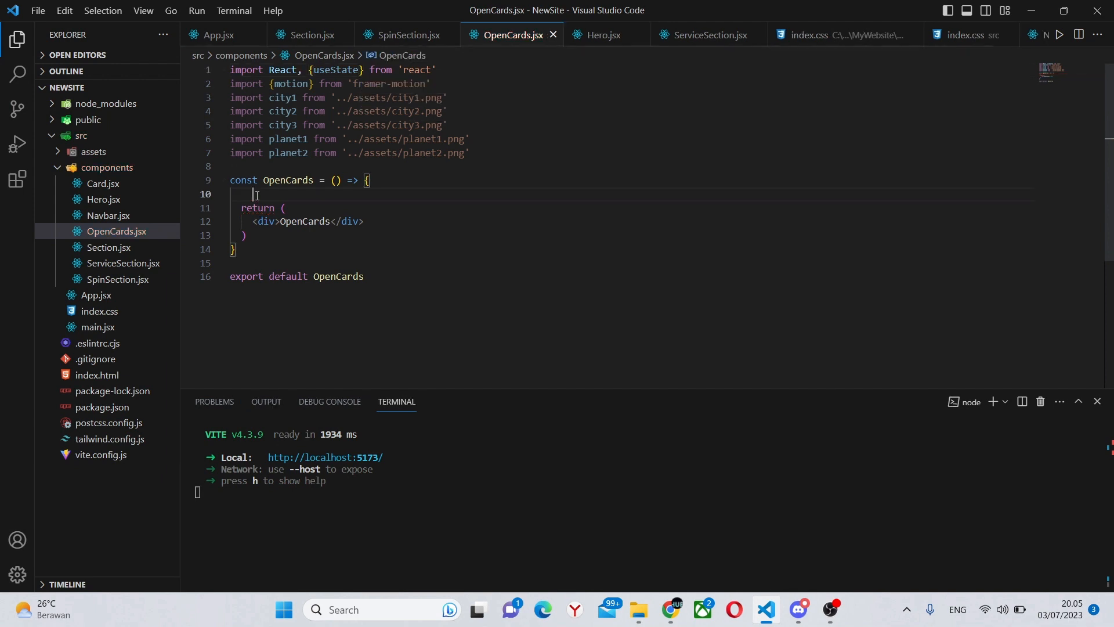
pyautogui.write('useState(second')
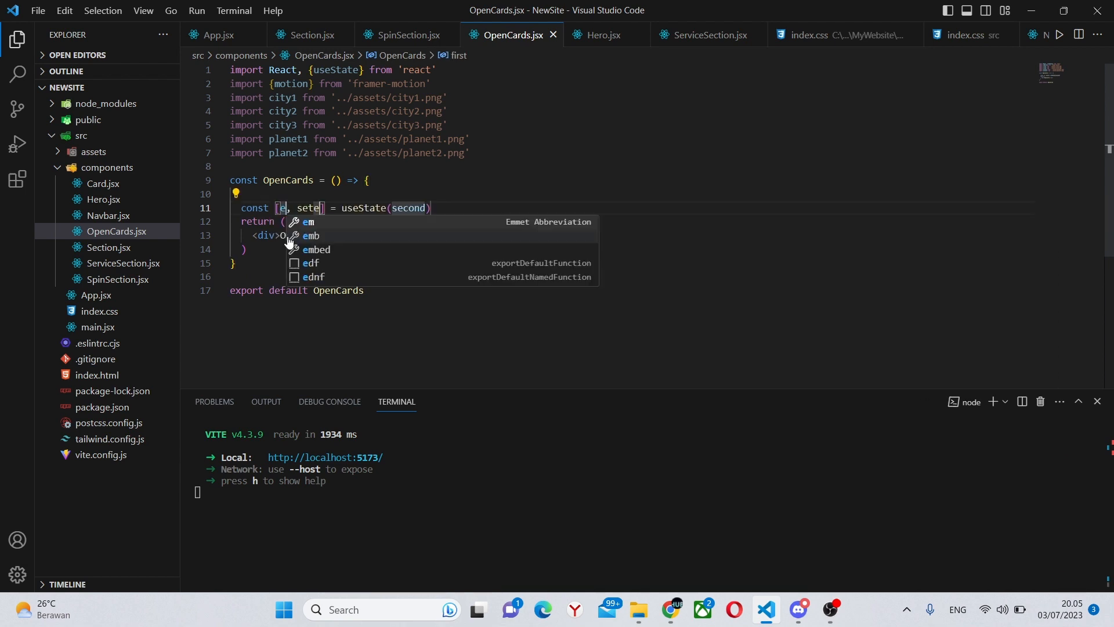
pyautogui.write('expandedIndex')
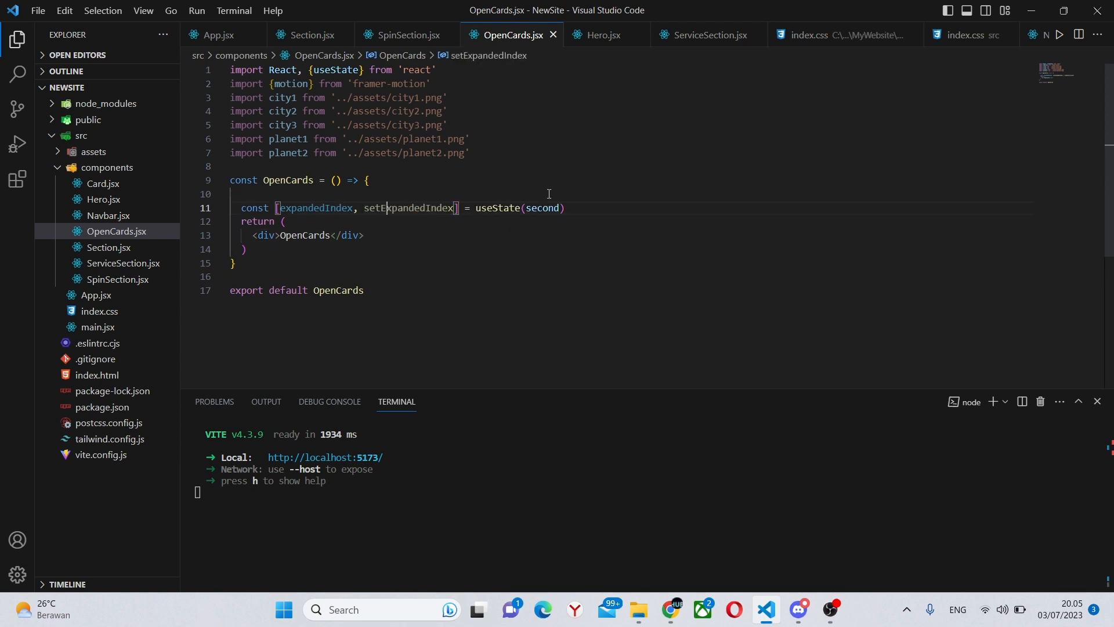
pyautogui.write('null')
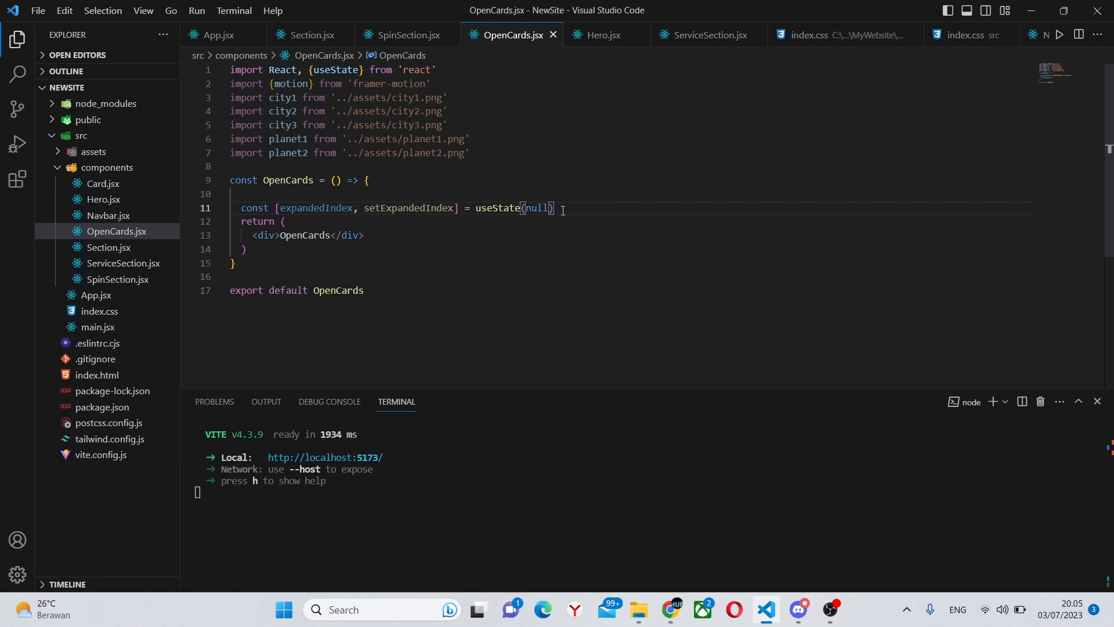
# Step: Write handleCardClick(index) calling setExpandedIndex(index === expandedIndex ? -1 : index)
pyautogui.write('hand')
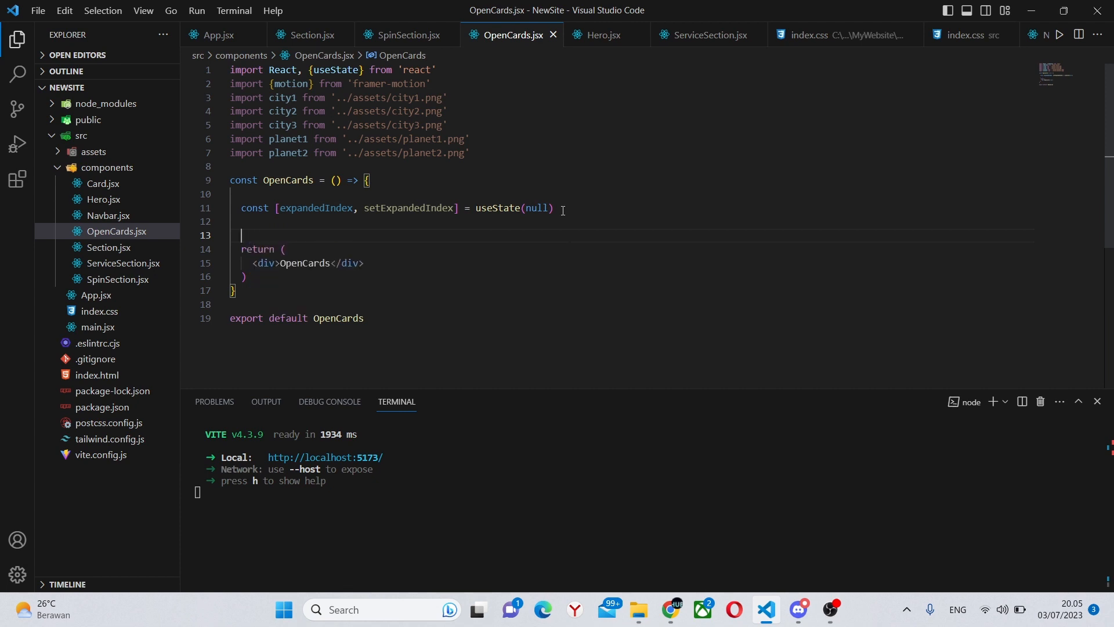
pyautogui.write('const handle')
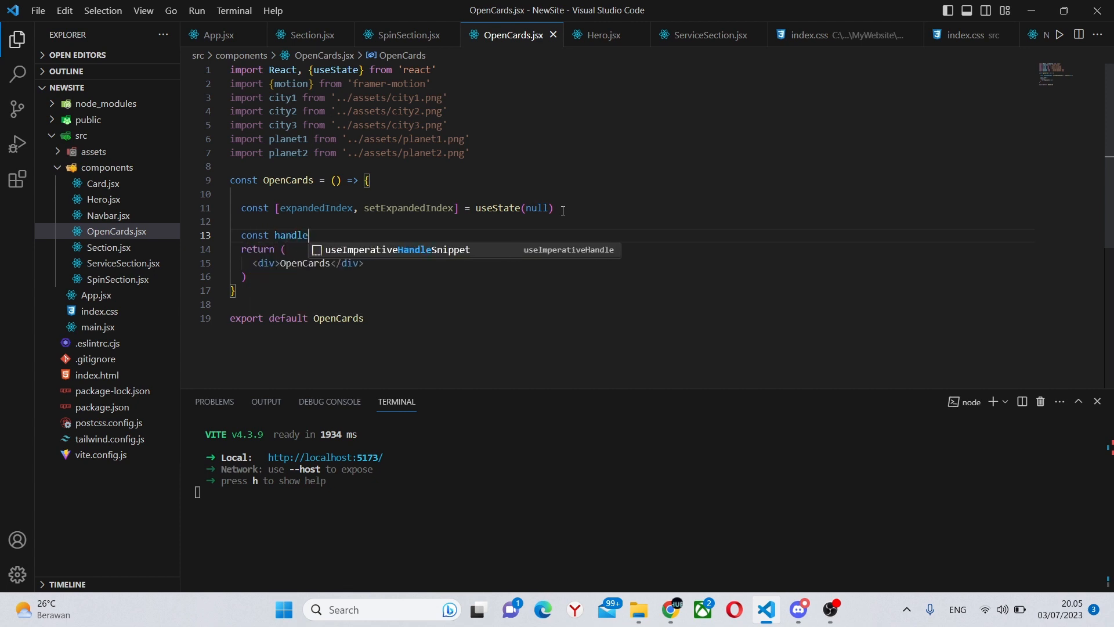
pyautogui.write('CardClick')
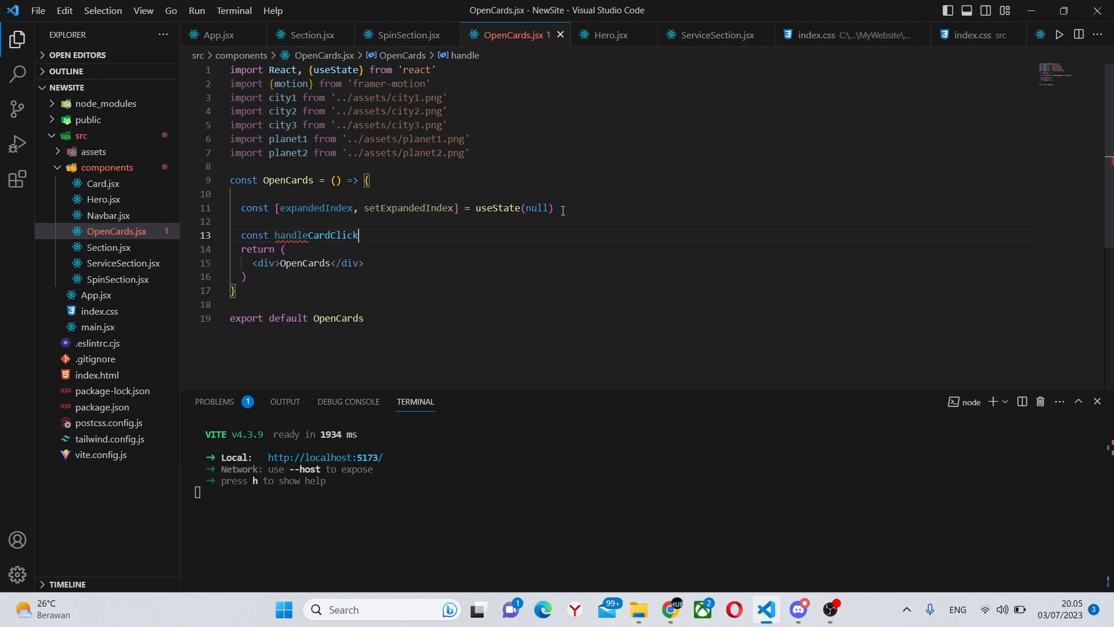
pyautogui.write('= (index')
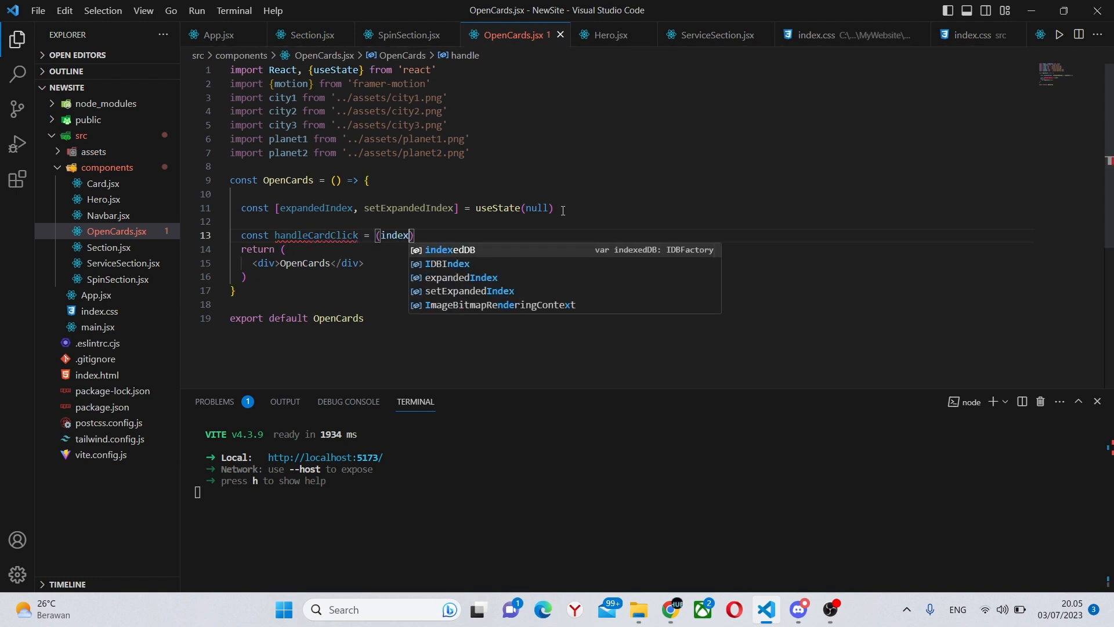
pyautogui.write('=> {')
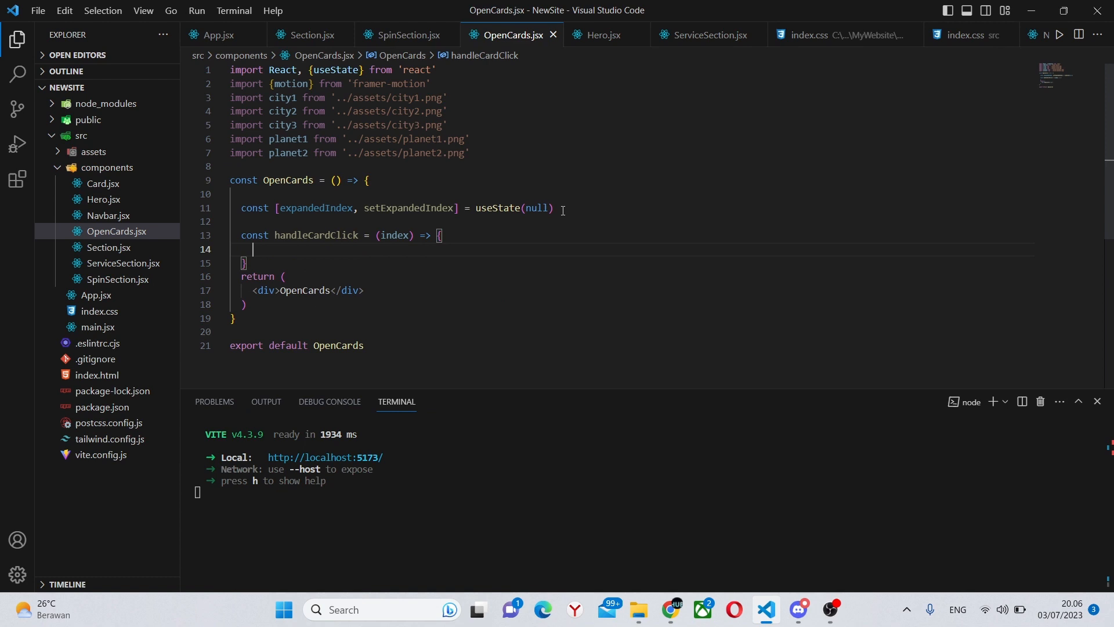
pyautogui.write('setExpandedIndex(idne')
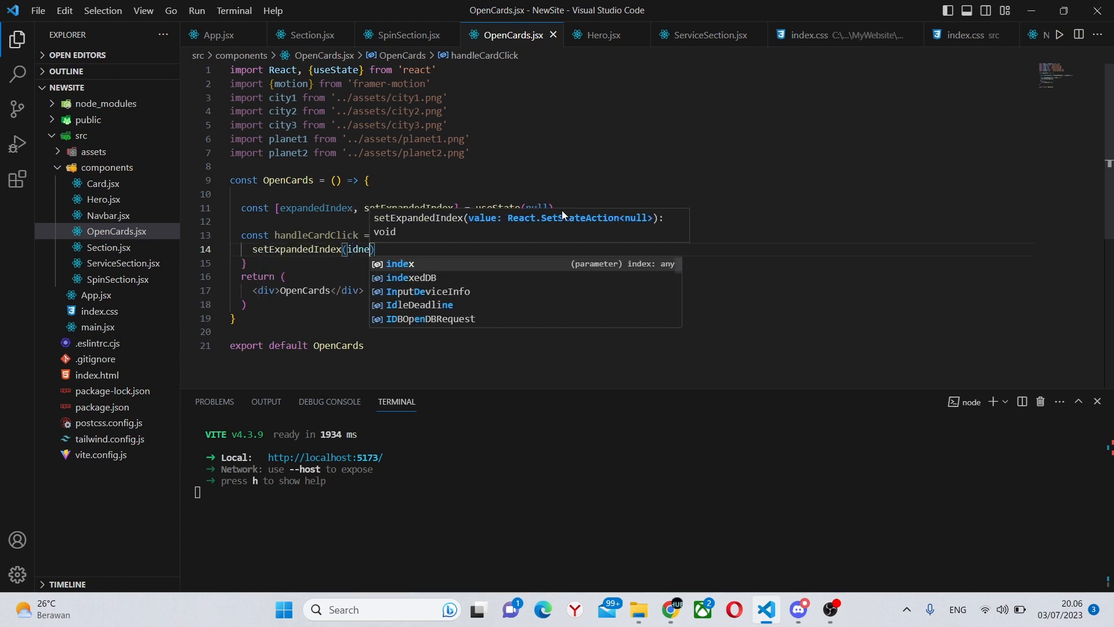
pyautogui.press('Backspace')
pyautogui.write('ndex ===')
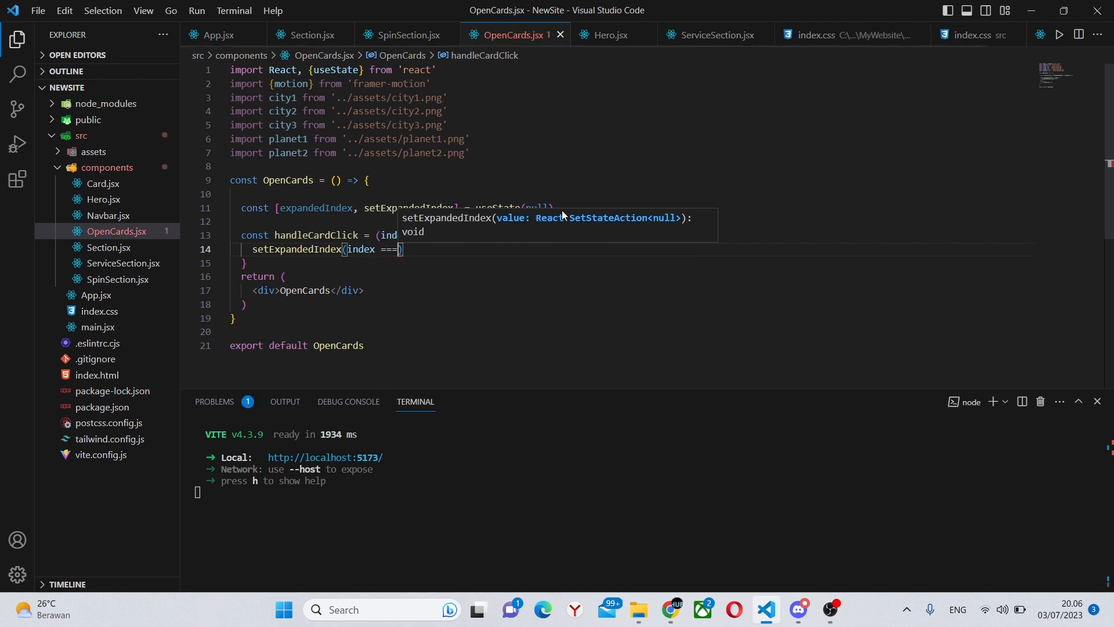
pyautogui.write('expandedIndex')
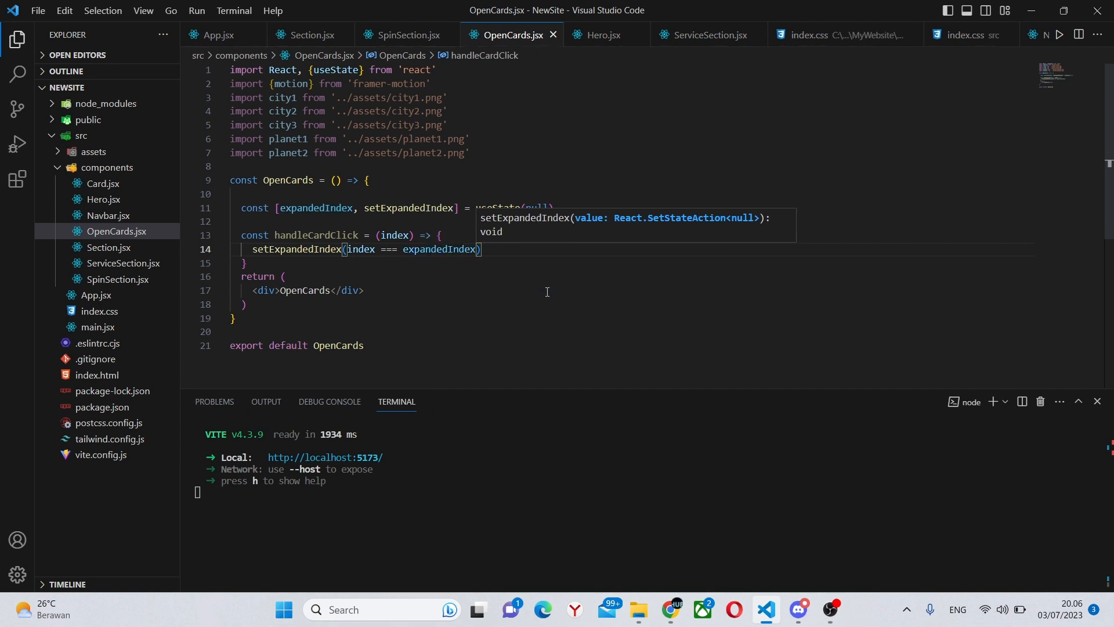
pyautogui.write('? -1')
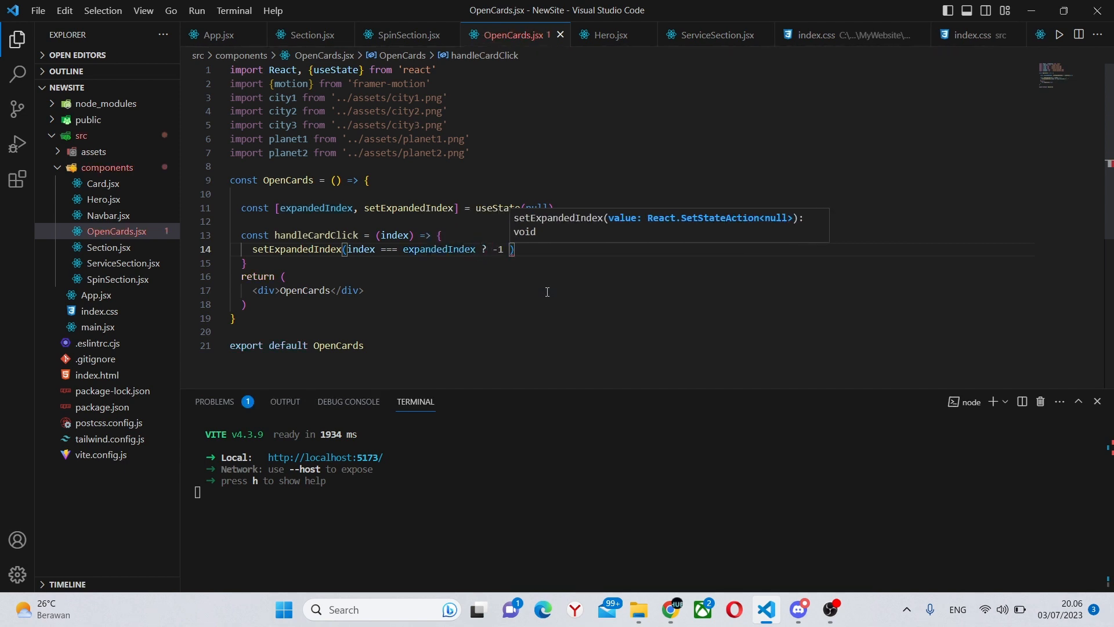
pyautogui.write(': index)')
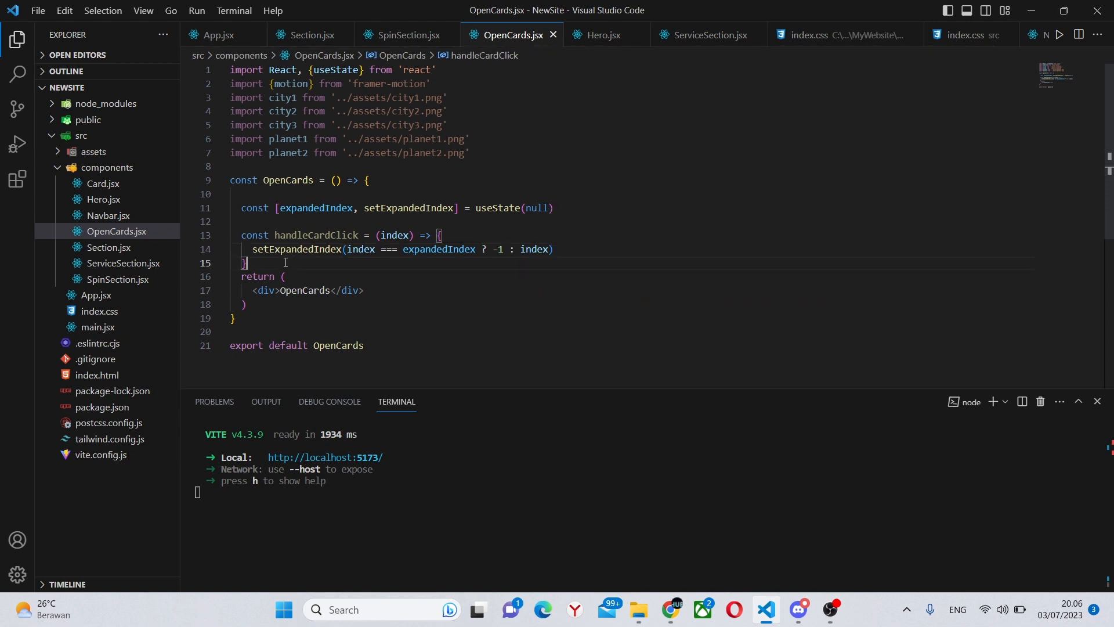
# Step: Start a cardVariants object with an expanded variant of width "400px"
pyautogui.press('Enter')
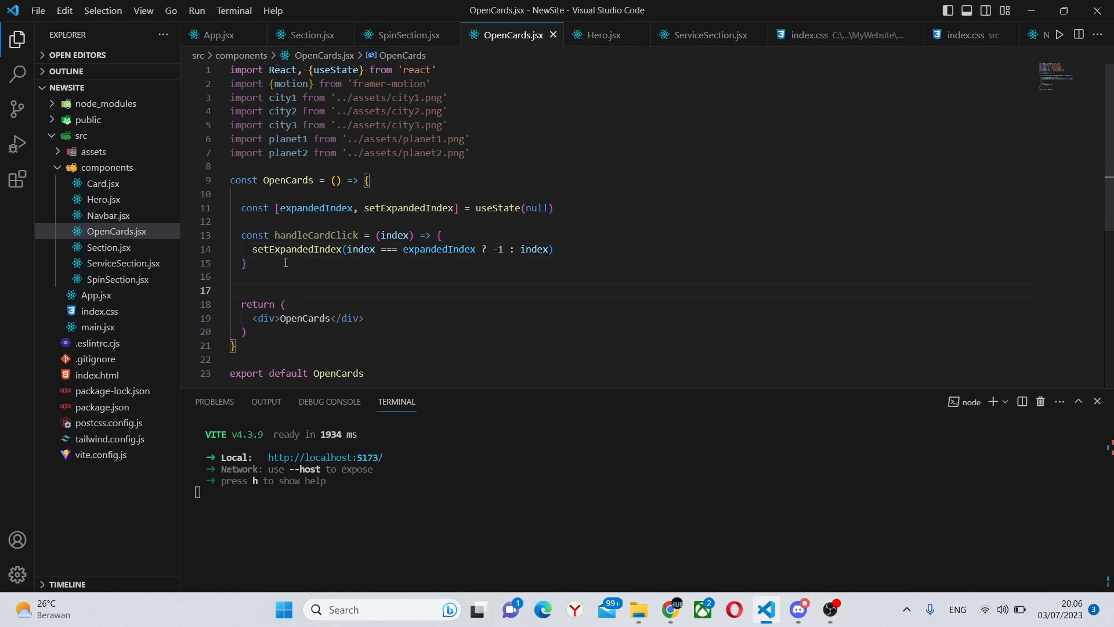
pyautogui.write('const c')
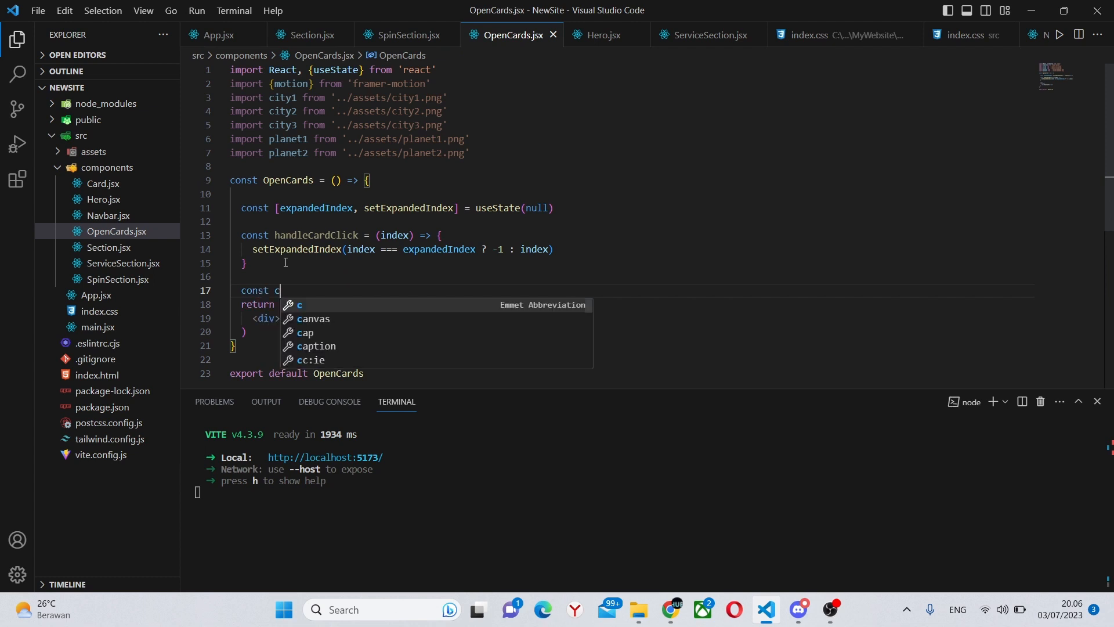
pyautogui.write('ardVa')
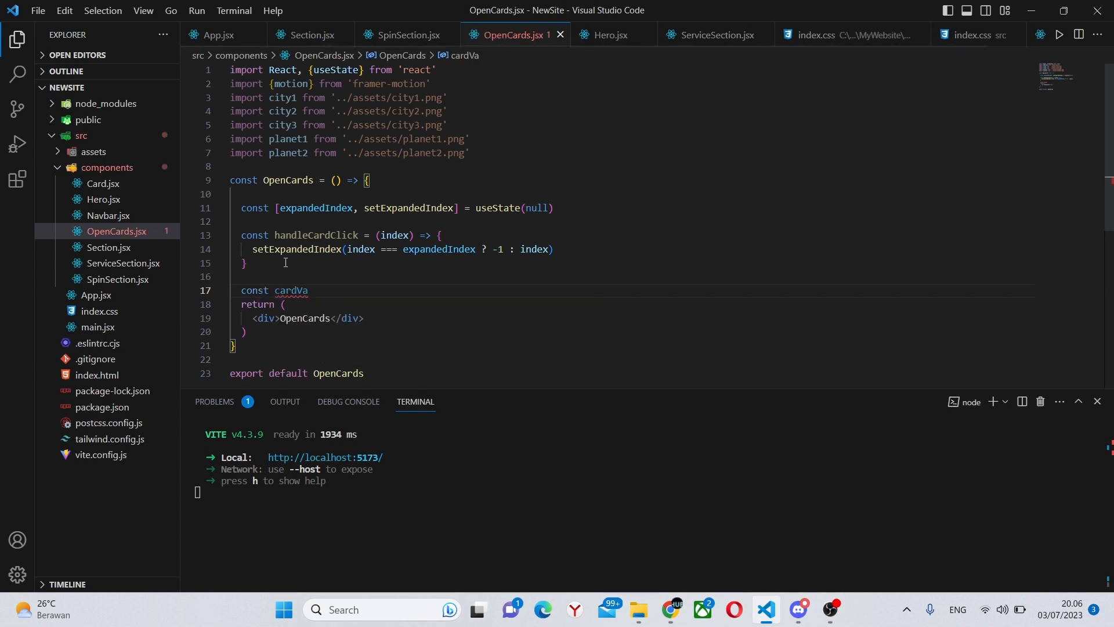
pyautogui.write('ria')
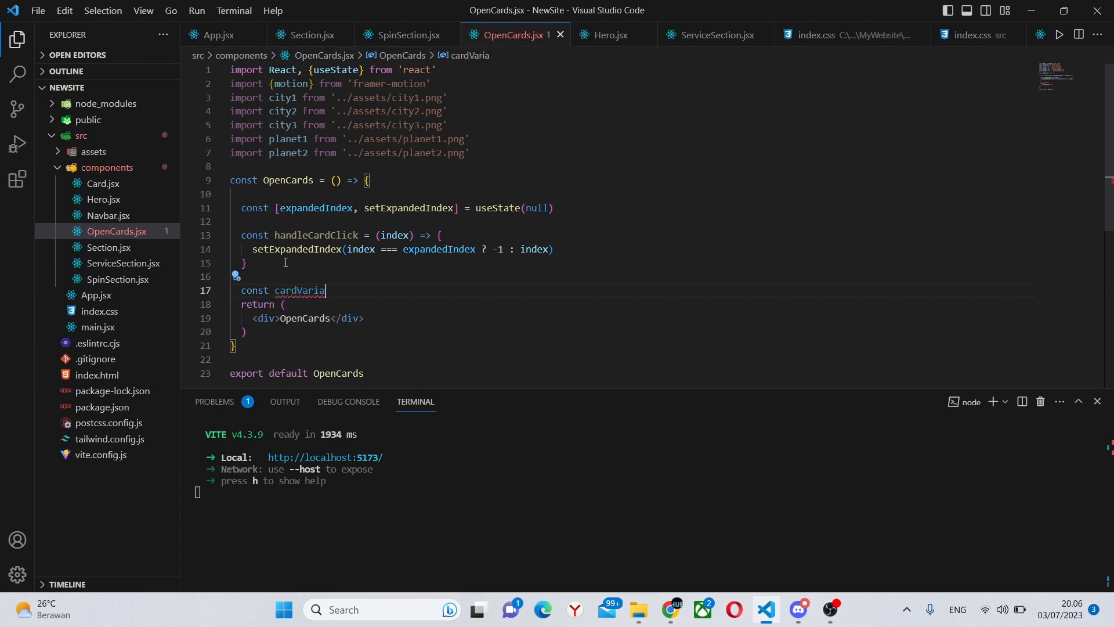
pyautogui.write('nts')
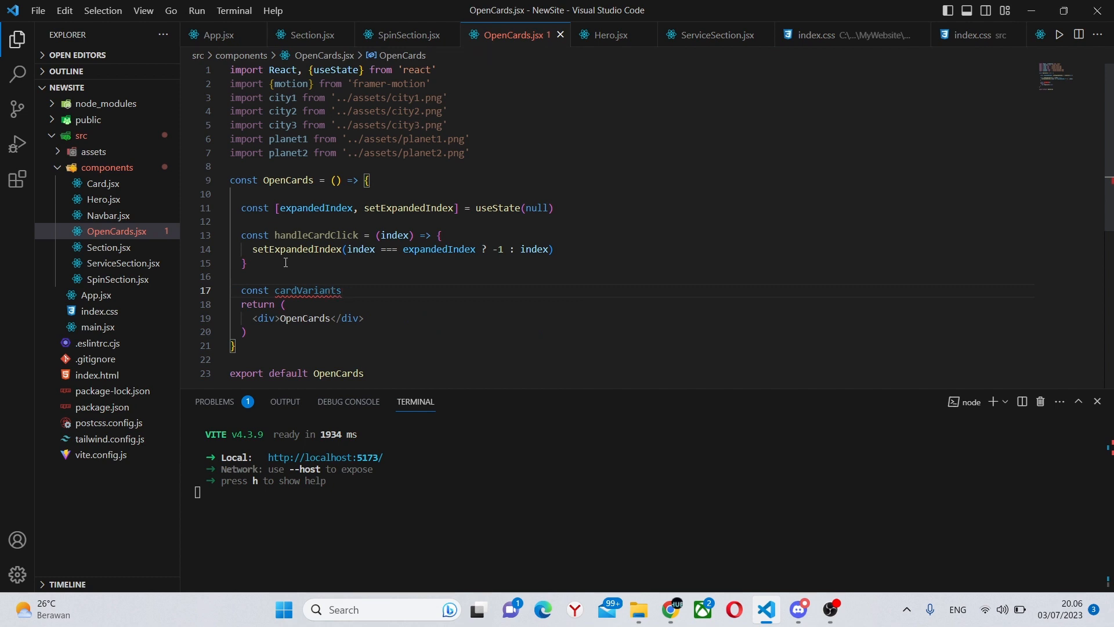
pyautogui.write('=')
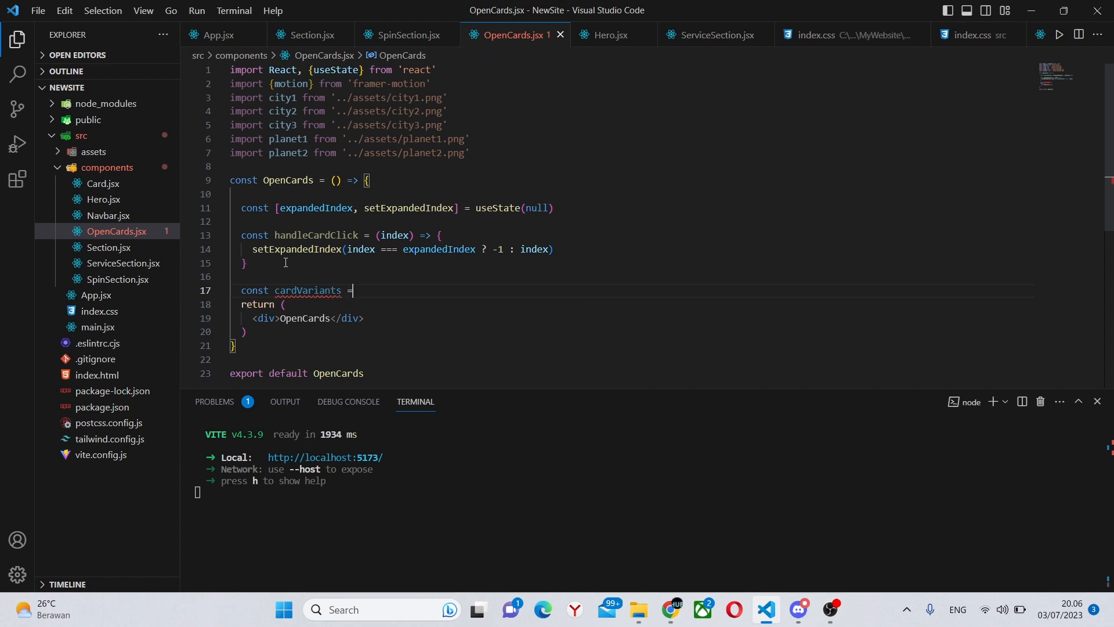
pyautogui.write('{')
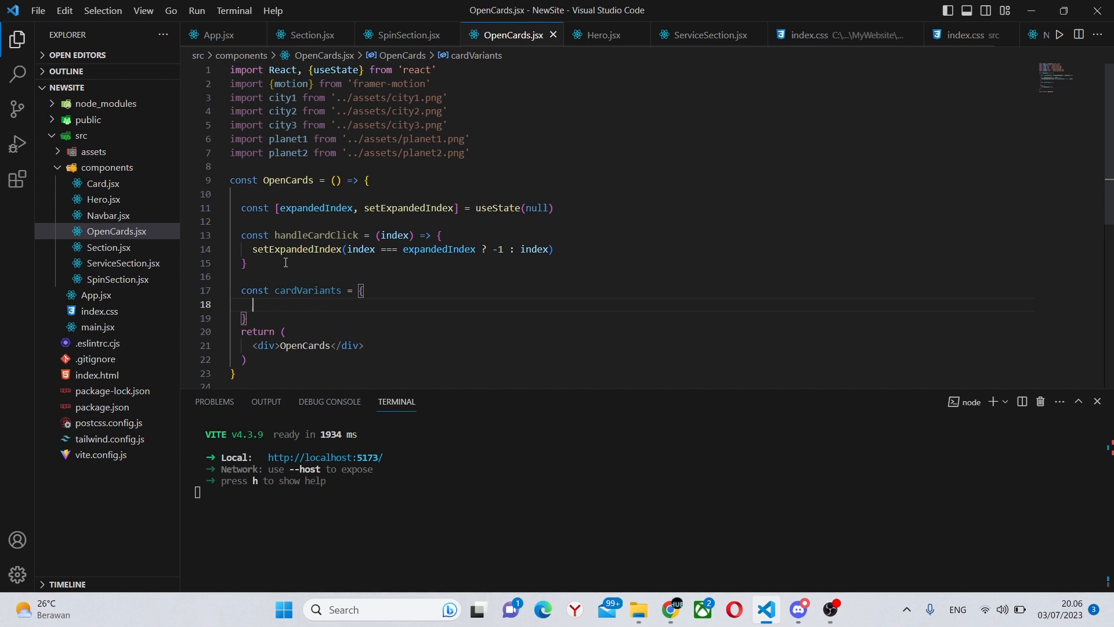
pyautogui.write('exp')
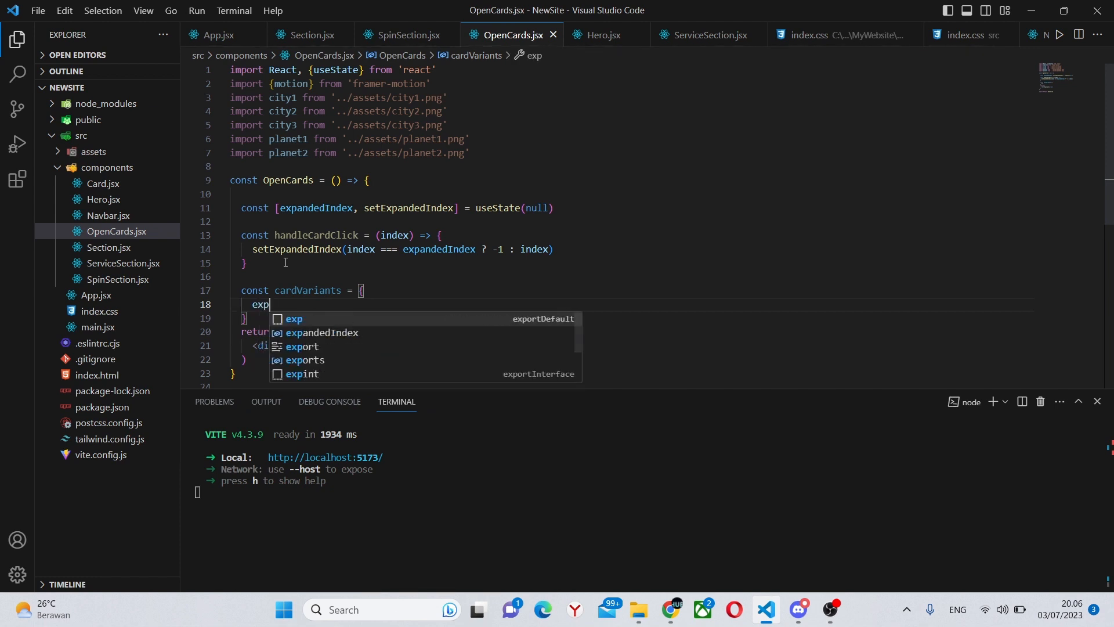
pyautogui.write('anded')
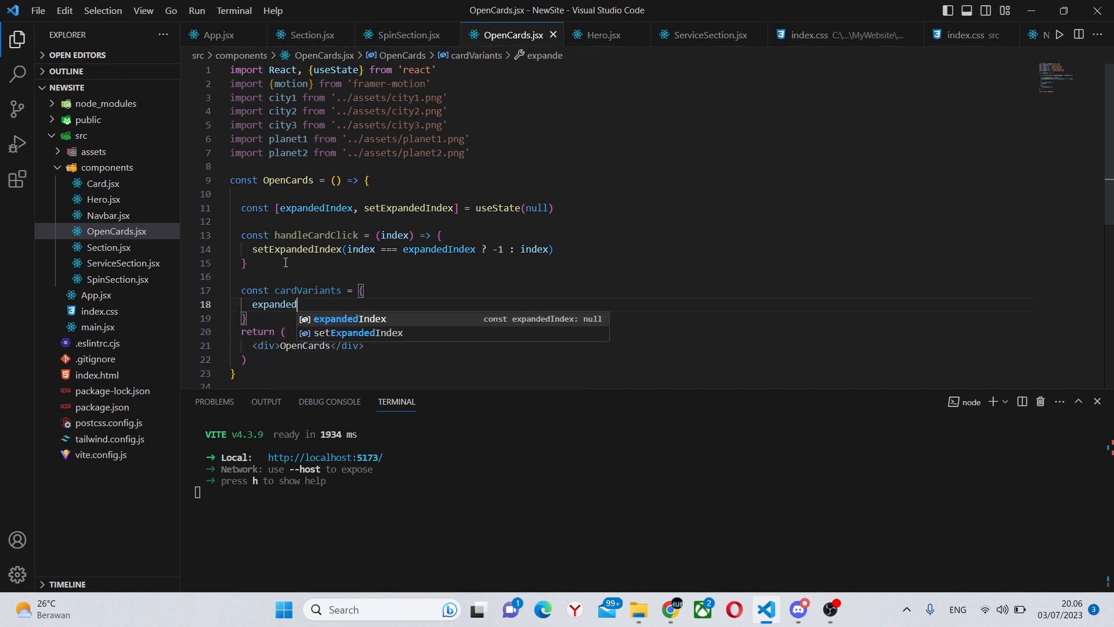
pyautogui.write(': {')
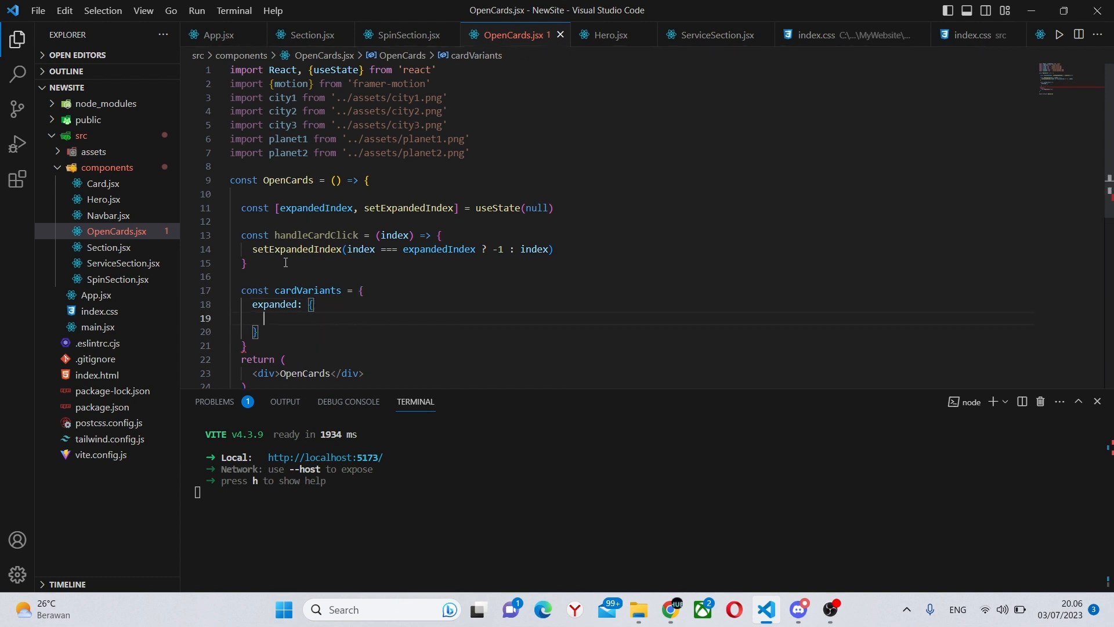
pyautogui.write('width')
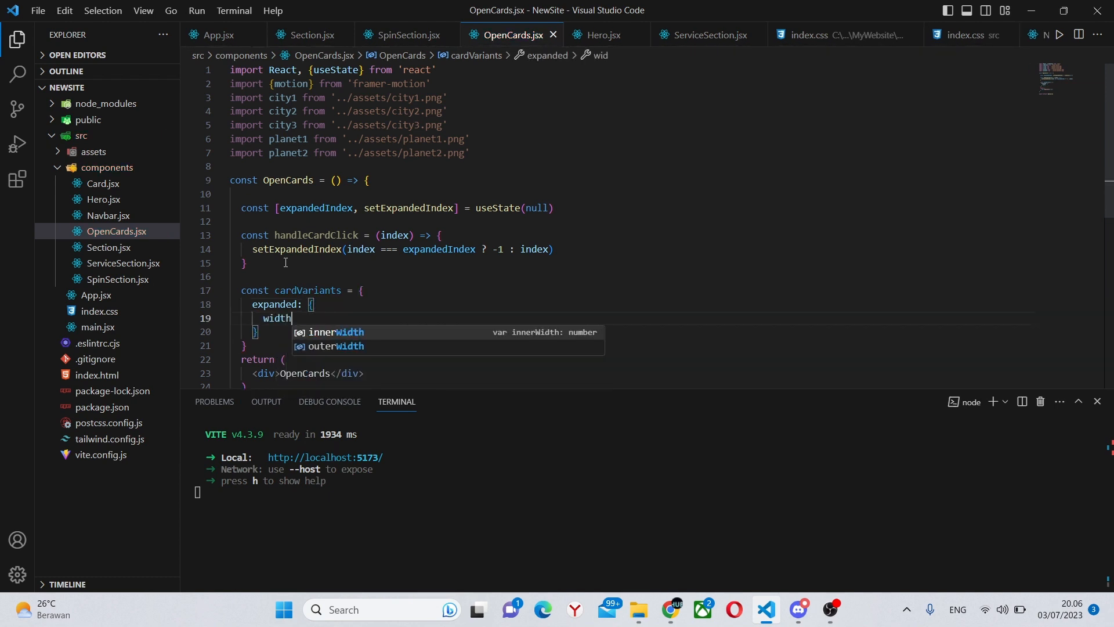
pyautogui.write(': "')
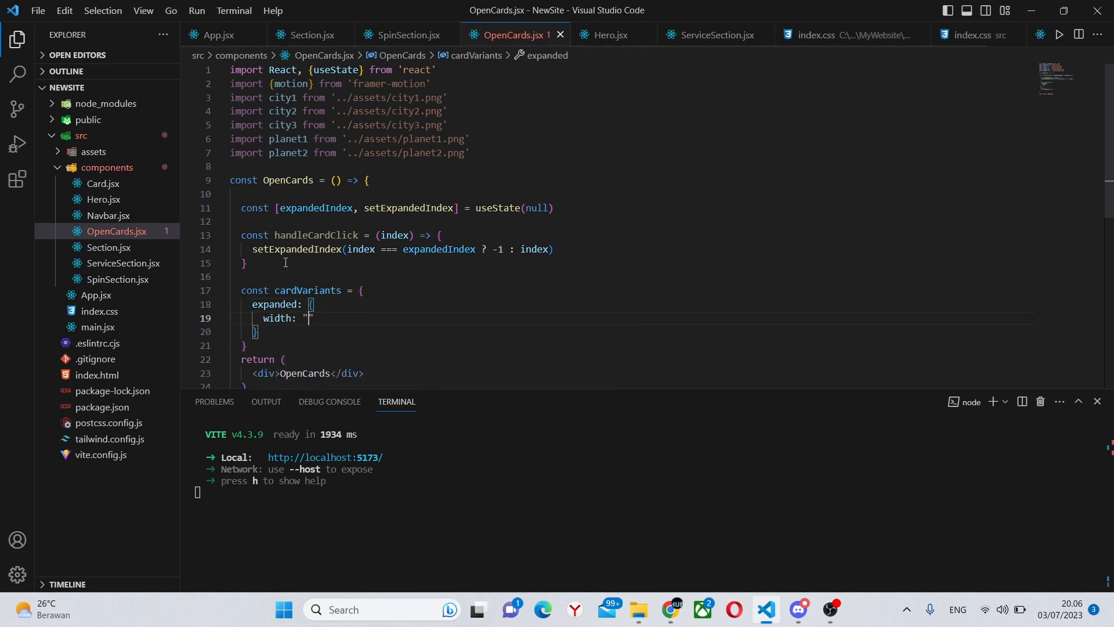
pyautogui.write('400px]')
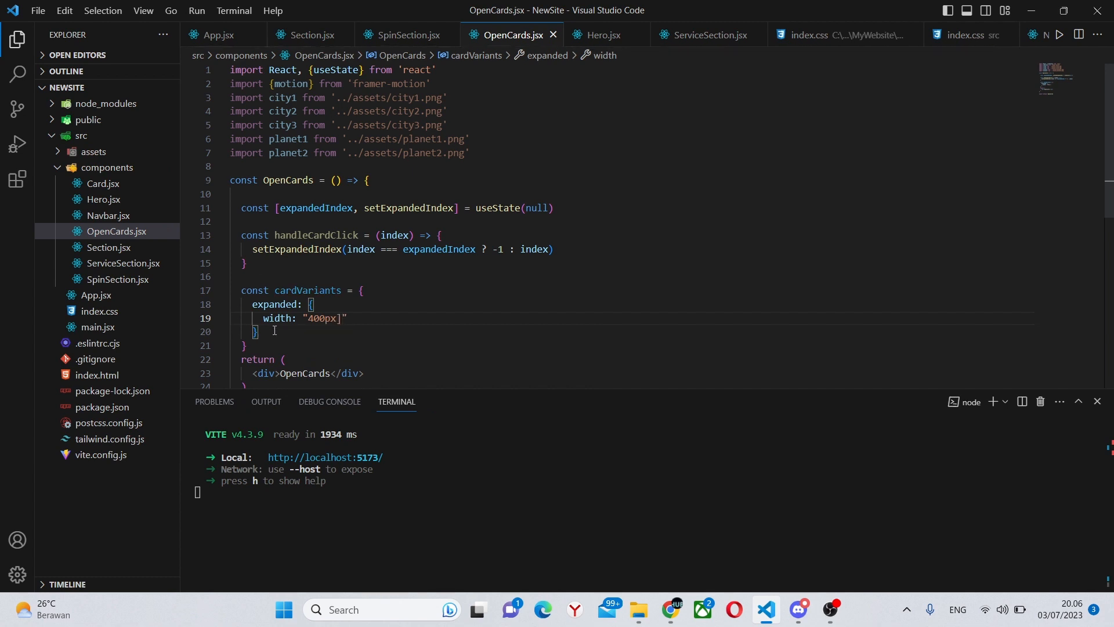
# Step: Add a collapsed variant with width '200px' to cardVariants
pyautogui.write('coll')
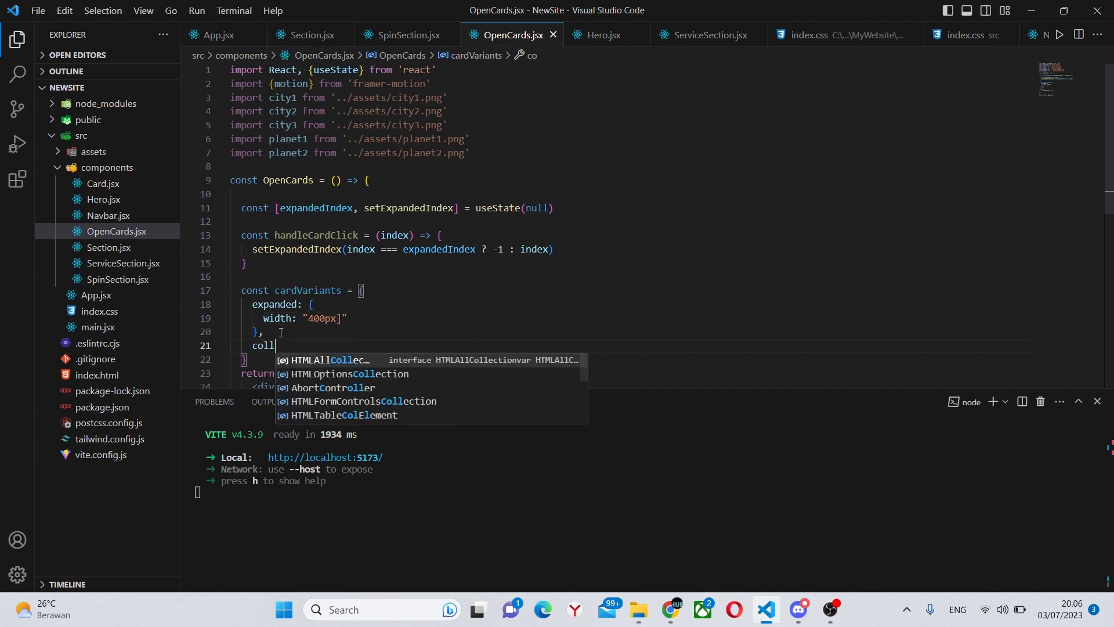
pyautogui.write('apsed')
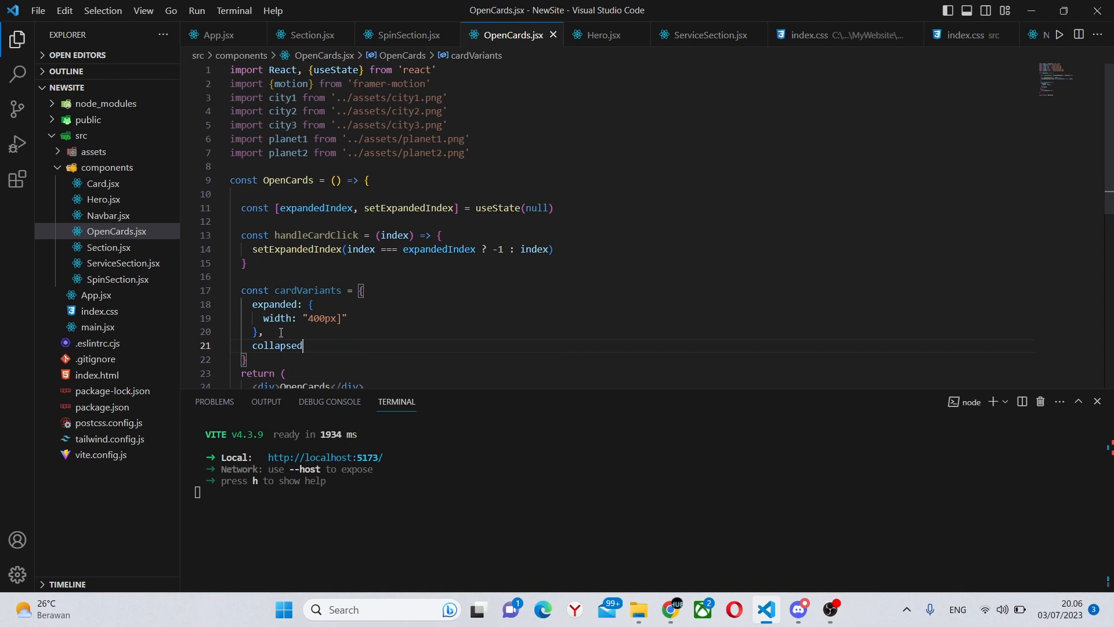
pyautogui.write(':')
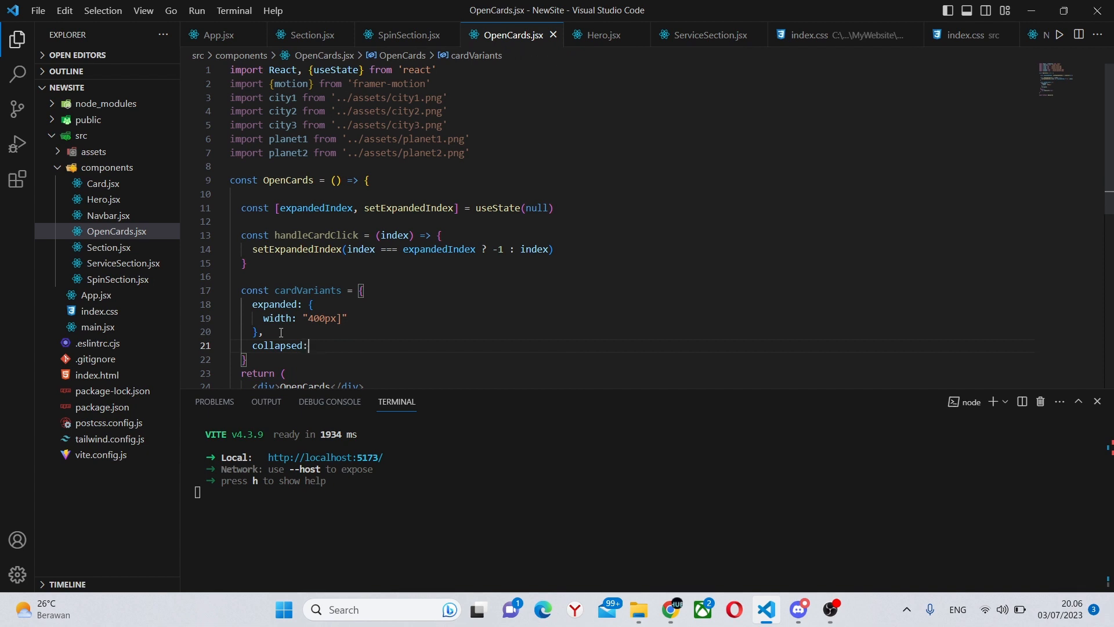
pyautogui.write('{ widt')
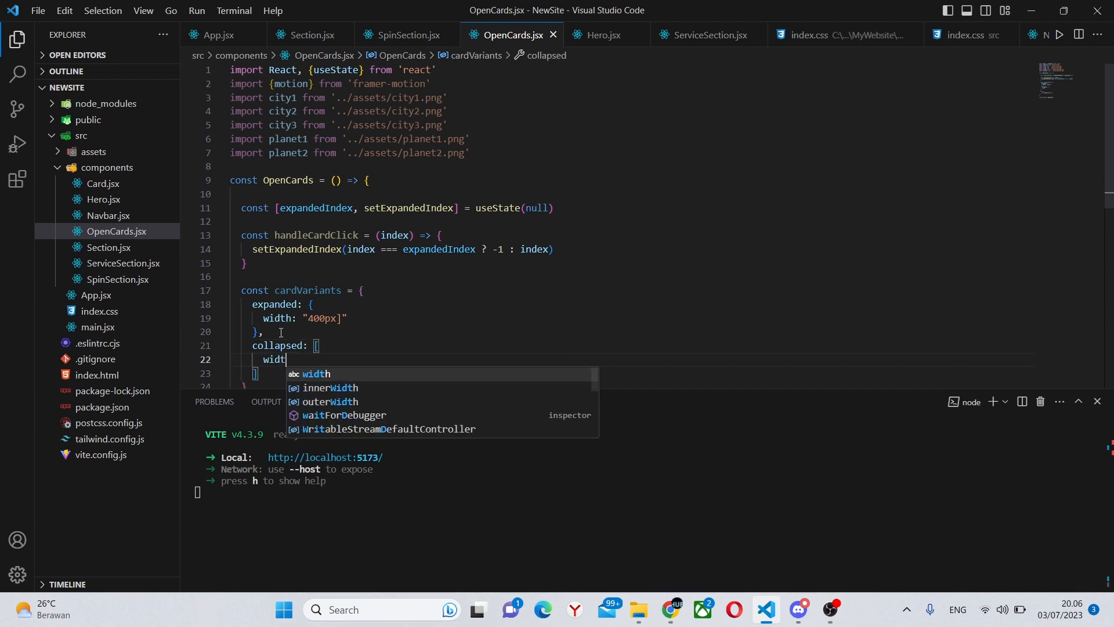
pyautogui.write("width: ''")
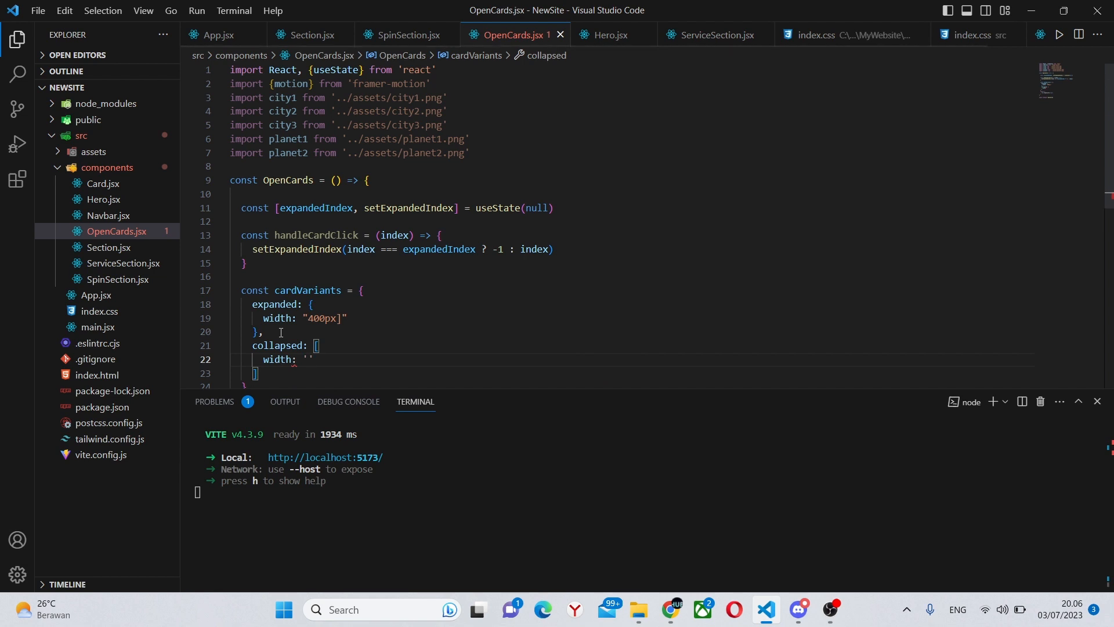
pyautogui.write('200px')
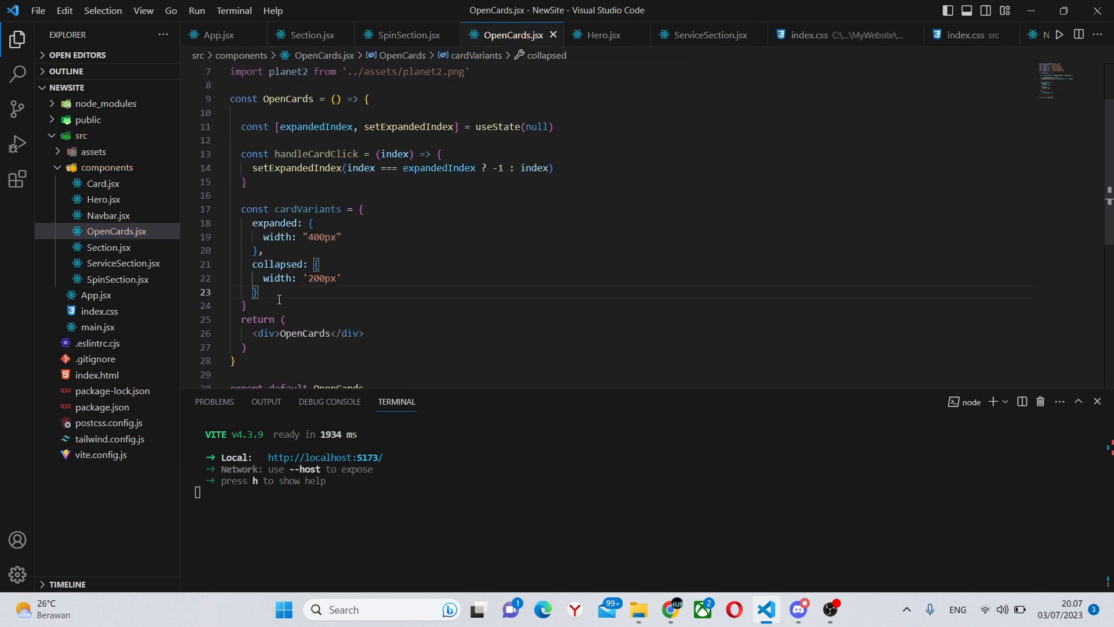
# Step: Add a cardImages array listing city1, city2, city3, planet1 and planet2
pyautogui.scroll(-3)
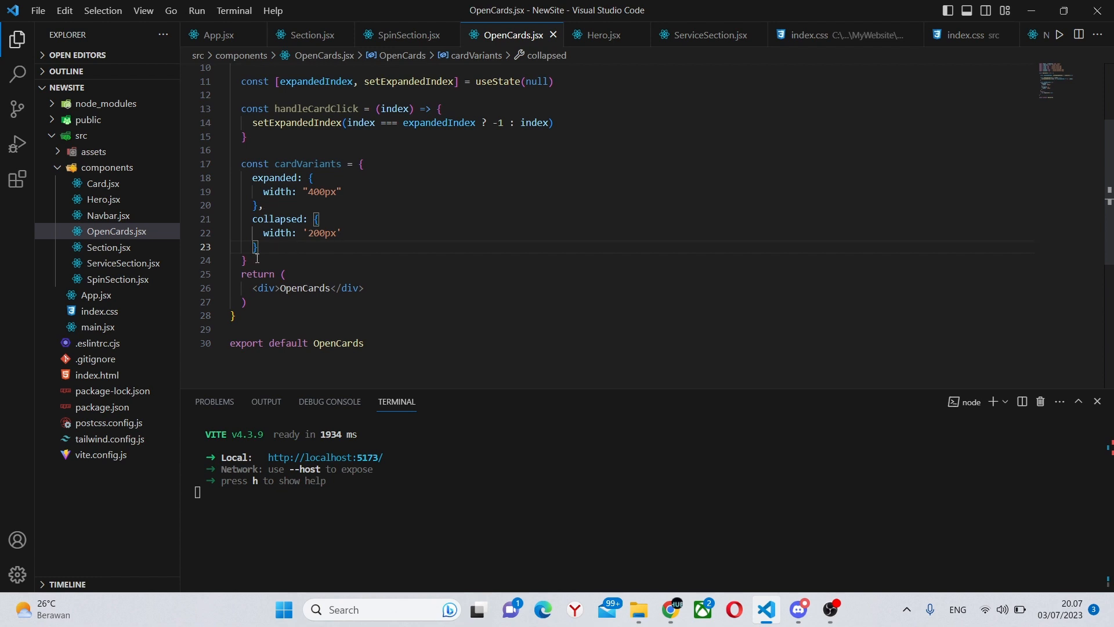
pyautogui.write('const c')
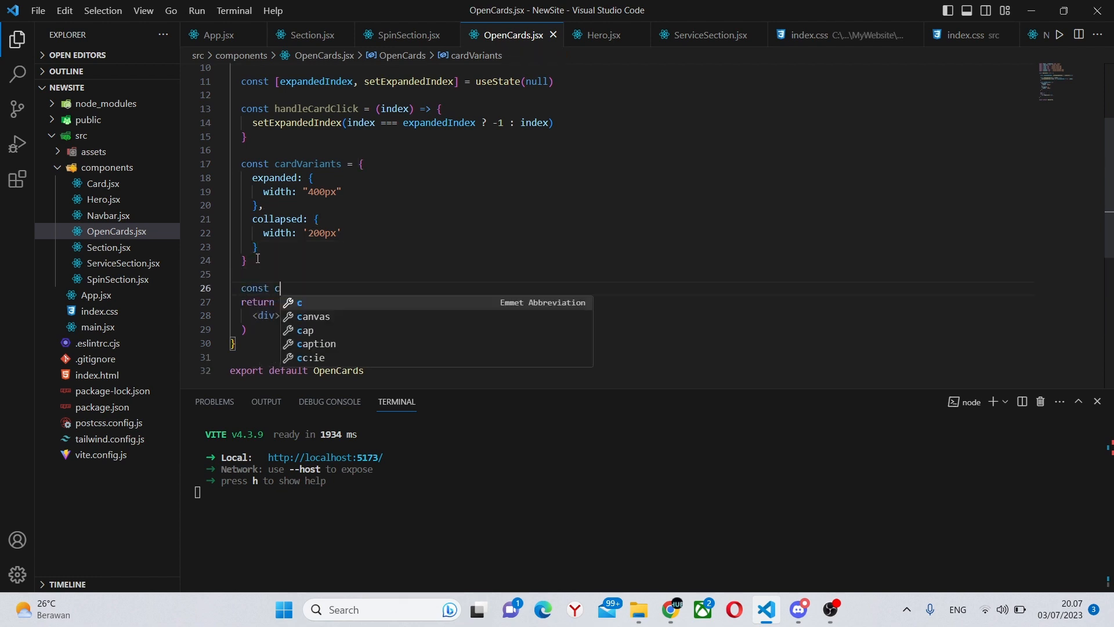
pyautogui.write('ardImages')
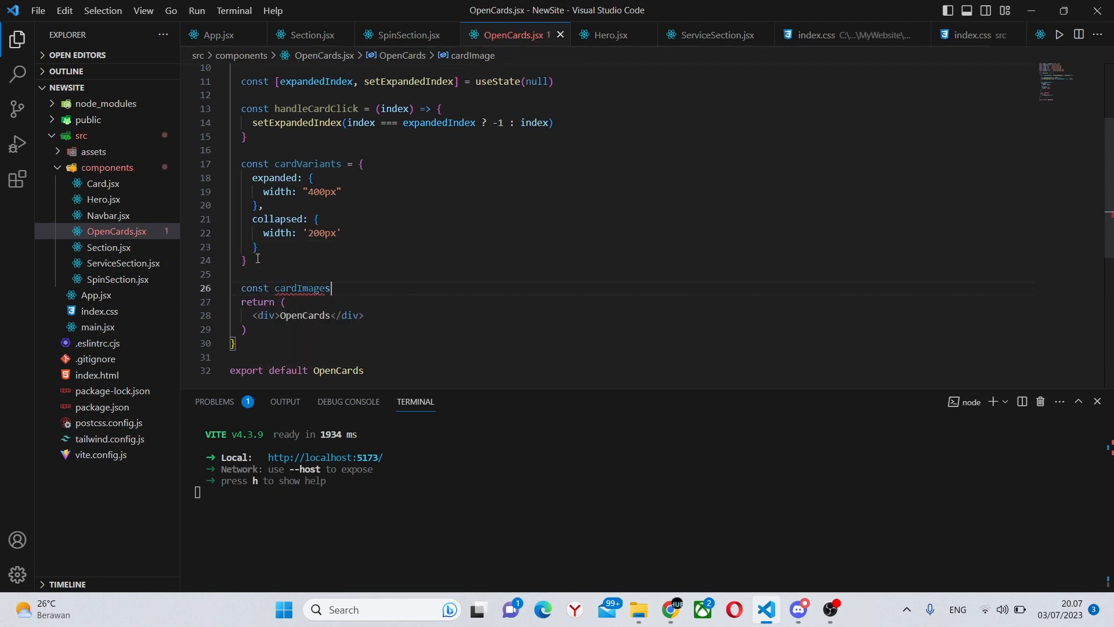
pyautogui.write('= []')
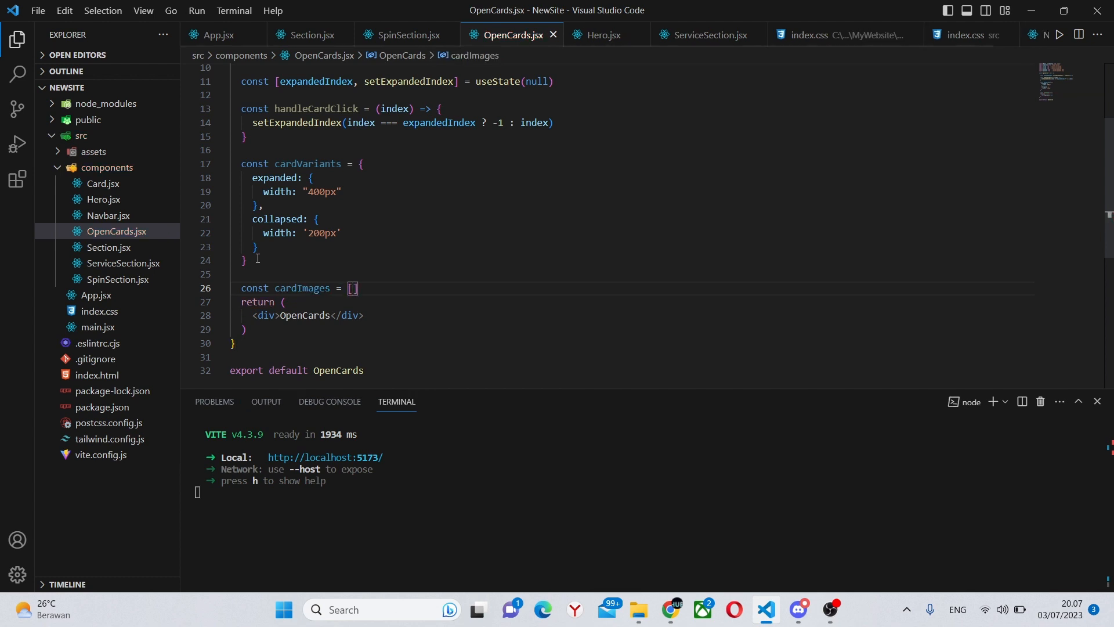
pyautogui.write('city1,')
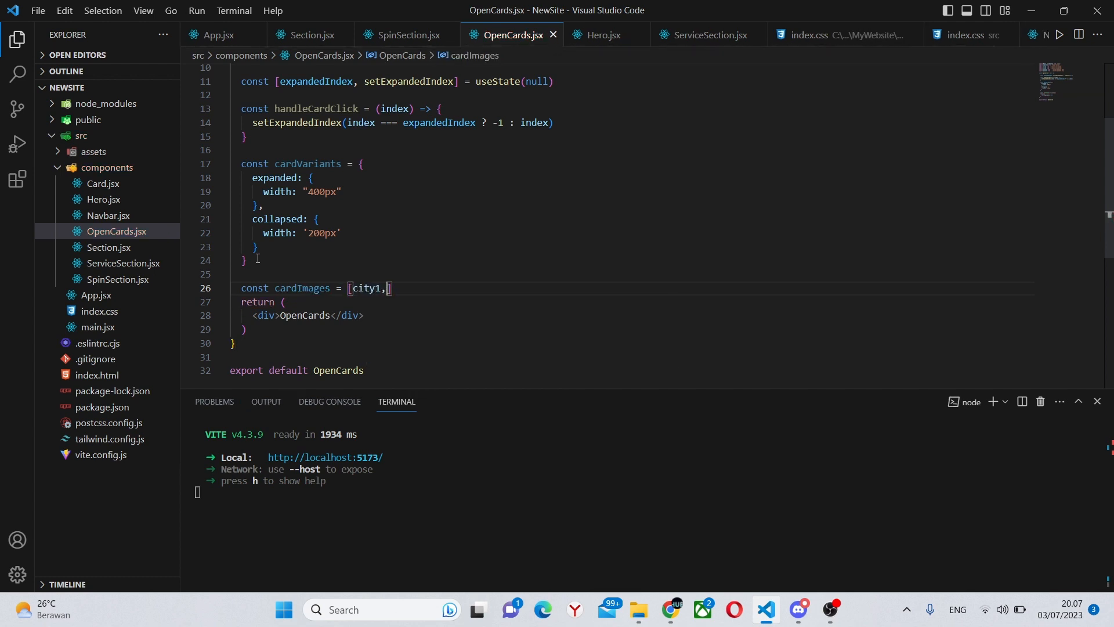
pyautogui.write('city2')
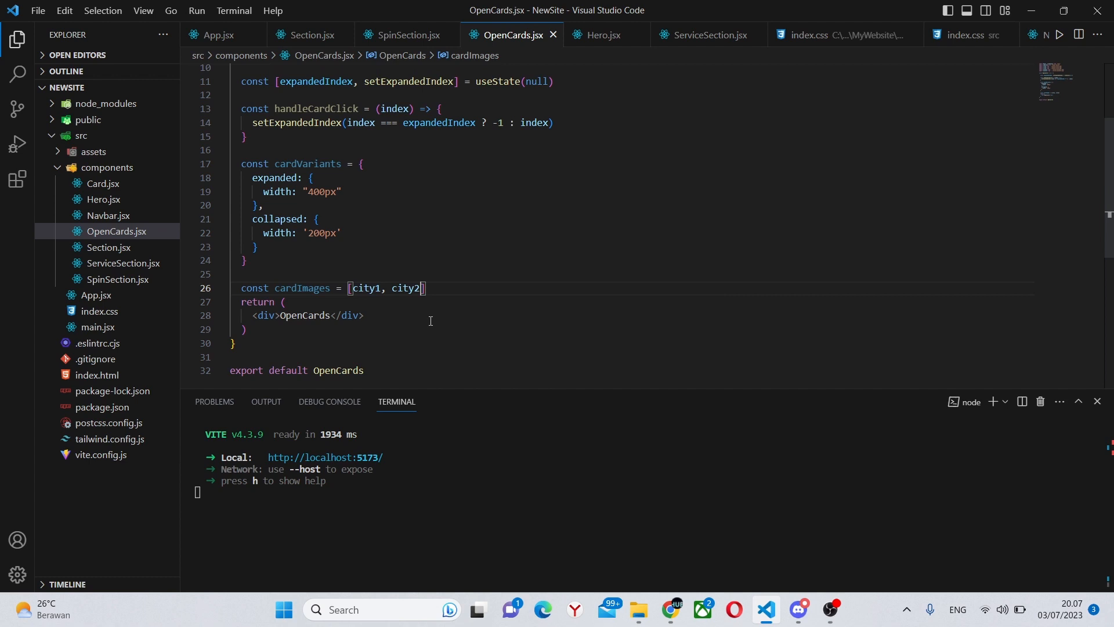
pyautogui.write(', city3, planet1, planet2')
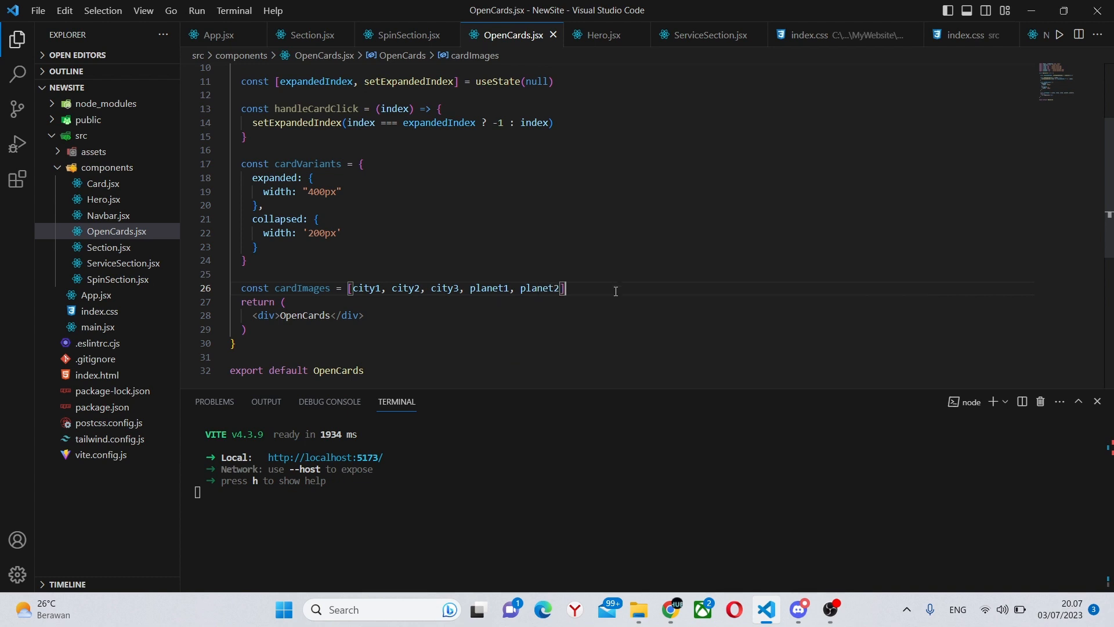
# Step: Begin declaring the cardDescriptions constant below cardImages
pyautogui.write('const ca')
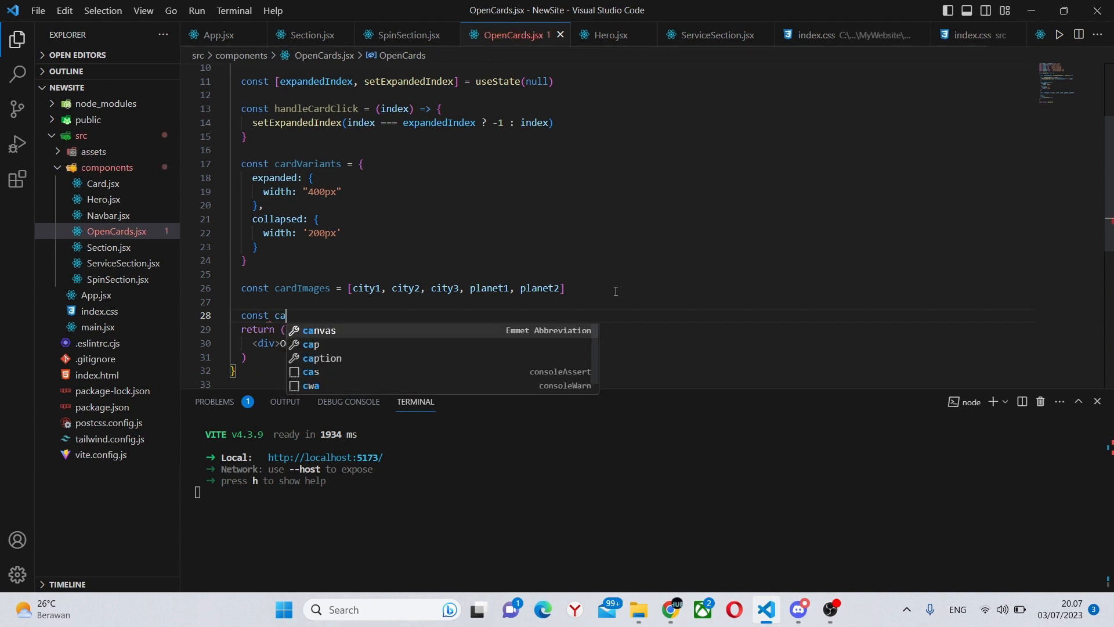
pyautogui.write('rdDe')
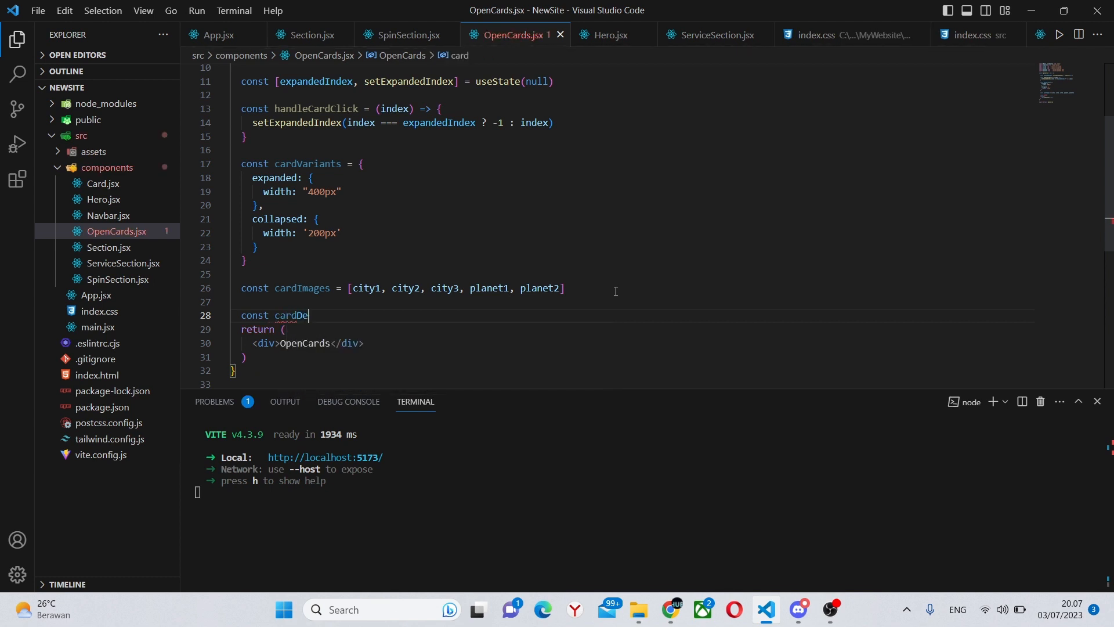
pyautogui.write('scriptions -')
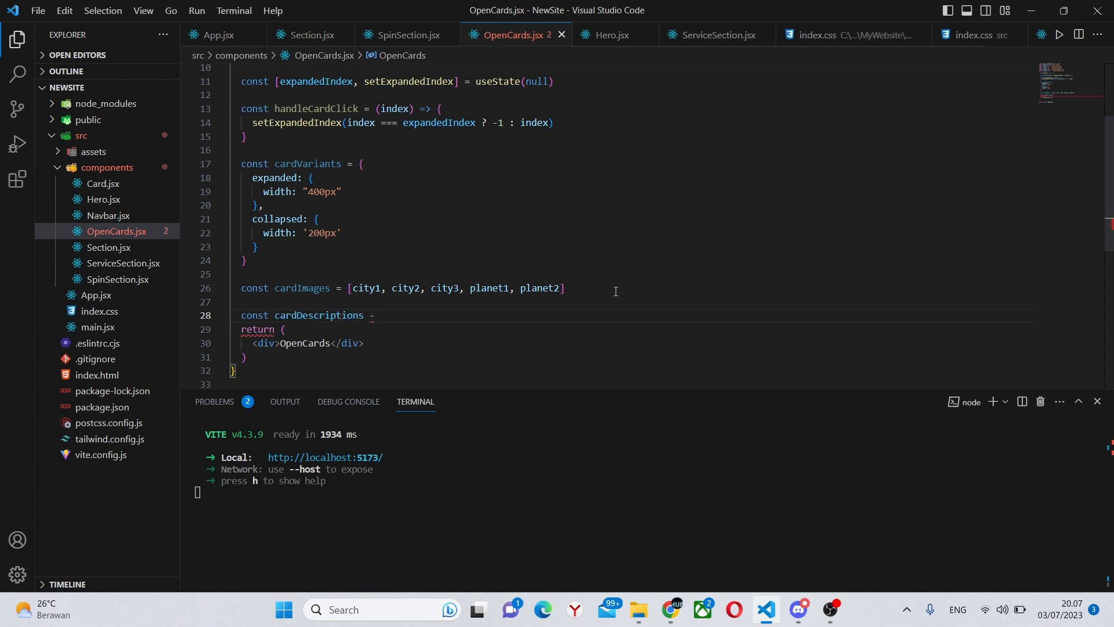
# Step: Put the placeholder 'This is a description, write whatever you need...' into cardDescriptions
pyautogui.write('= [')
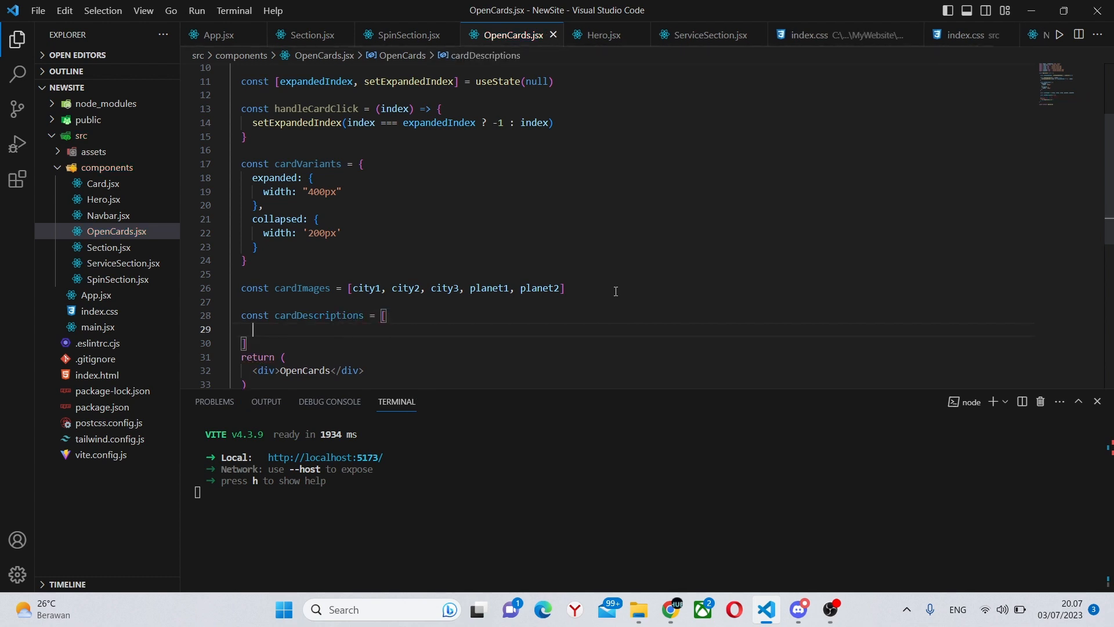
pyautogui.write("''")
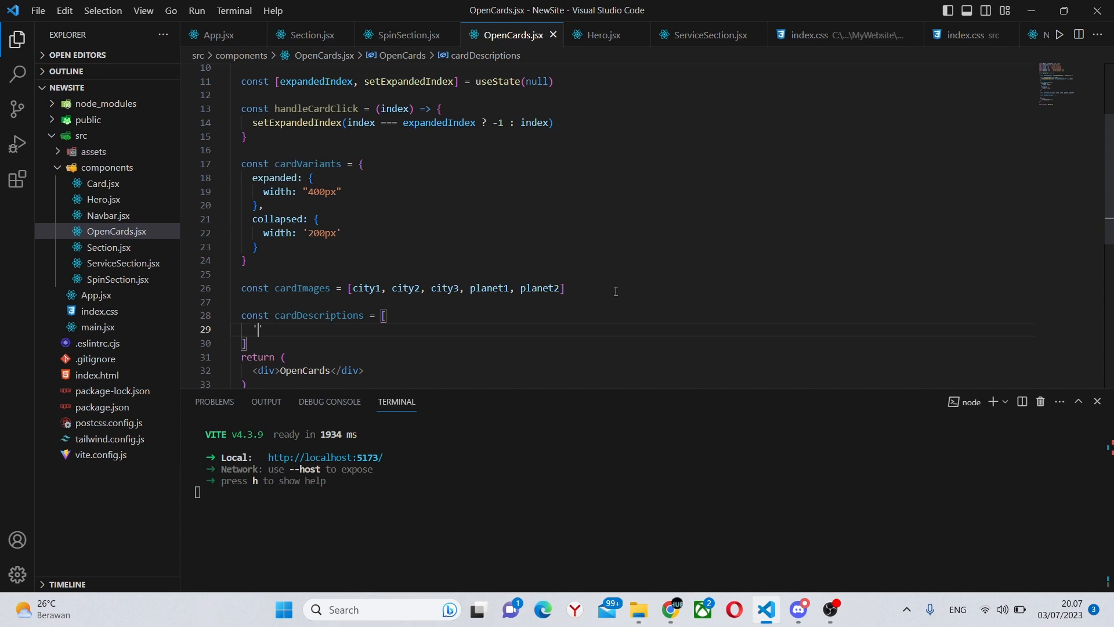
pyautogui.write('This is a desc')
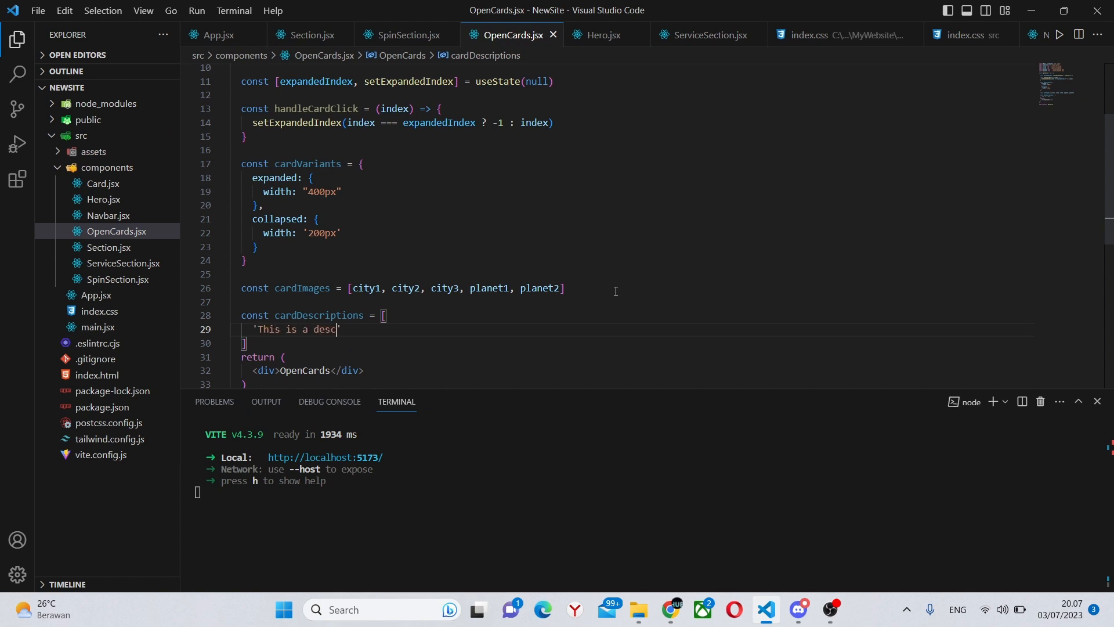
pyautogui.write('ription,')
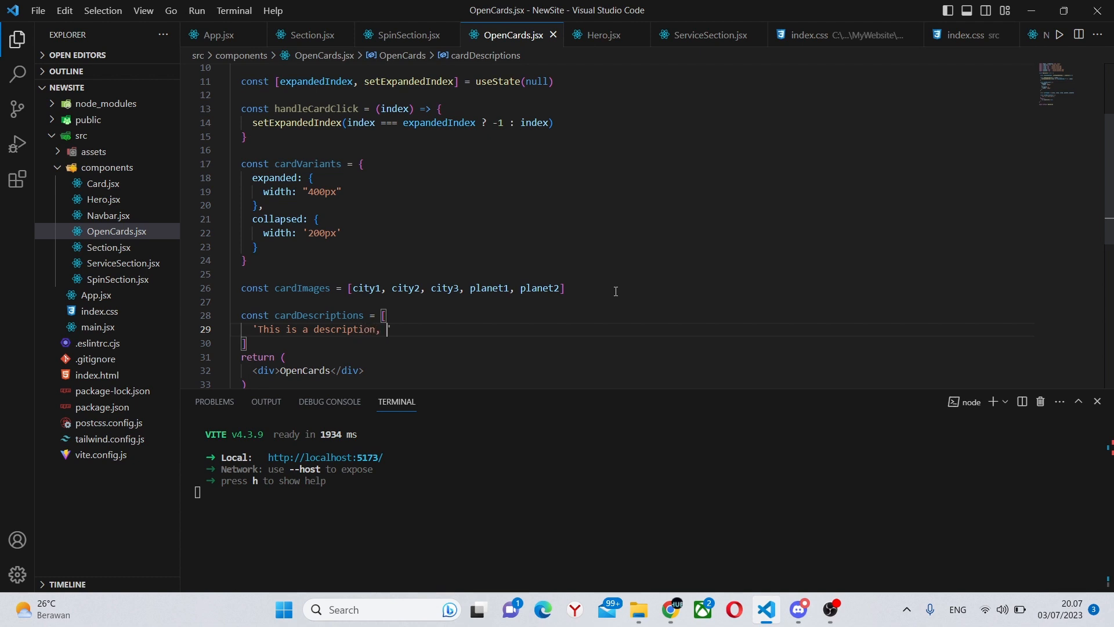
pyautogui.write('write whate')
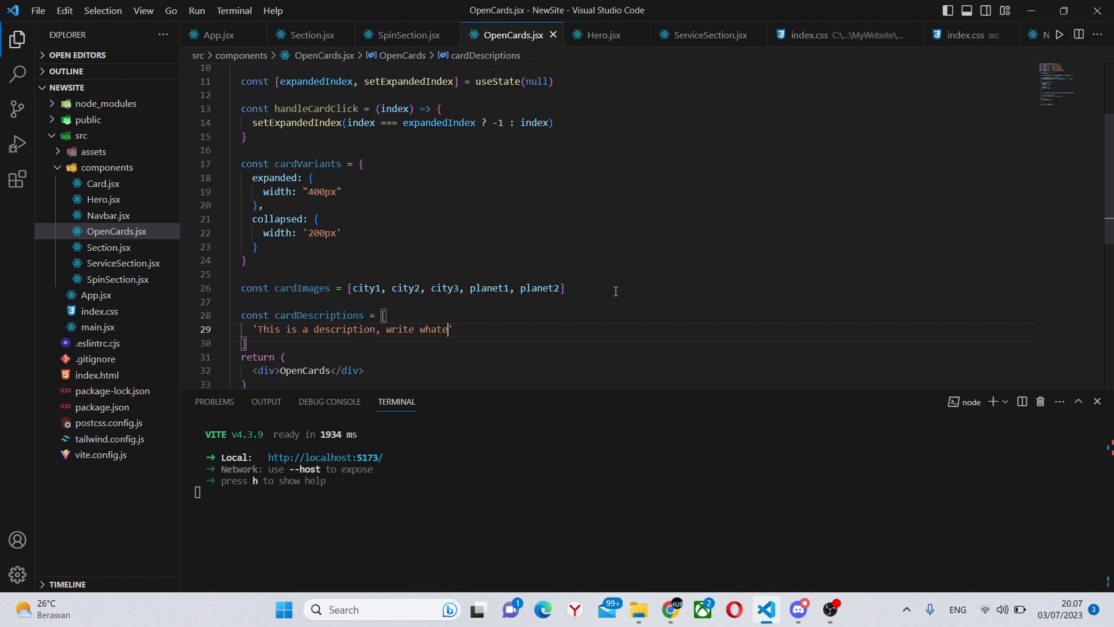
pyautogui.write('ver you need her')
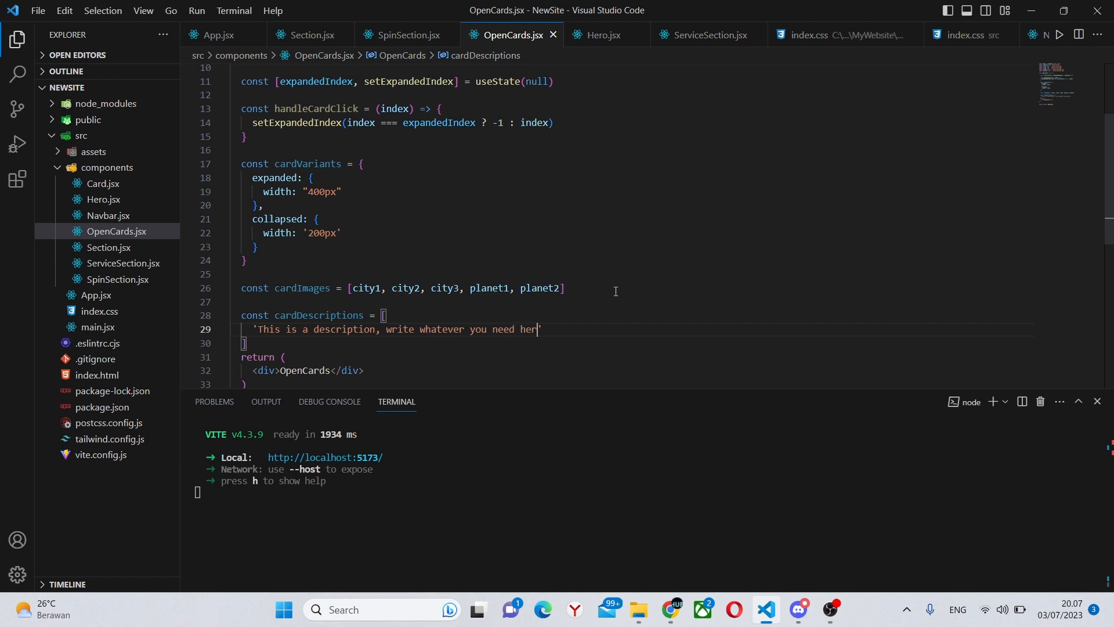
pyautogui.write('e, this is h')
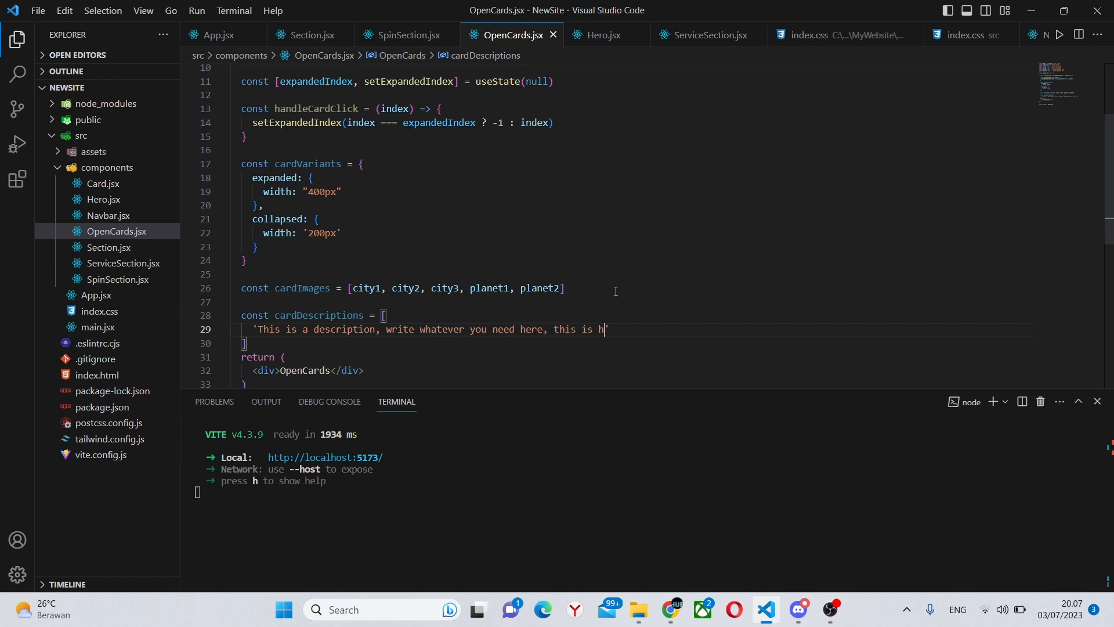
pyautogui.write('just text')
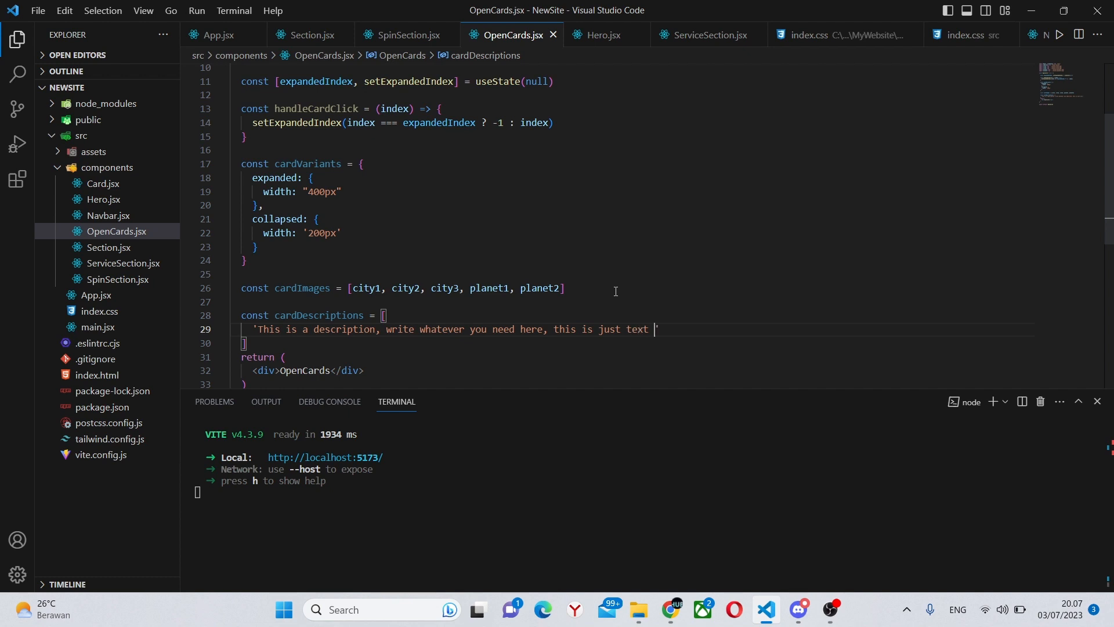
pyautogui.write('for a test')
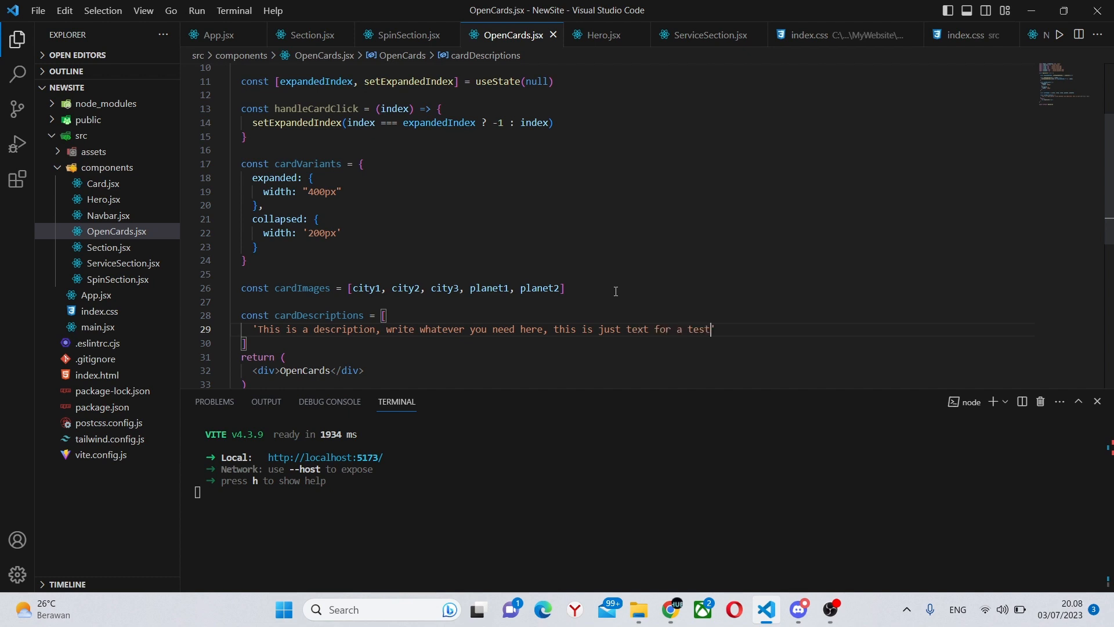
pyautogui.write(',')
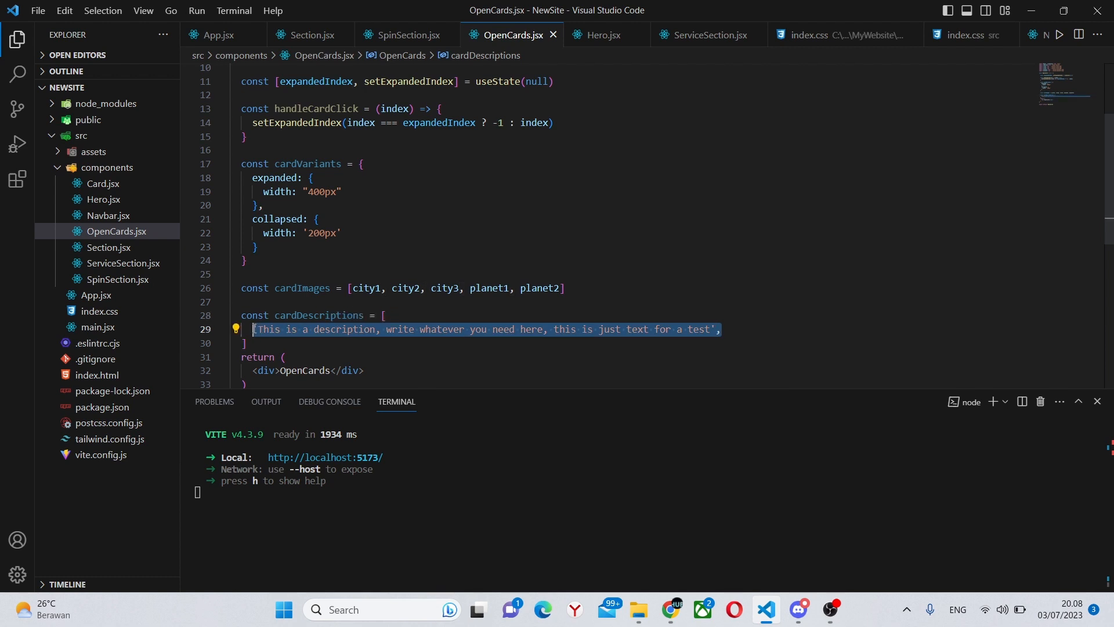
# Step: Duplicate the description line until the array holds five entries
pyautogui.scroll(-3)
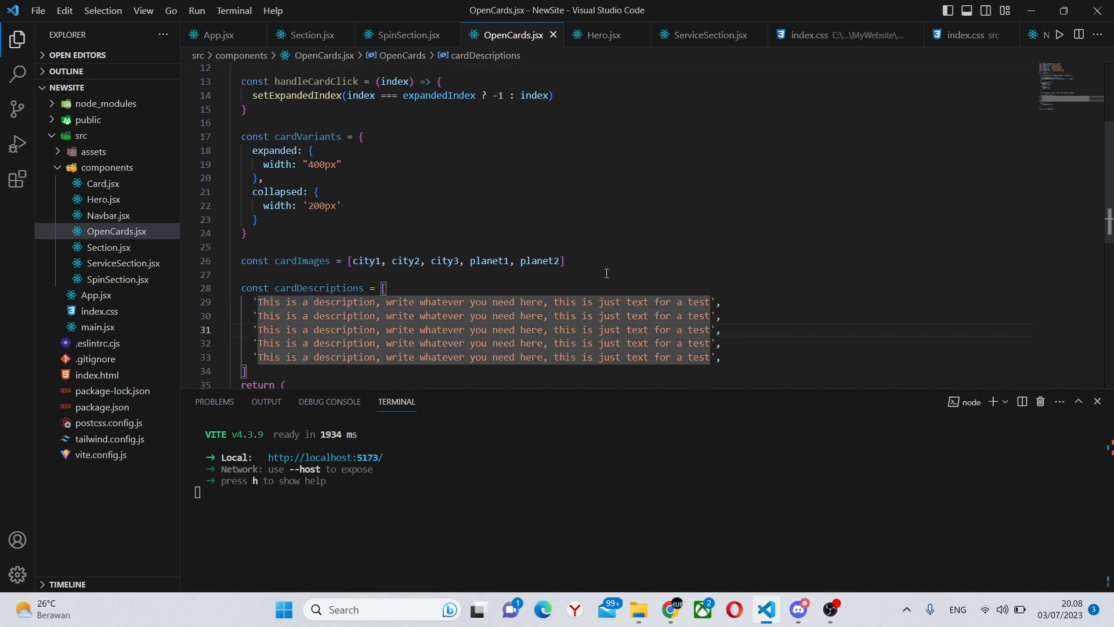
pyautogui.click(353, 261)
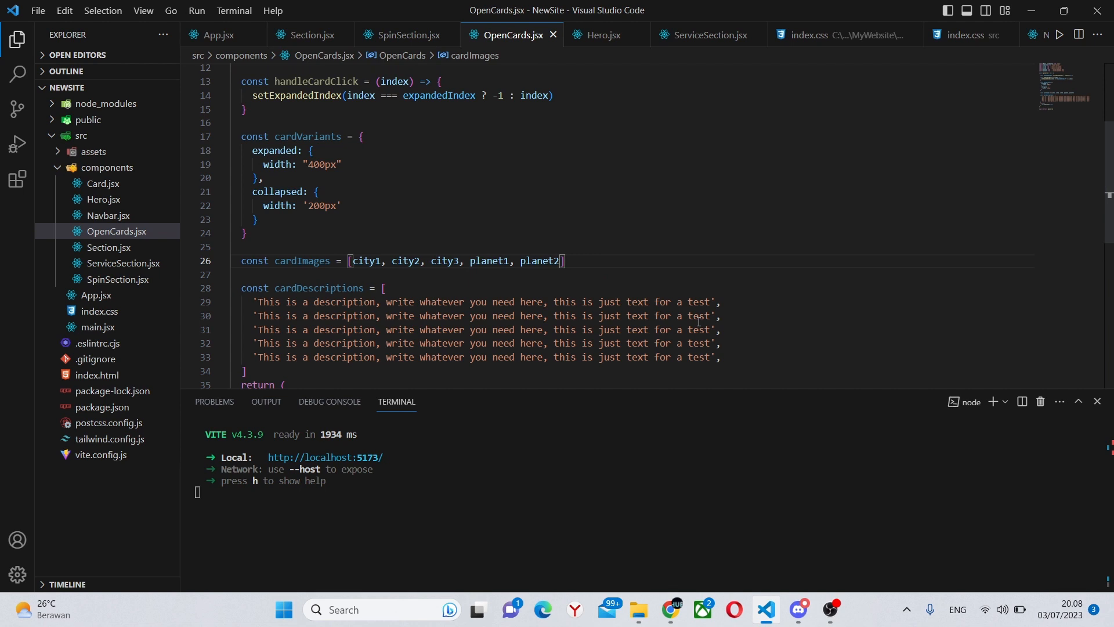
pyautogui.moveTo(744, 350)
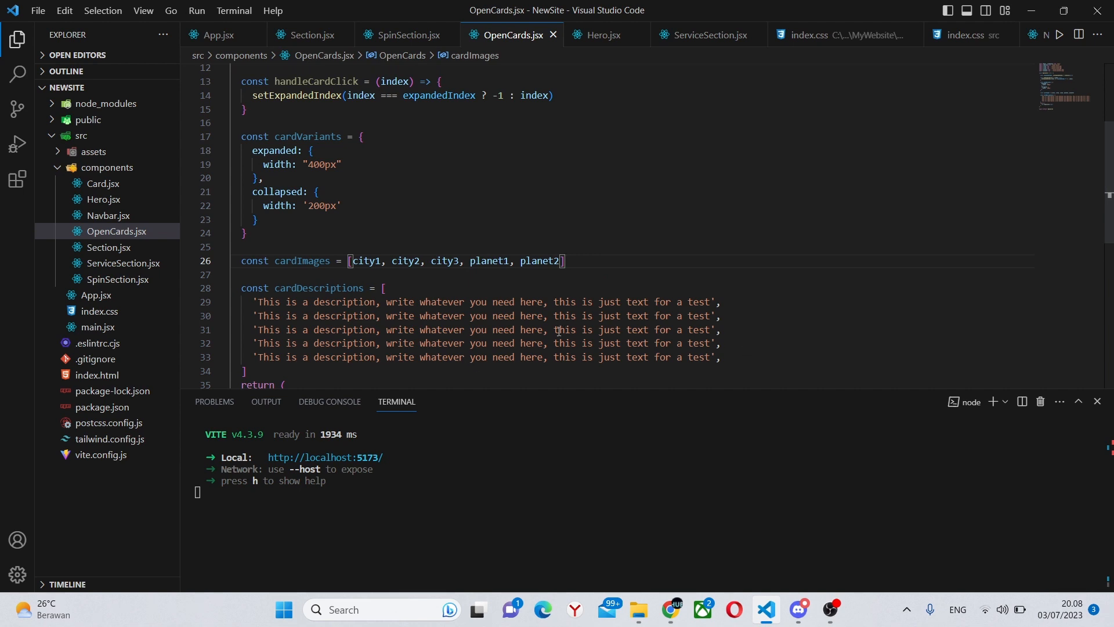
pyautogui.scroll(-3)
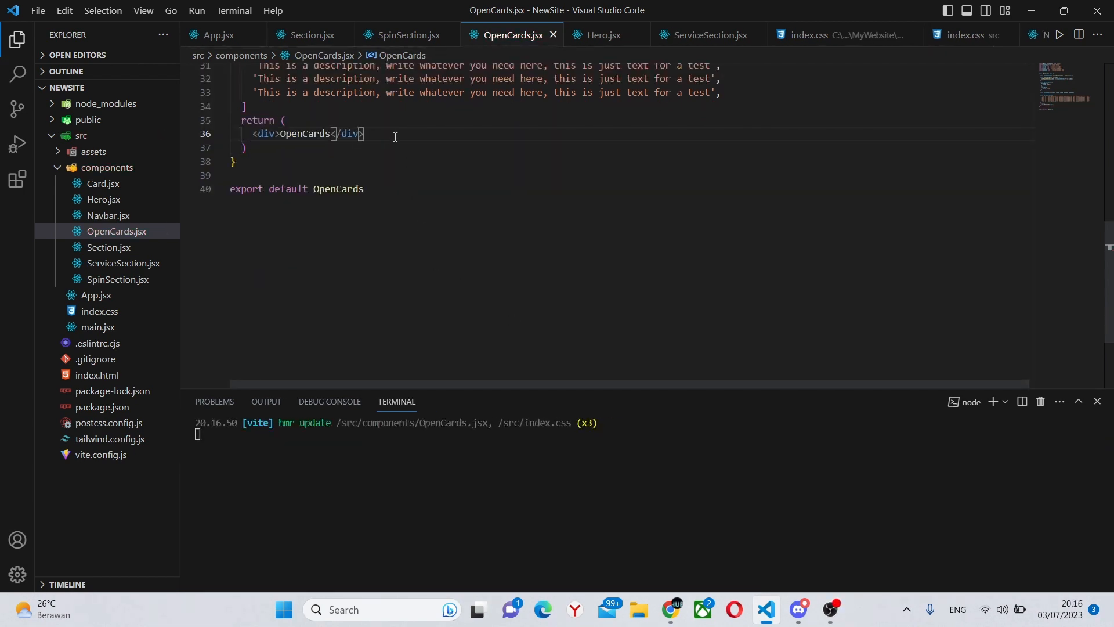
# Step: Replace the placeholder with a section classed py-16 pb-[300px]
pyautogui.write('se')
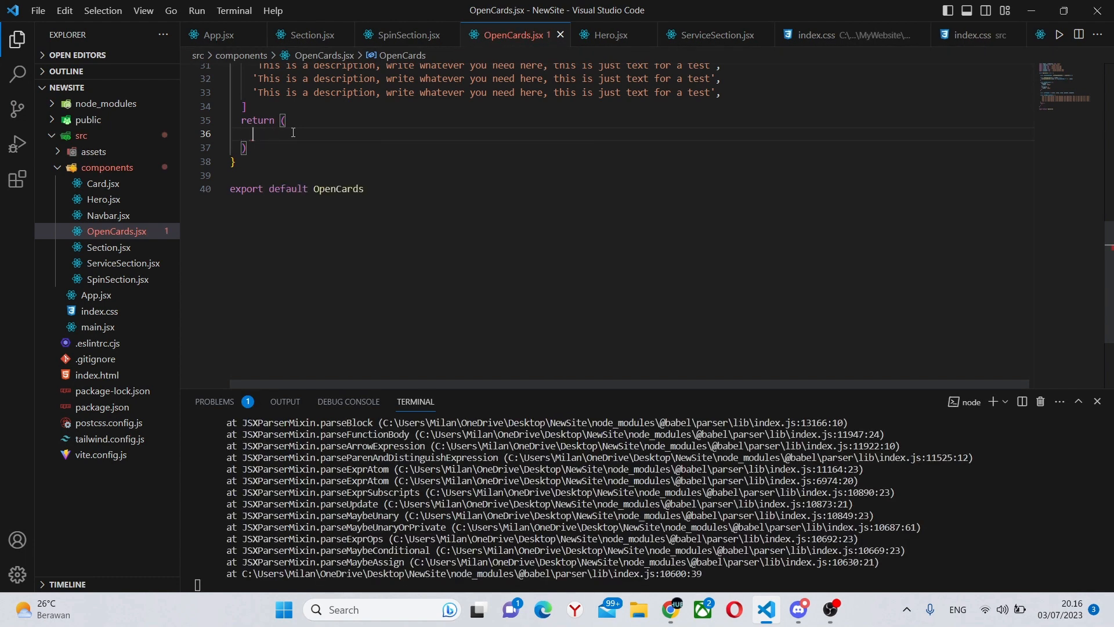
pyautogui.write('<section>')
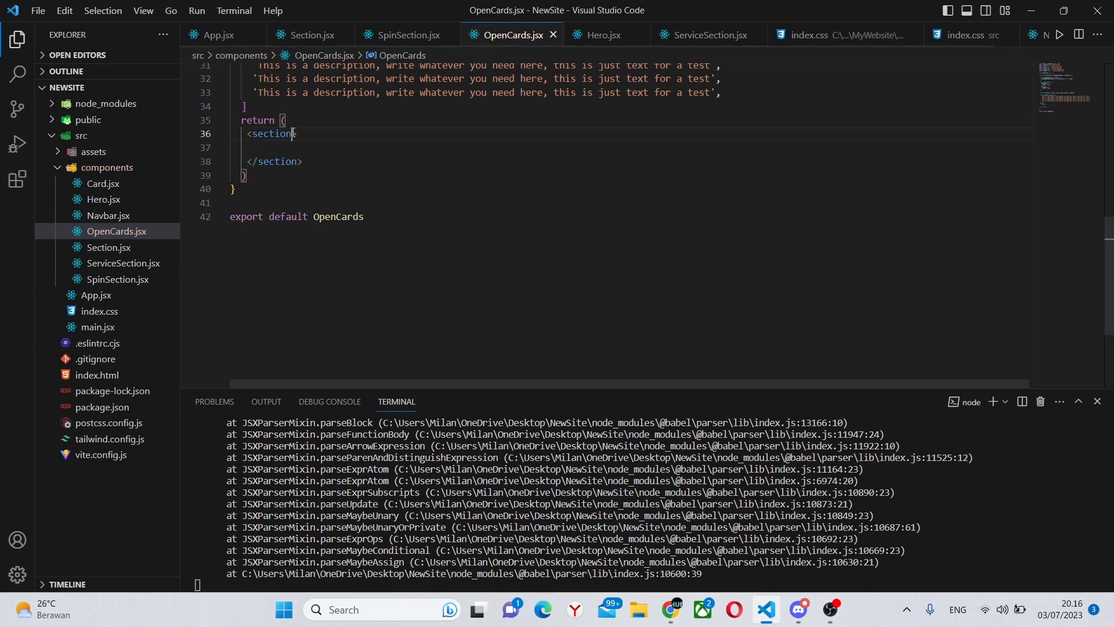
pyautogui.write("className=''")
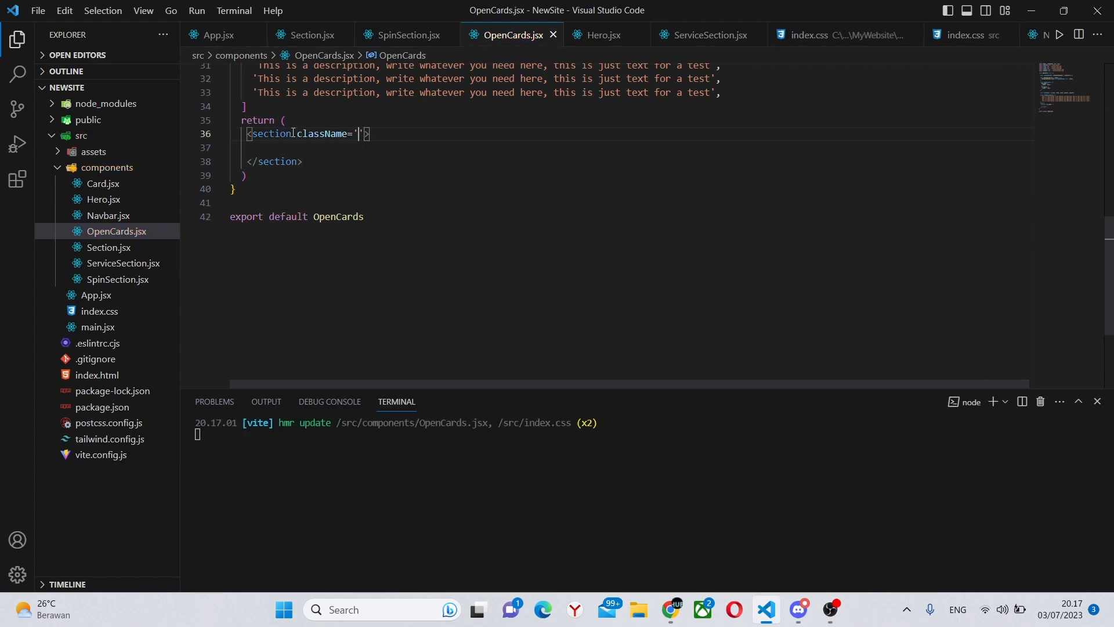
pyautogui.write('py')
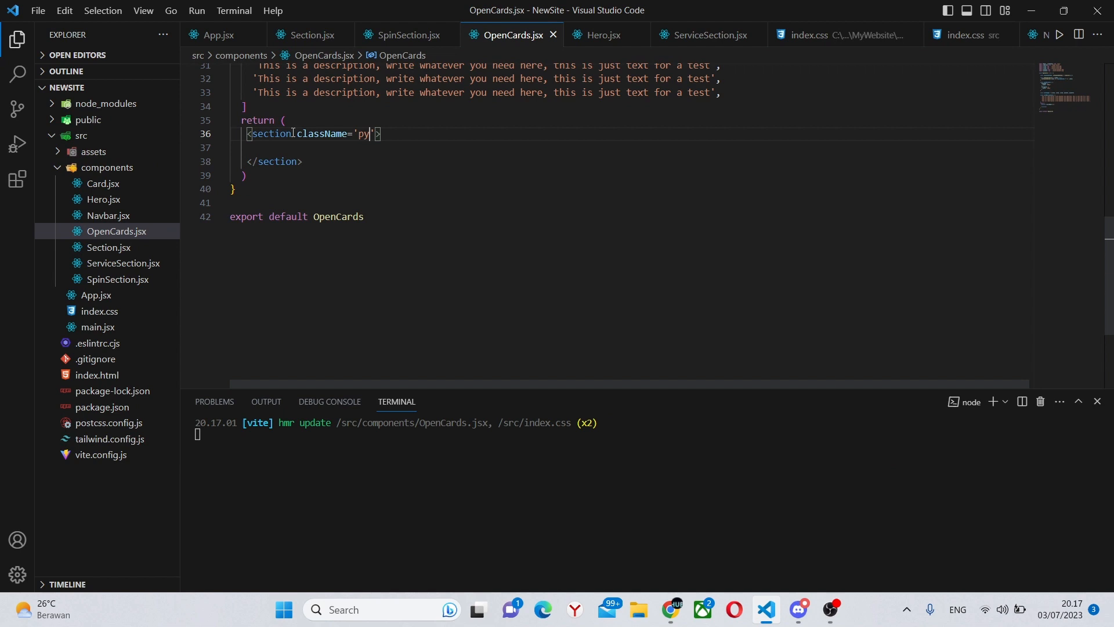
pyautogui.write('-16')
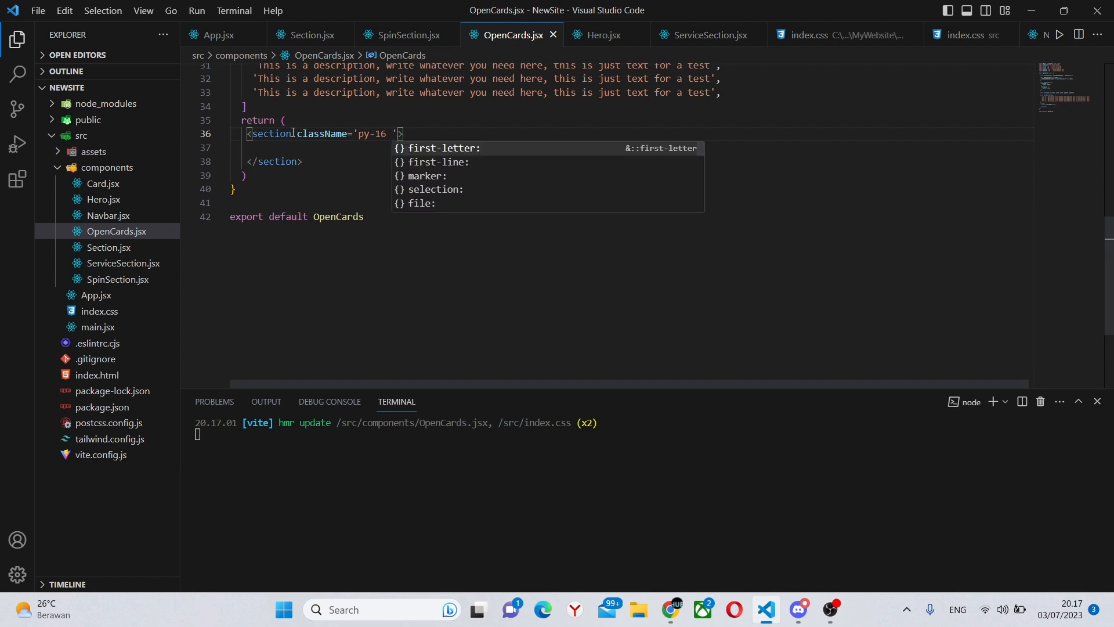
pyautogui.write('pb-[300px n')
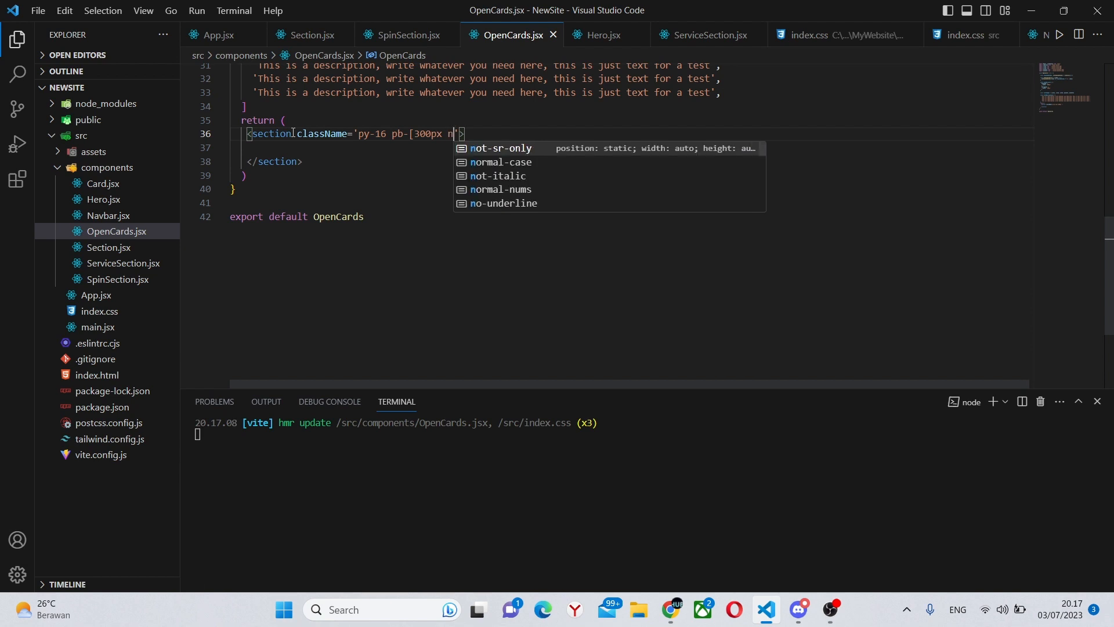
# Step: Give the section a purple-800 to indigo-800 gradient background and nest a div inside
pyautogui.write('bg-g')
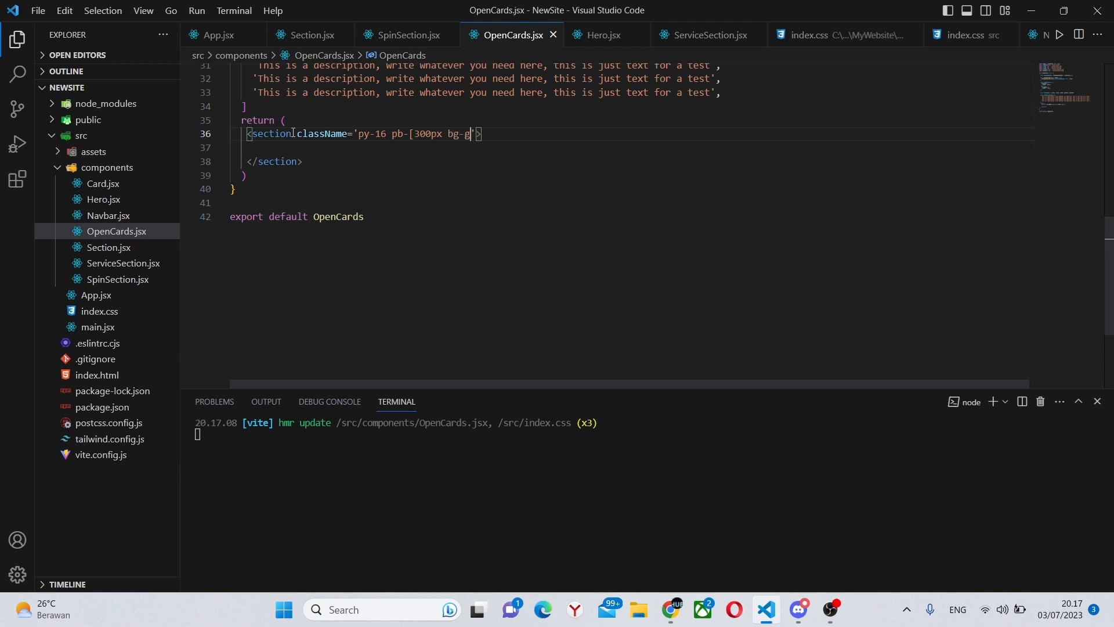
pyautogui.write('radient-')
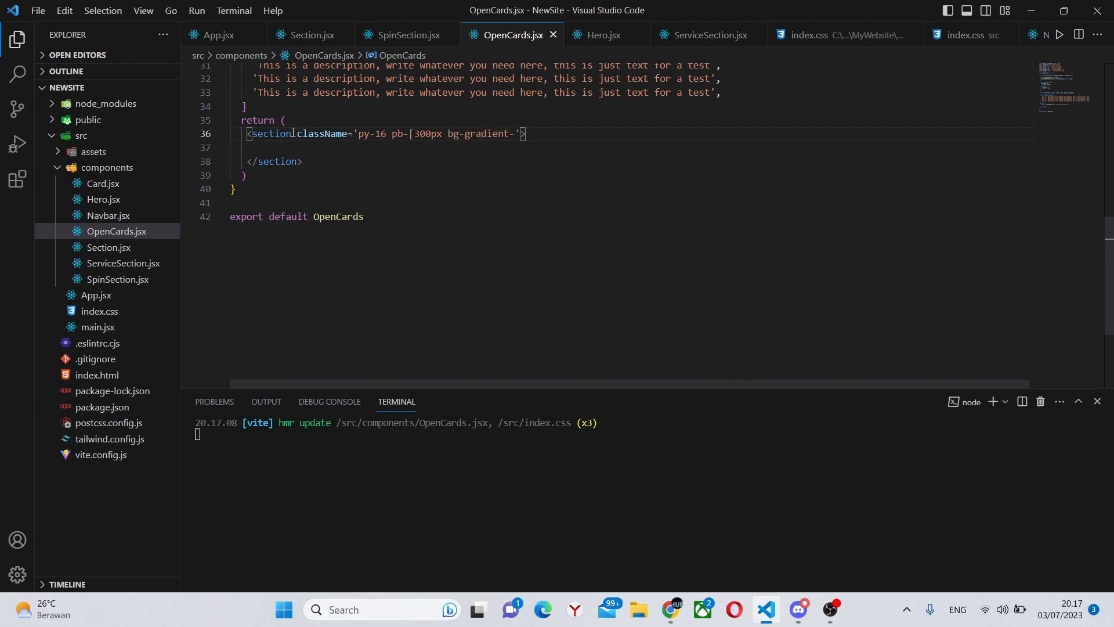
pyautogui.write('-to')
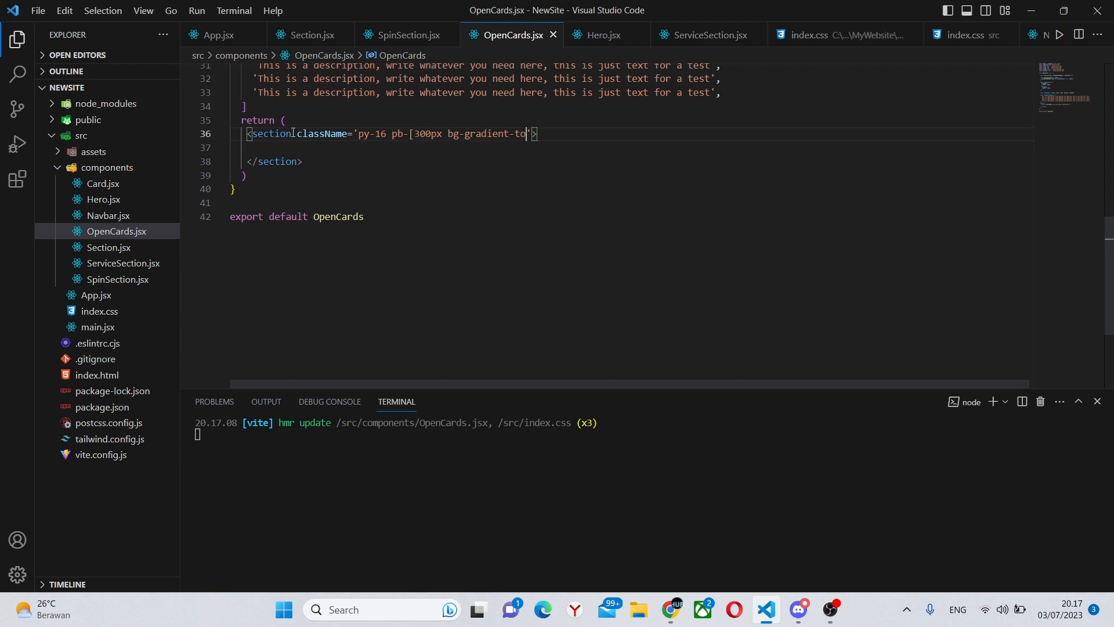
pyautogui.write('-br')
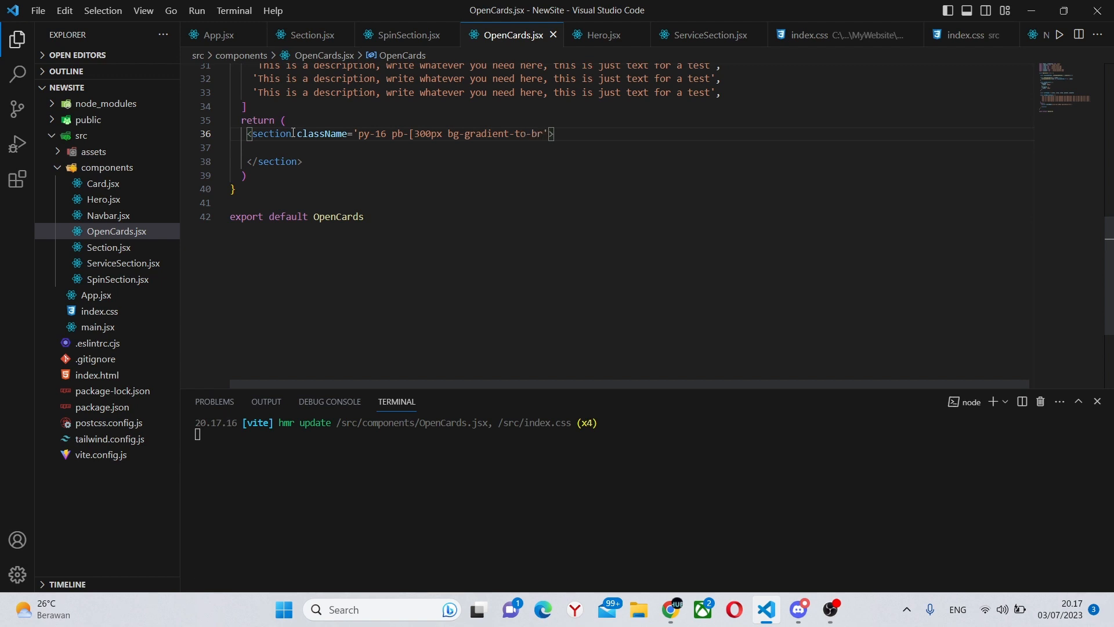
pyautogui.press('Backspace')
pyautogui.write(']')
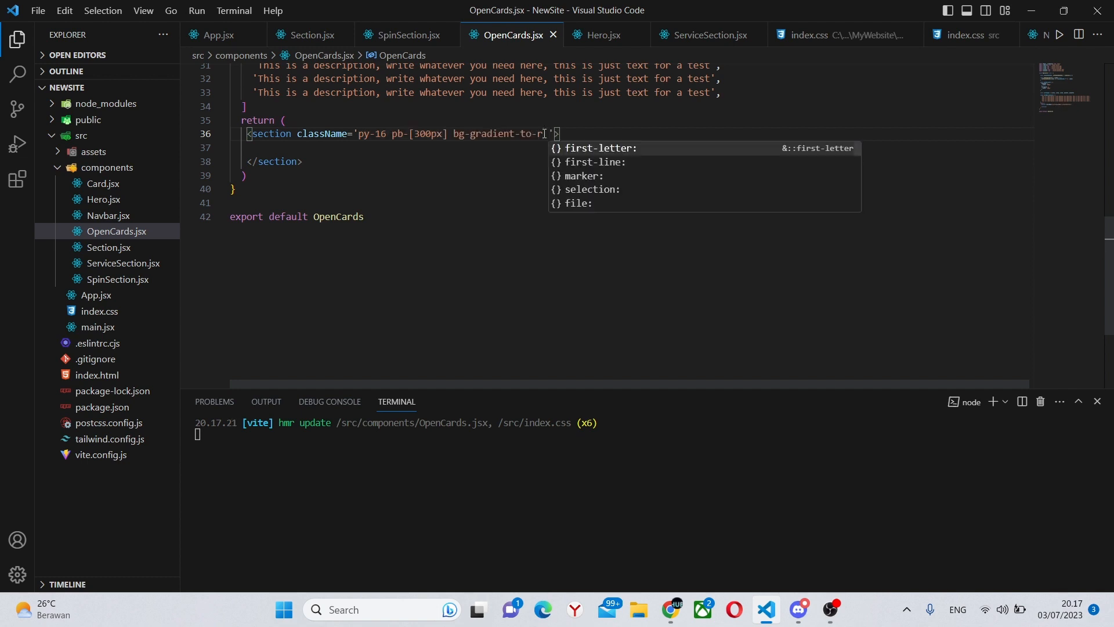
pyautogui.write('from-')
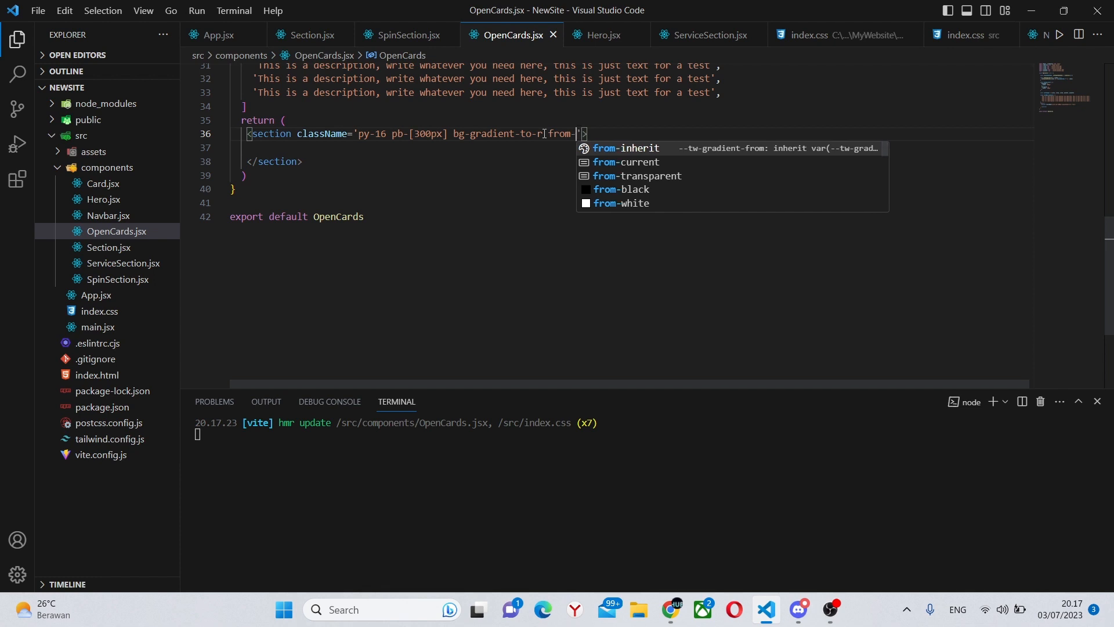
pyautogui.write('purple-400')
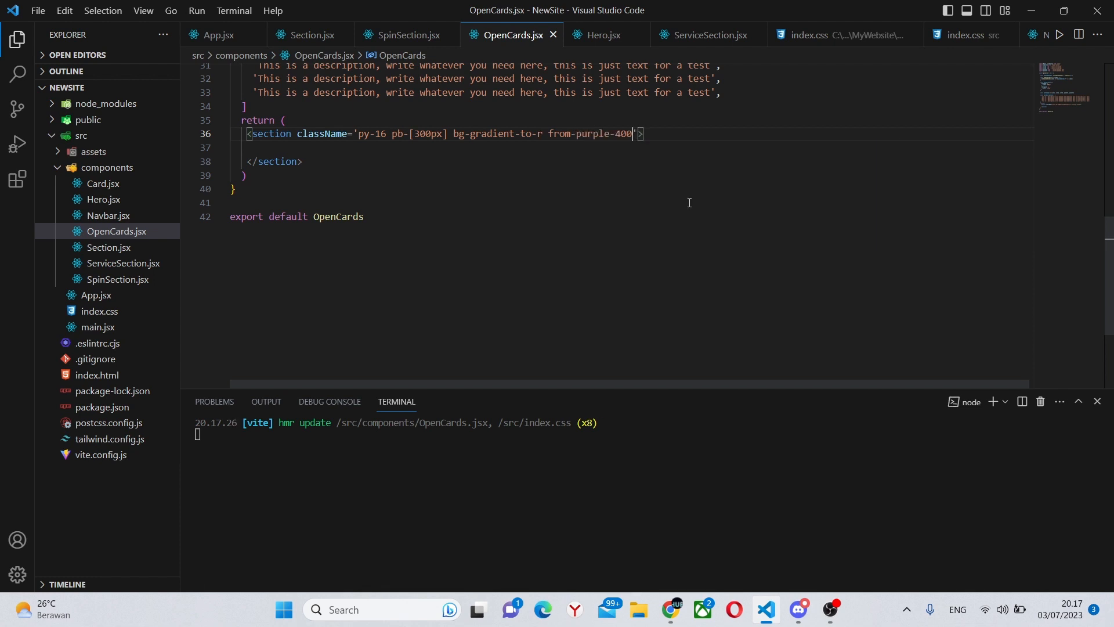
pyautogui.write('800')
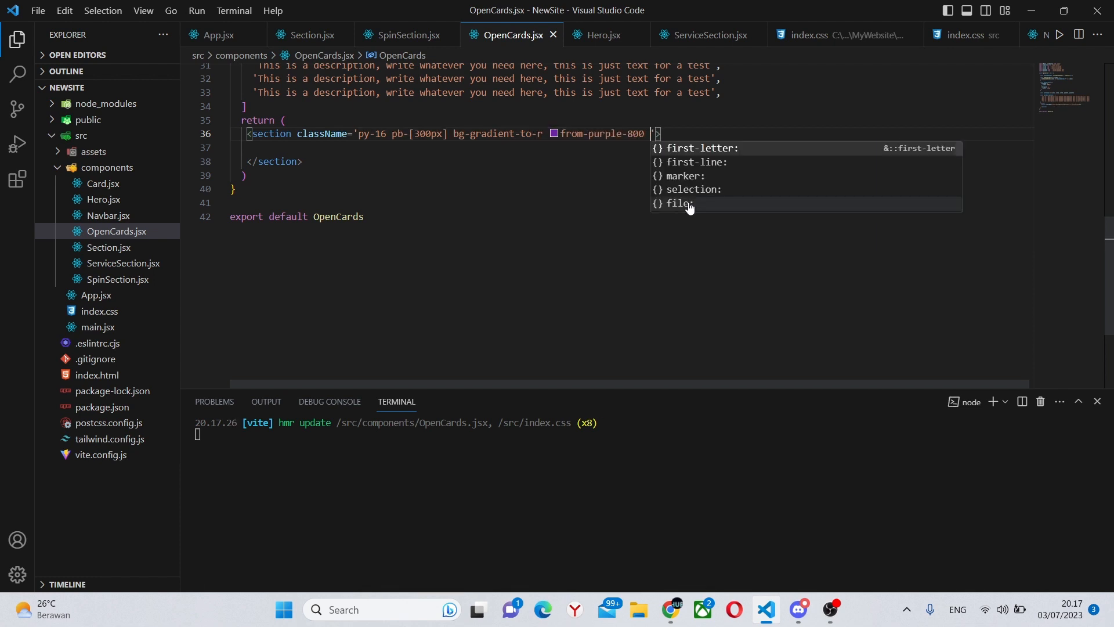
pyautogui.write('to-indigo-800')
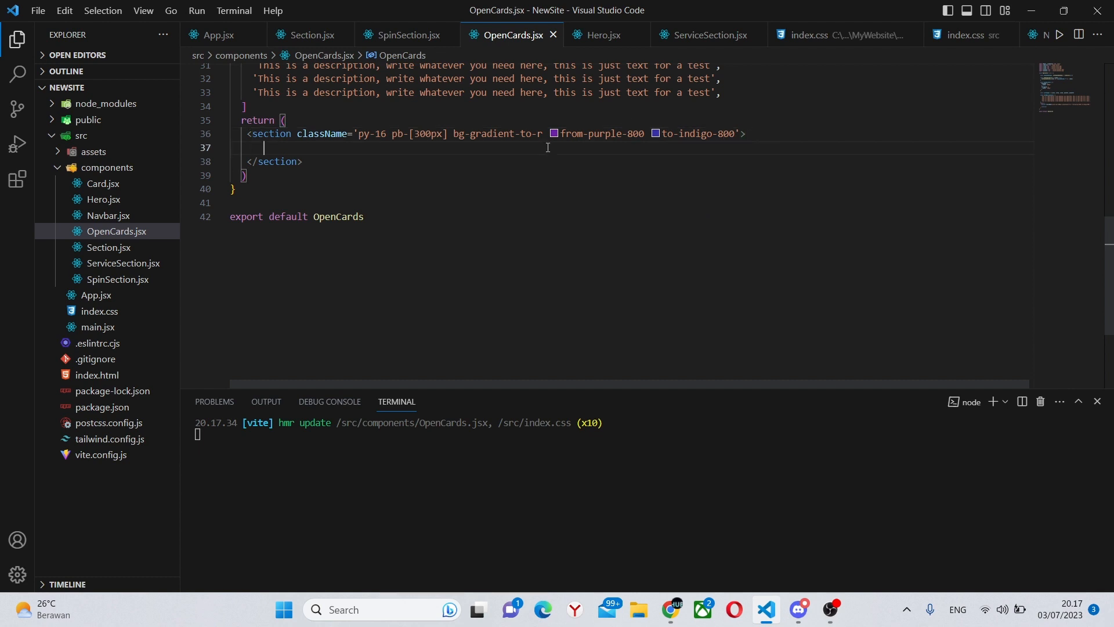
pyautogui.write('<div>')
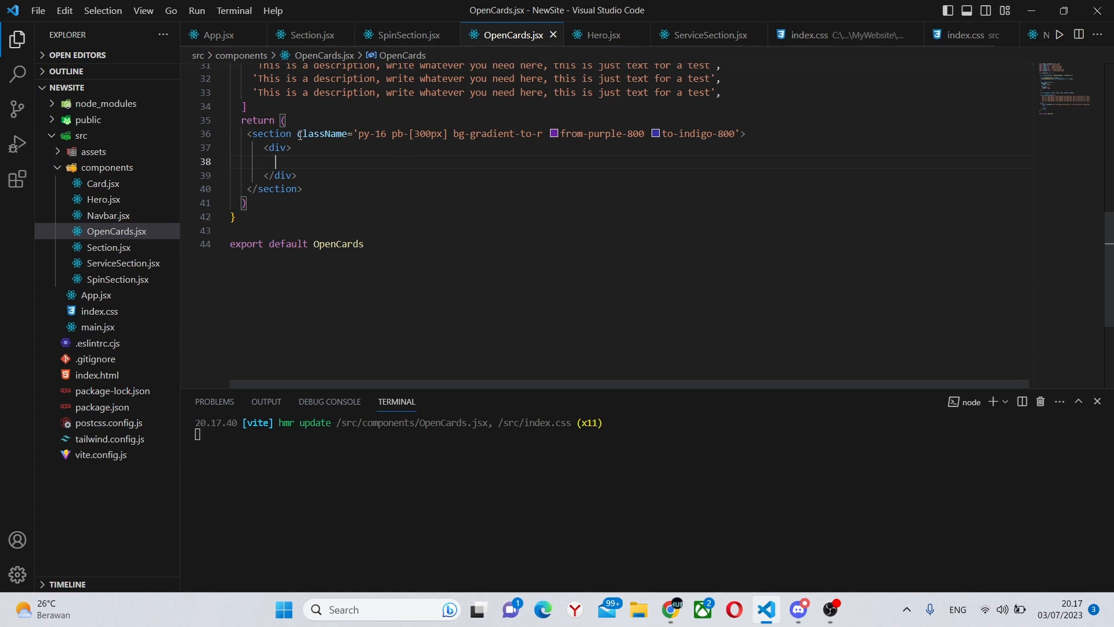
# Step: Give the inner div className 'max-w-7xl mx-auto px-4 sm:px-6 lg:px-8'
pyautogui.write("className=''")
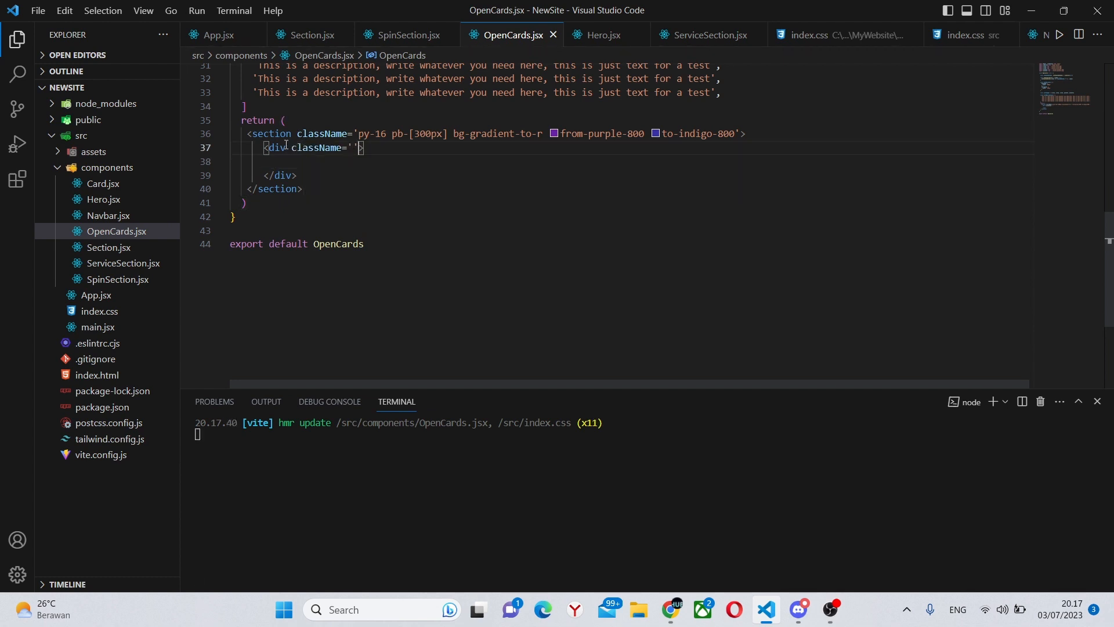
pyautogui.write('max')
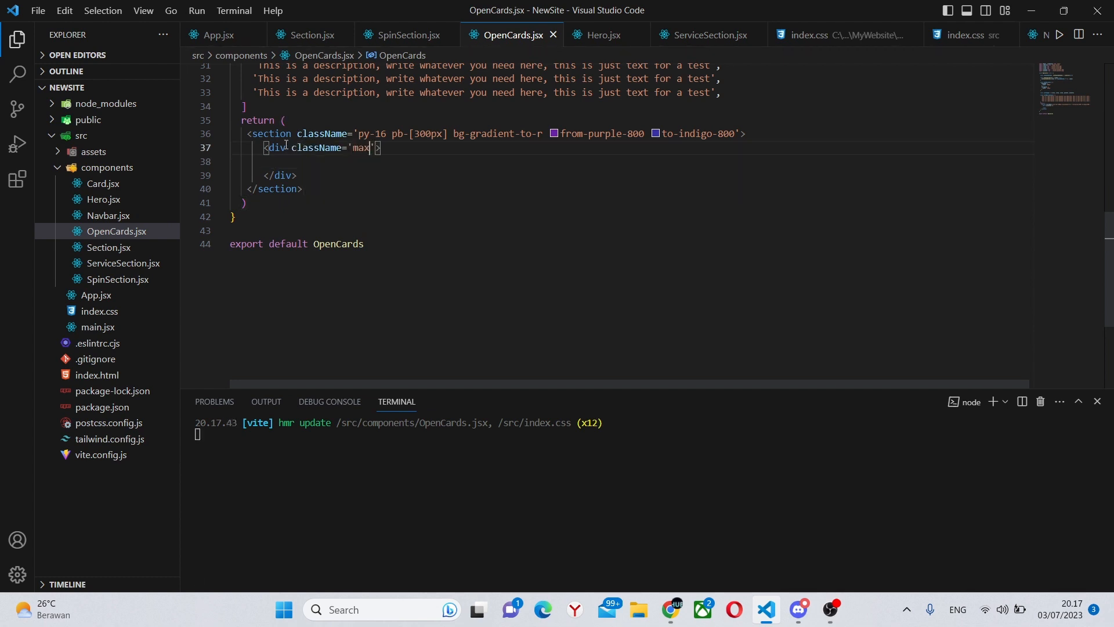
pyautogui.write('-w-7x')
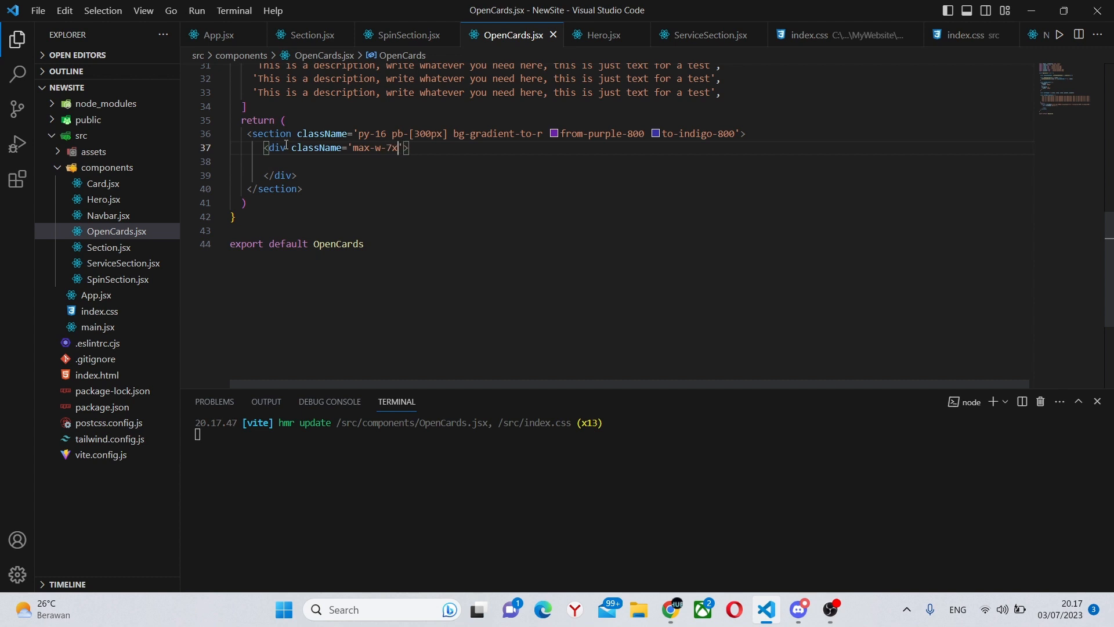
pyautogui.write('mx')
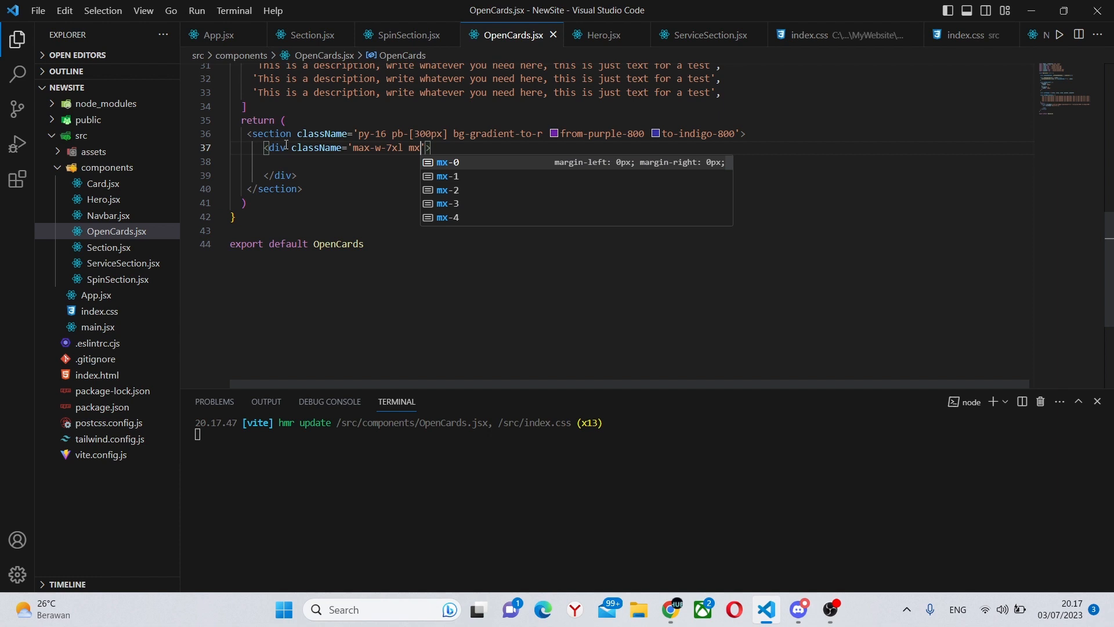
pyautogui.write('-auto')
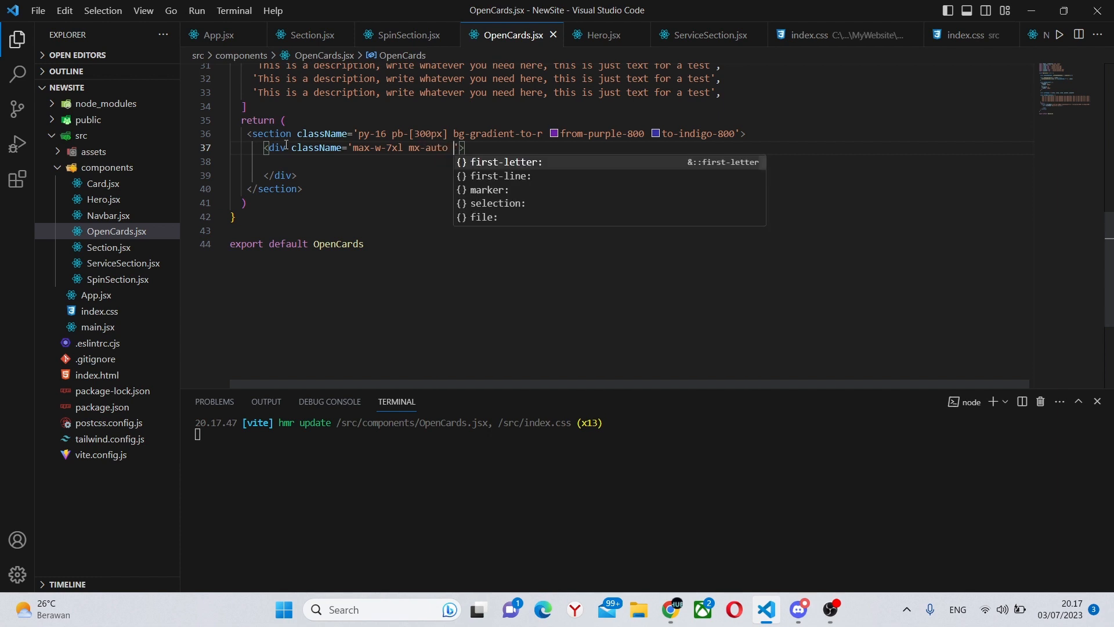
pyautogui.write('px-4')
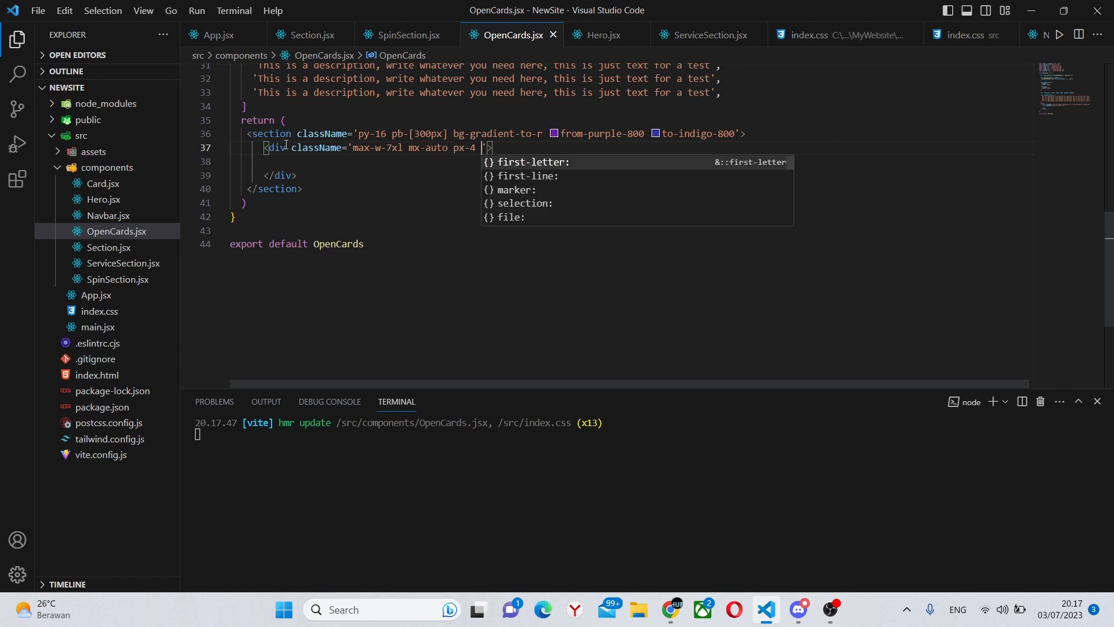
pyautogui.write('sm:px-6')
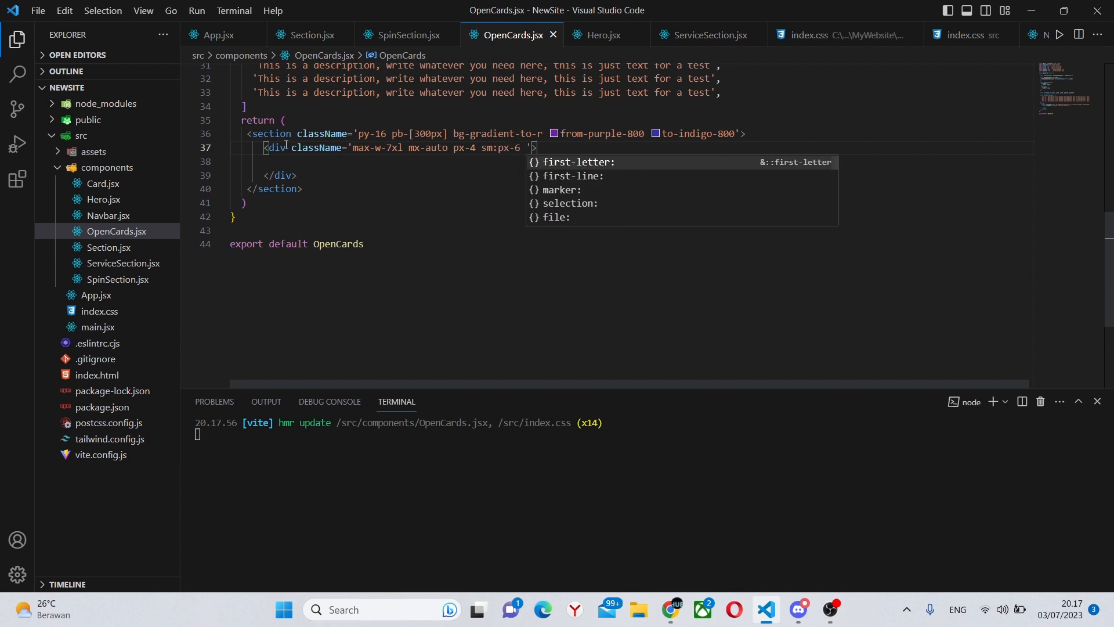
pyautogui.write('lg:')
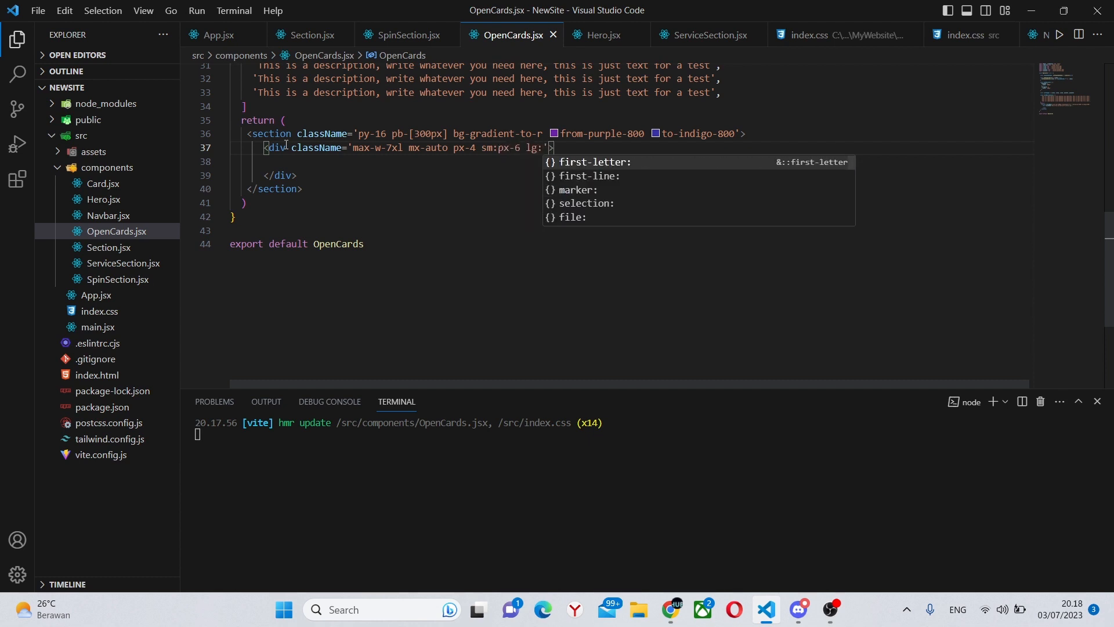
pyautogui.write('px-8')
pyautogui.write('<p>')
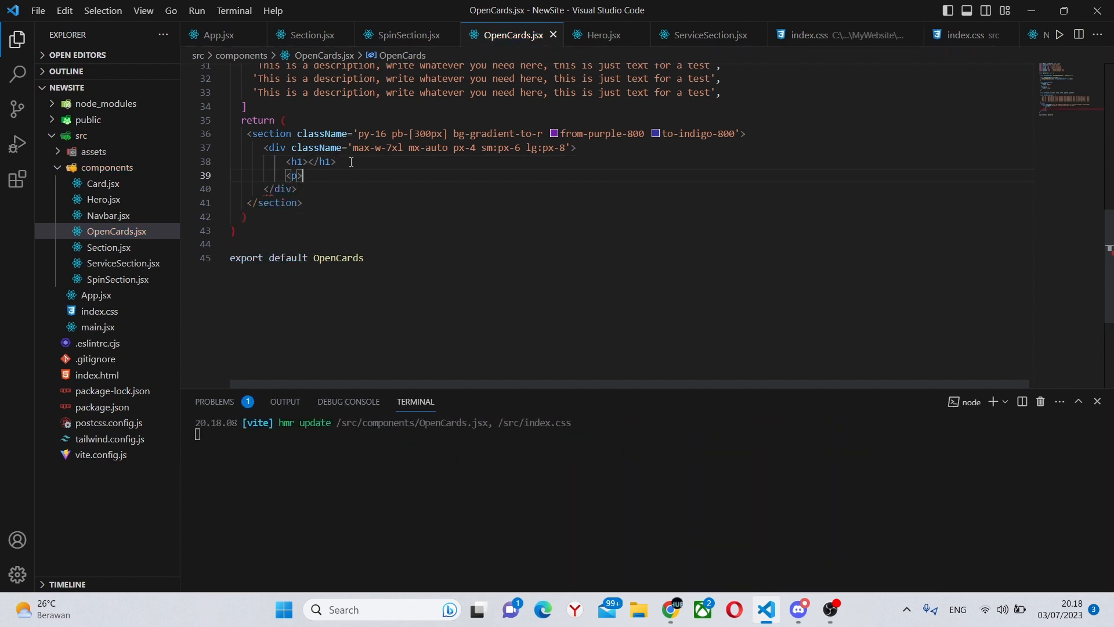
# Step: Style the h1 with text-3xl font-extrabold text-white
pyautogui.write("className=''")
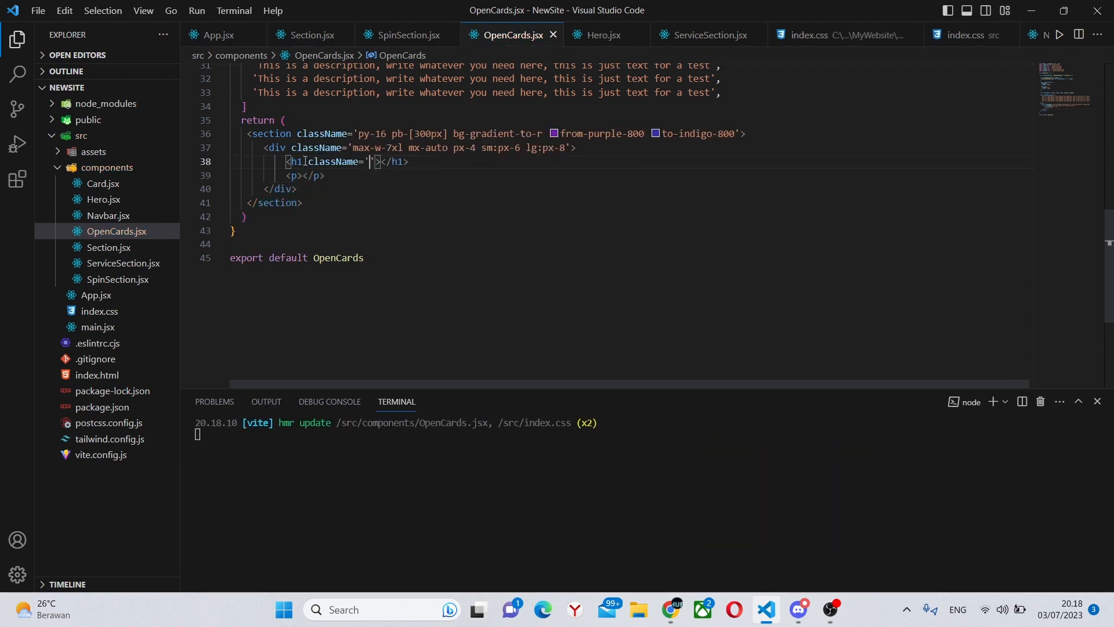
pyautogui.write('text')
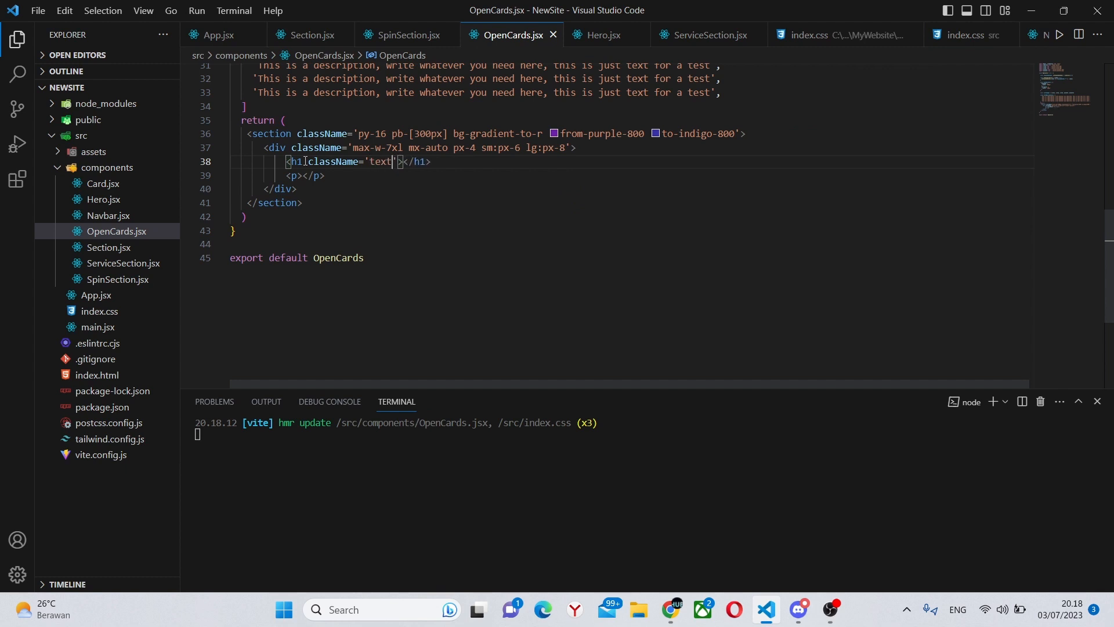
pyautogui.write('-3x')
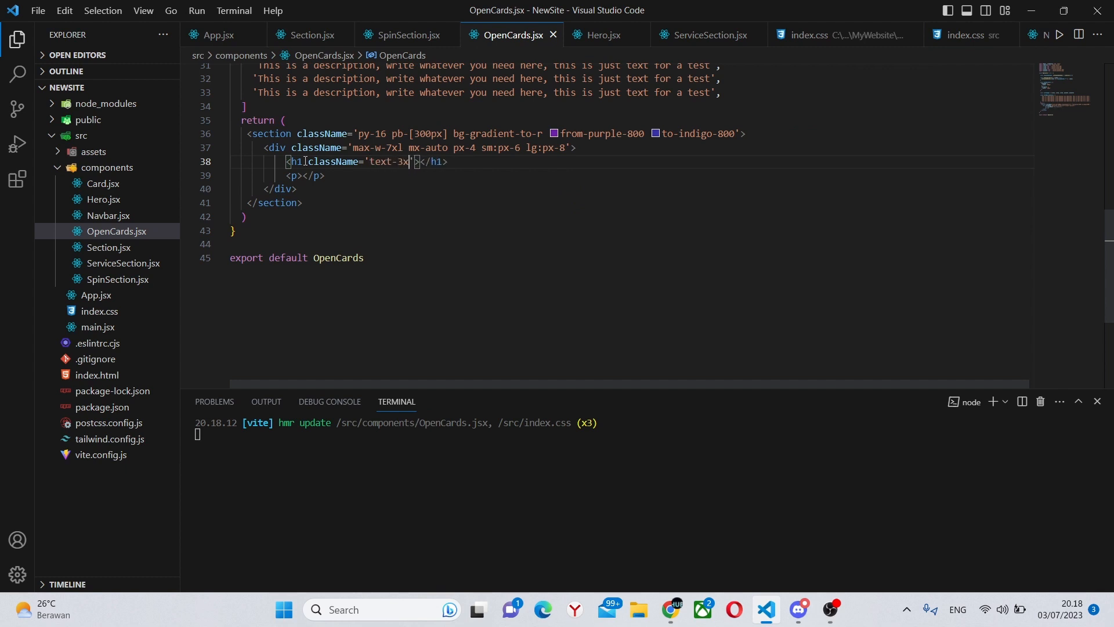
pyautogui.write('font-c')
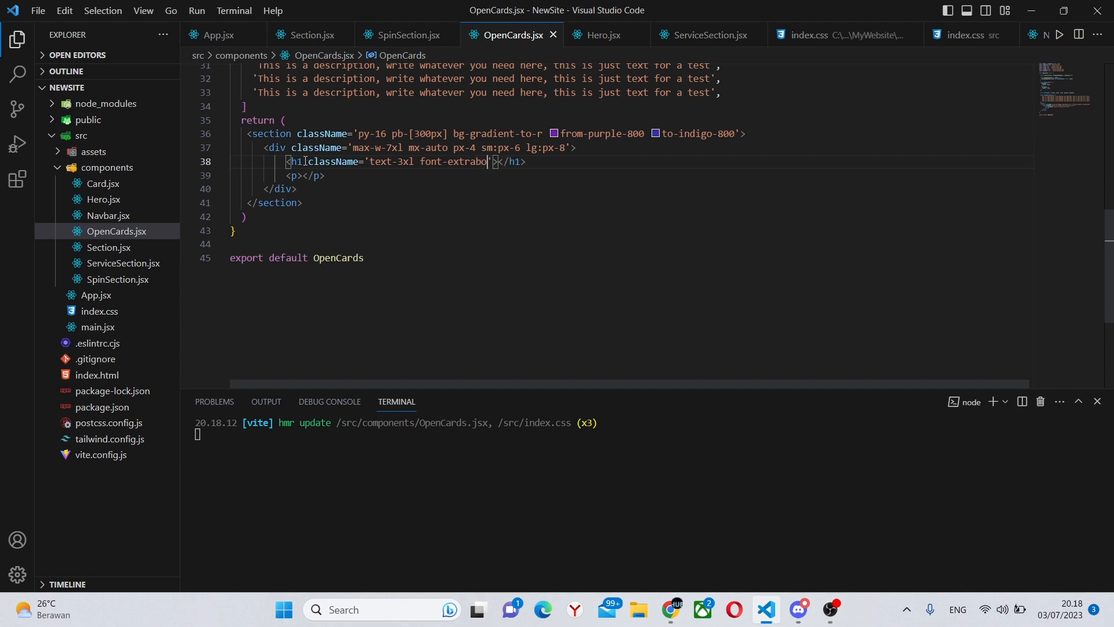
pyautogui.write('text-')
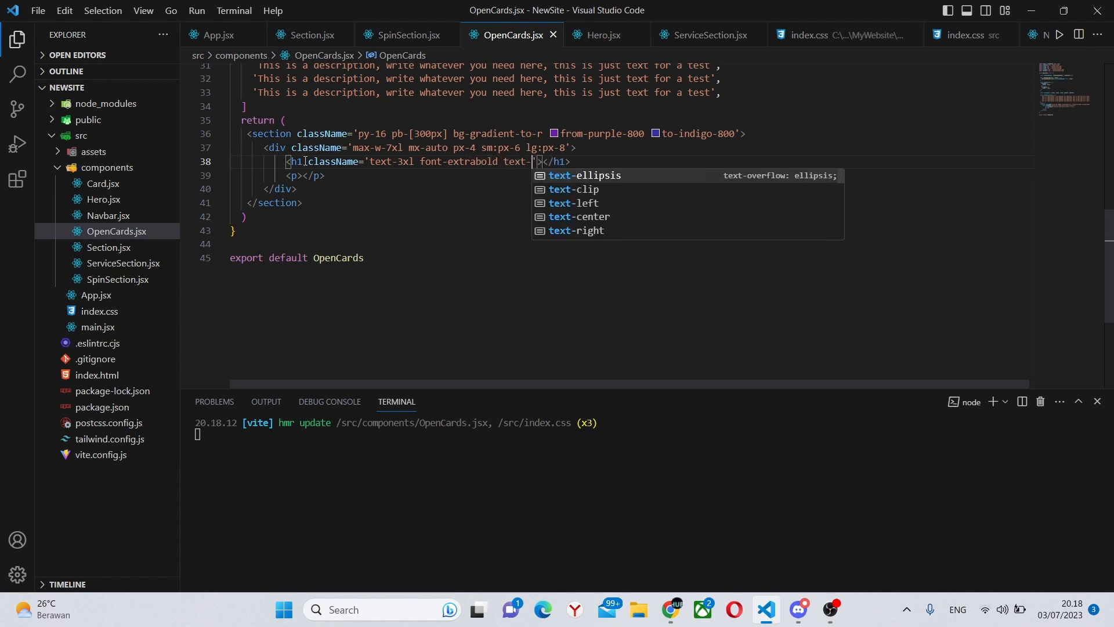
pyautogui.write('white')
pyautogui.click(308, 175)
pyautogui.write(" className='")
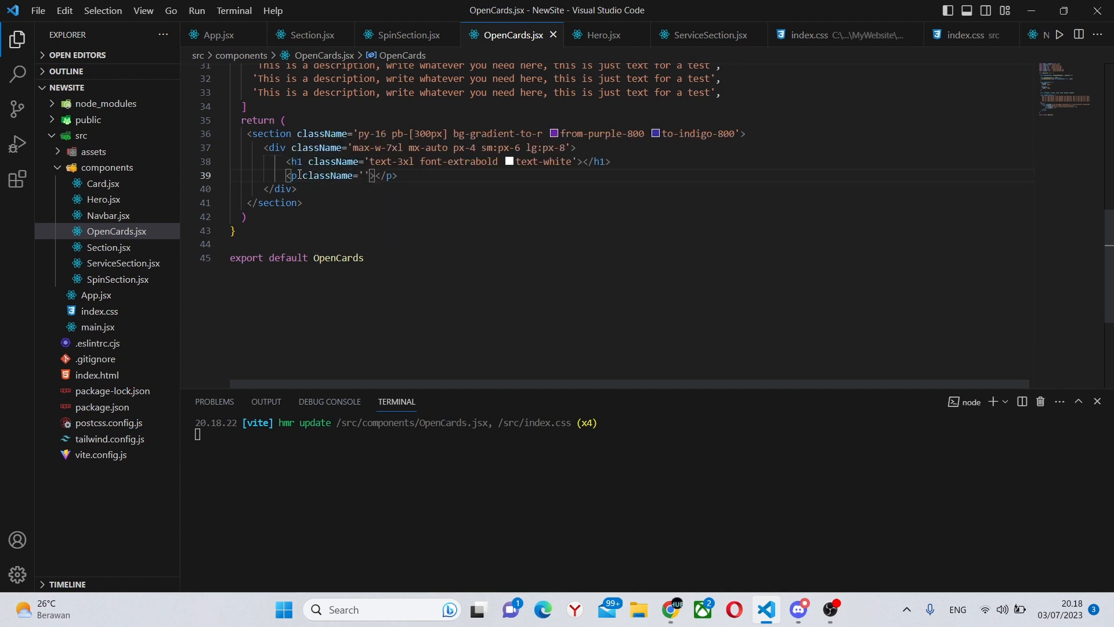
# Step: Add a mt-4 text-xl text-gray-300 subtitle 'Check out our latest works' and heading 'Featured Projects'
pyautogui.write('mt-4')
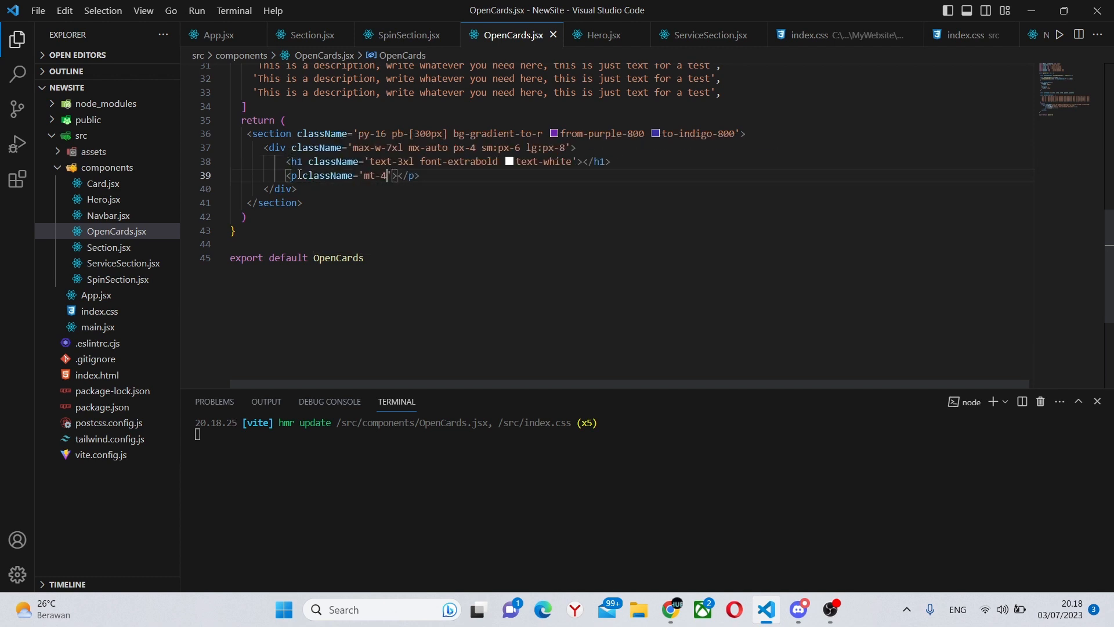
pyautogui.write('text-xl text')
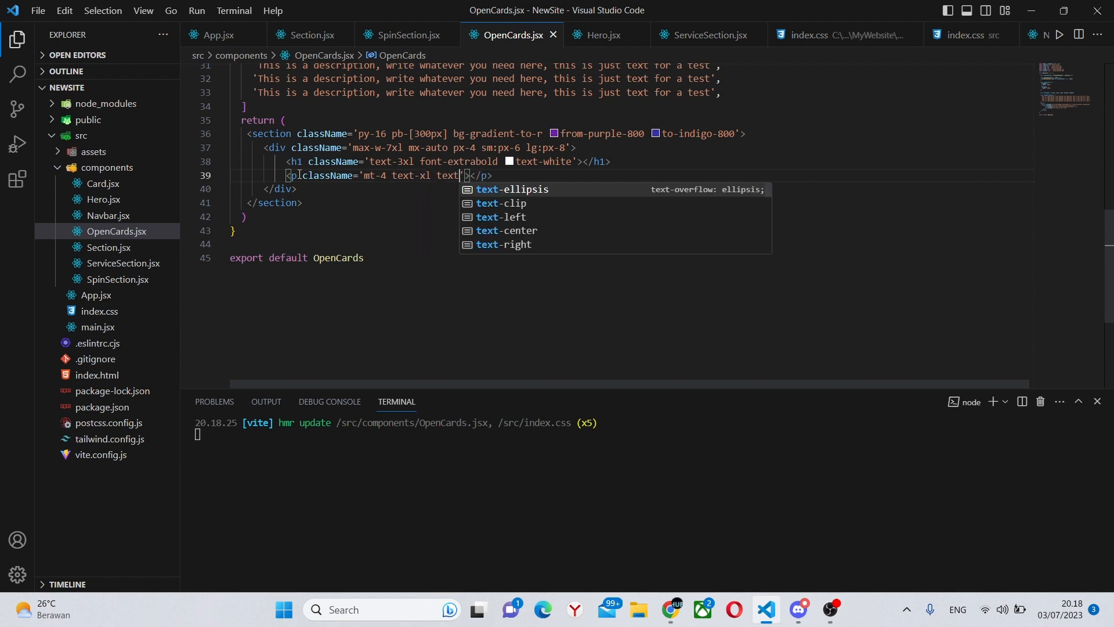
pyautogui.write('-gray-300')
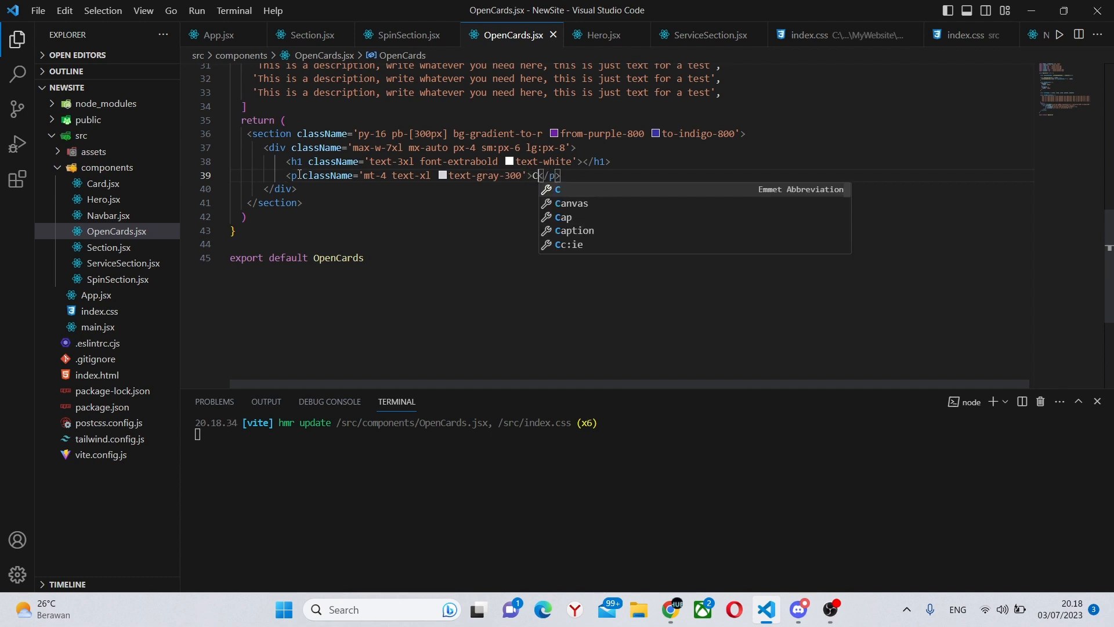
pyautogui.write('heck')
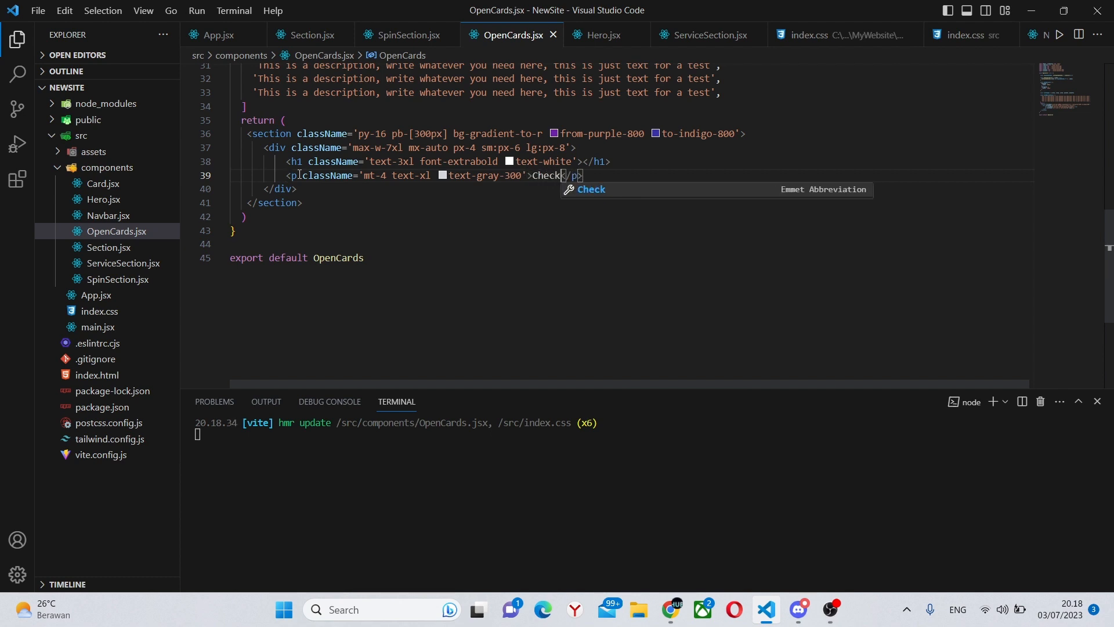
pyautogui.write('out our latest works')
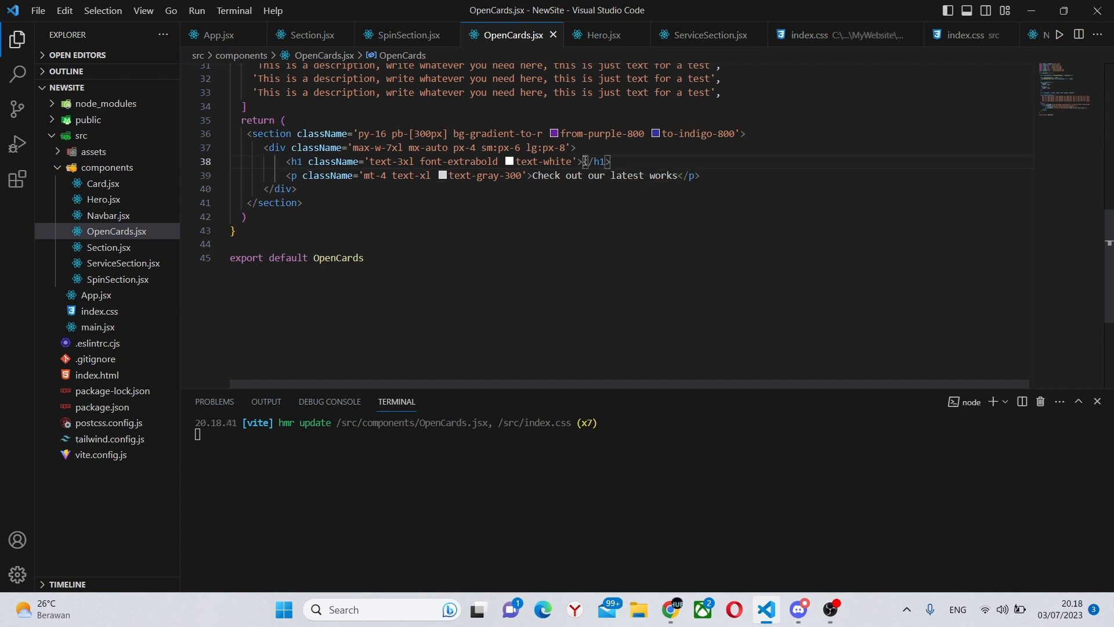
pyautogui.write('Featured Projects')
pyautogui.write('<div>')
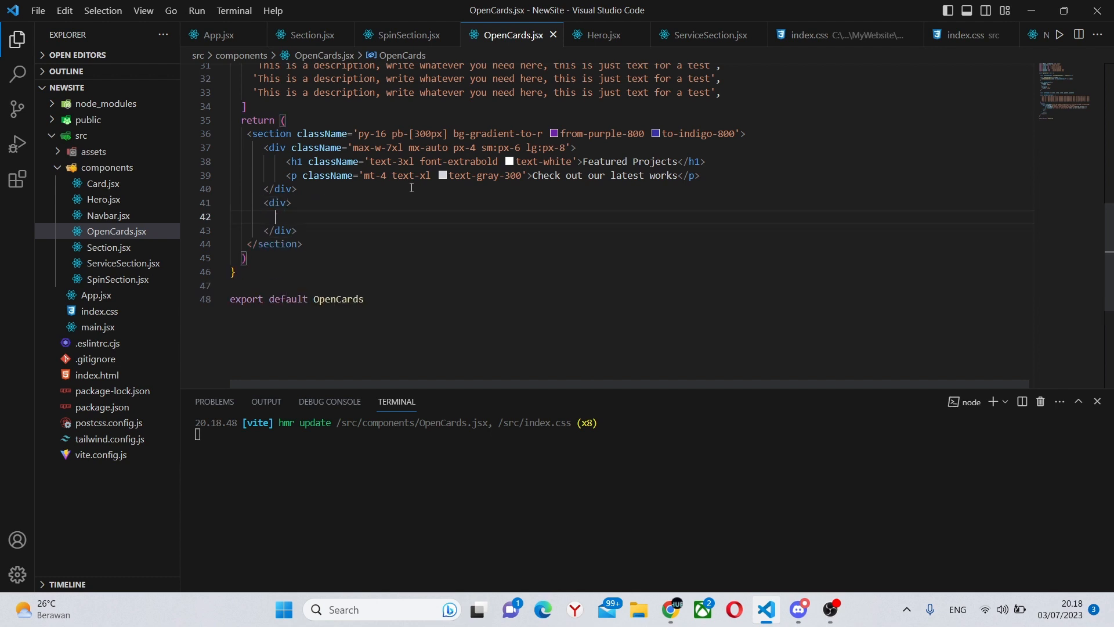
pyautogui.moveTo(278, 203)
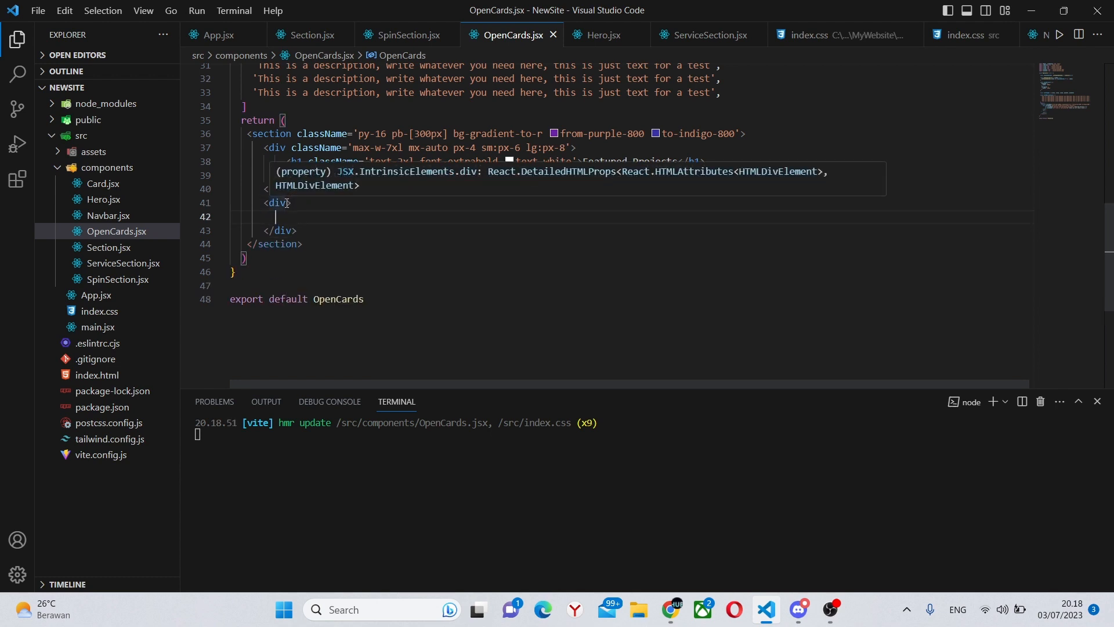
# Step: Give the new div className 'mt-12 flex flex-col md:flex-row justify-center items-center gap-5'
pyautogui.write("className=''")
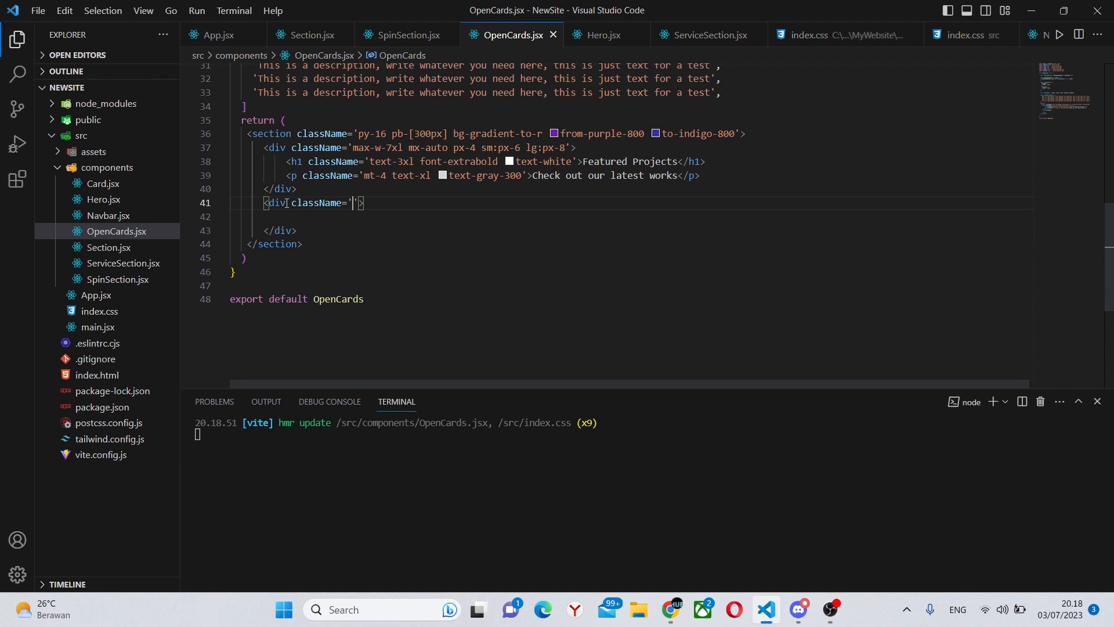
pyautogui.write('mt')
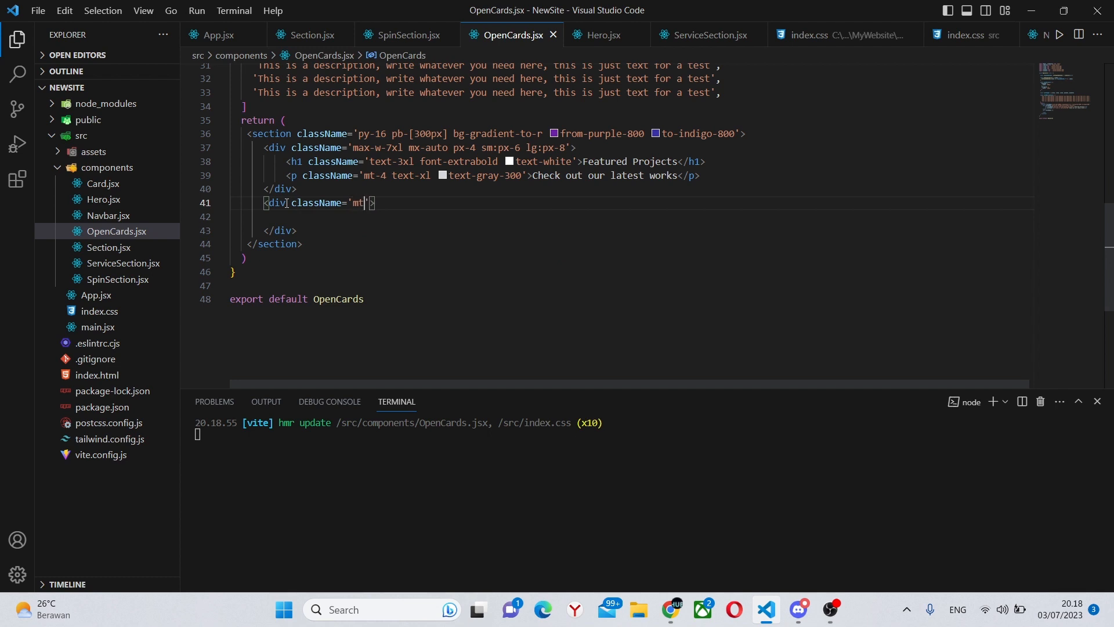
pyautogui.write('-12 flex flex-c')
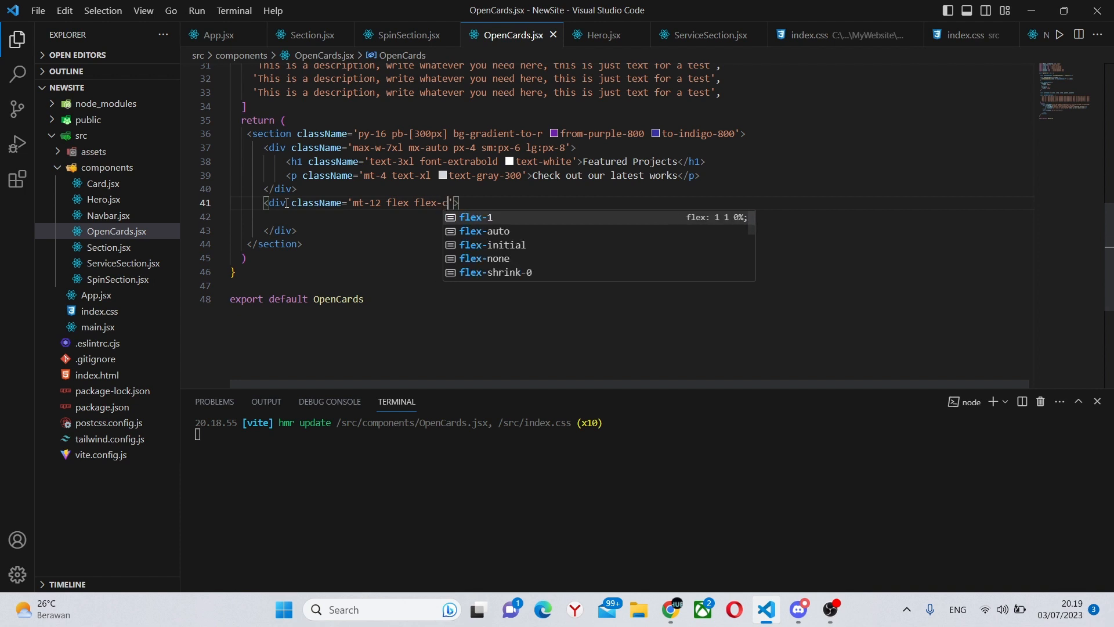
pyautogui.write('ol md:')
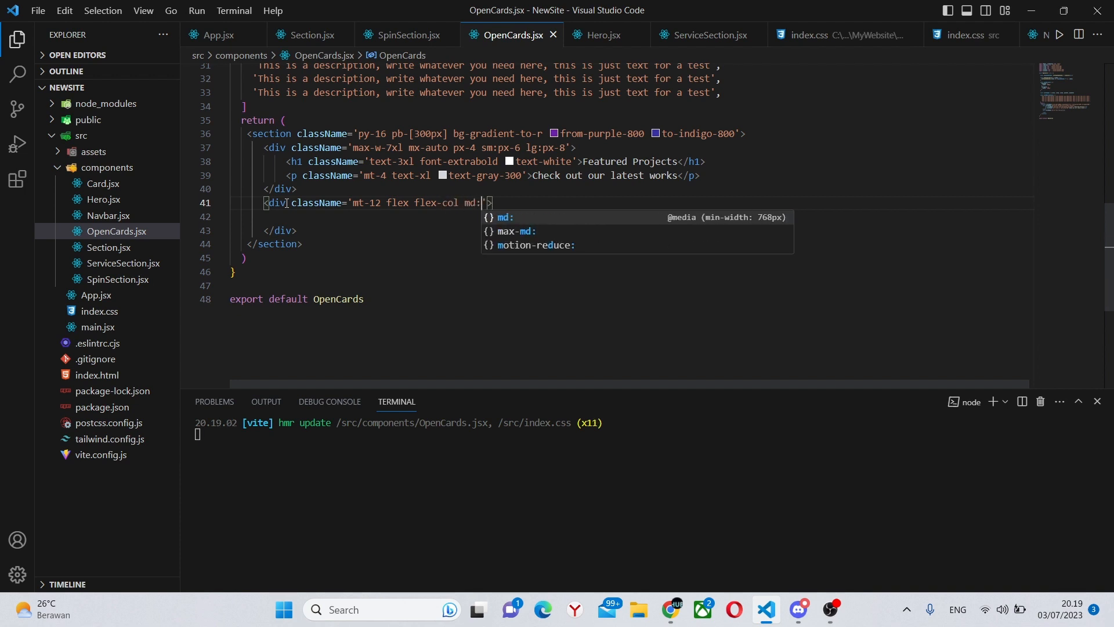
pyautogui.write('flex-row')
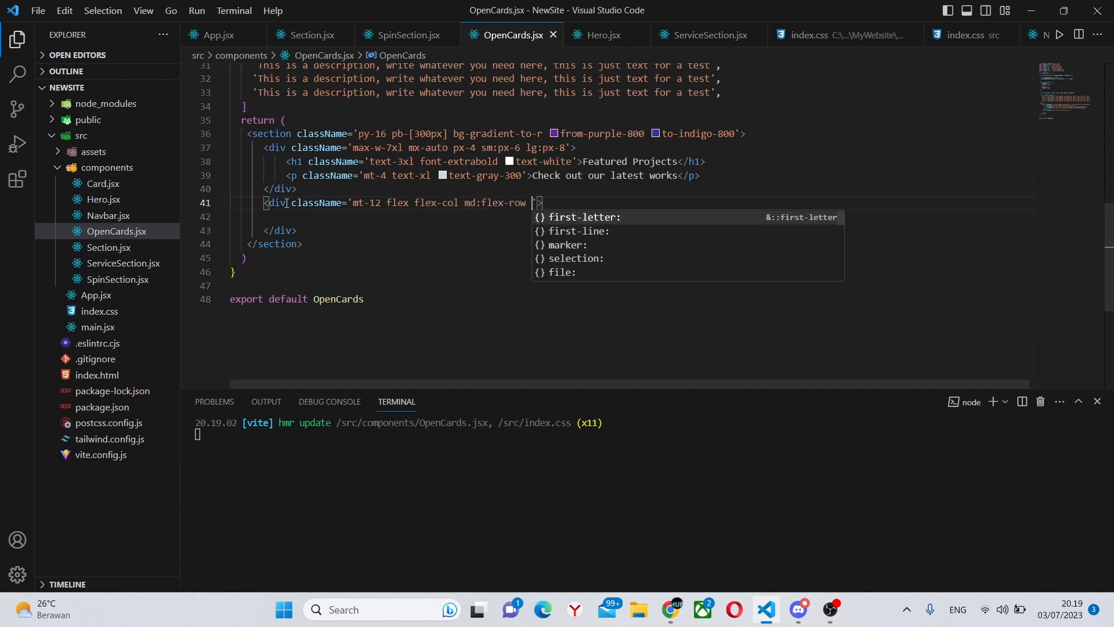
pyautogui.write('justify-center i')
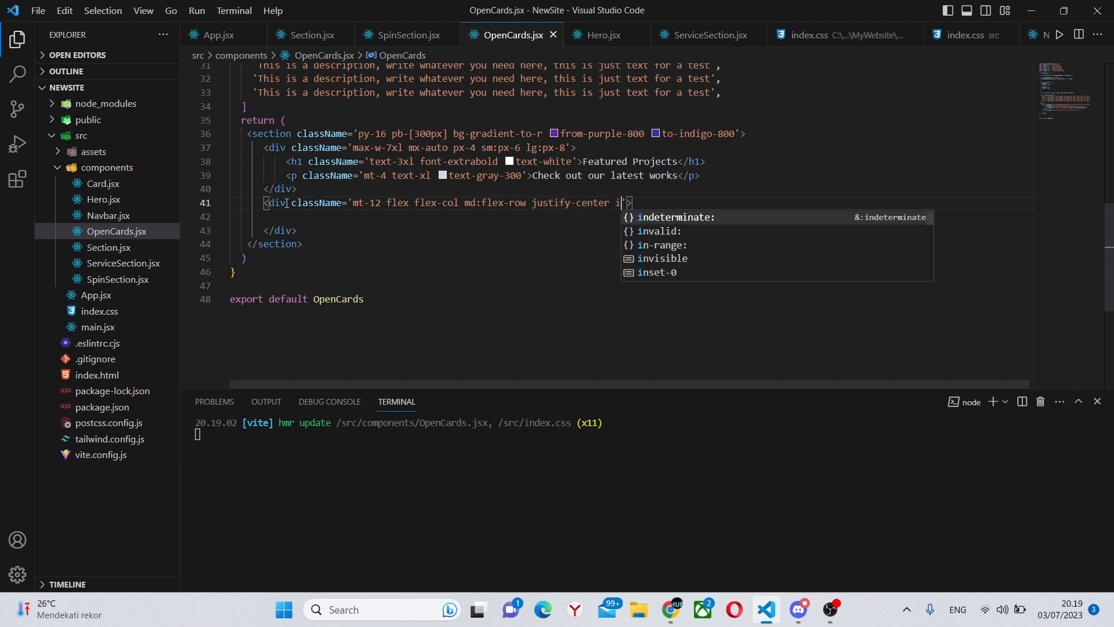
pyautogui.write('tems-center')
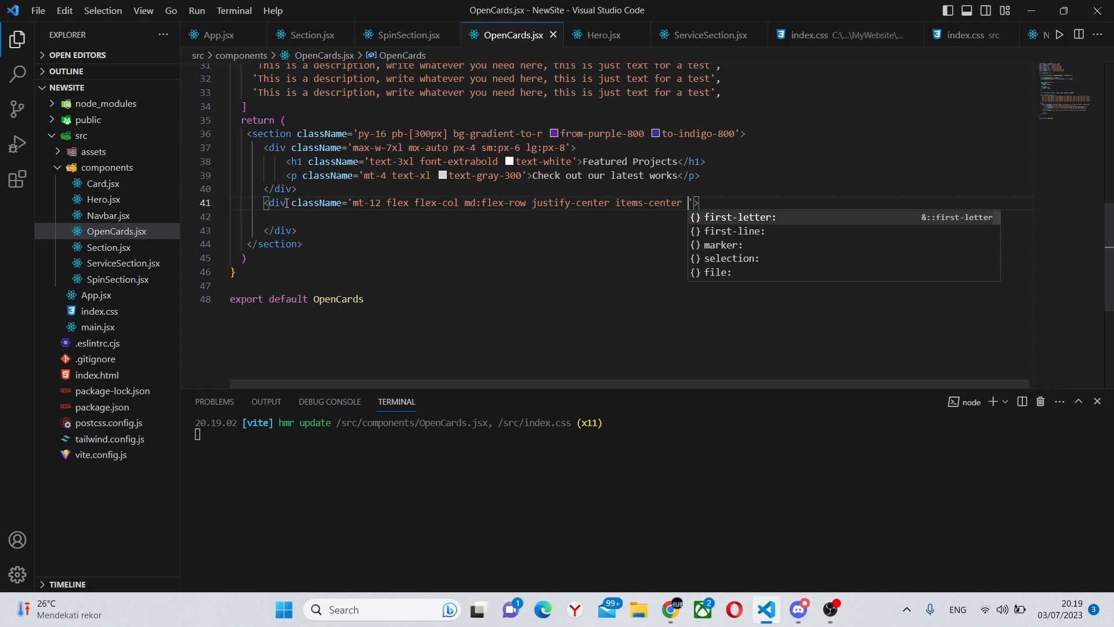
pyautogui.write('gap-5')
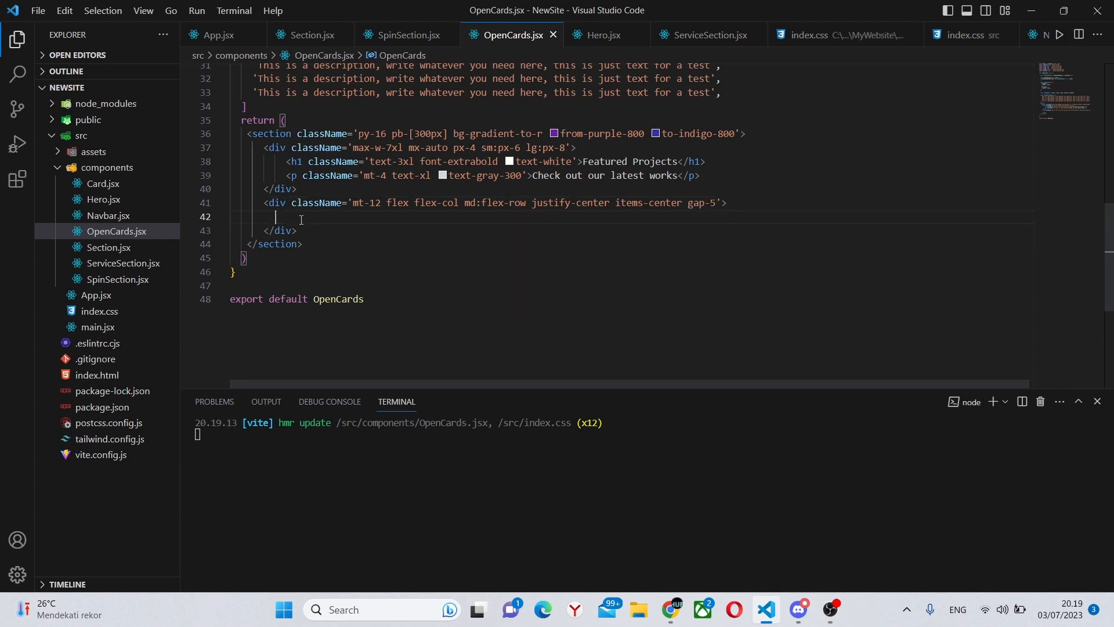
# Step: Map over the index array [0, 1, 2, 3, 4] with (index) => inside the card container
pyautogui.write('{[]}')
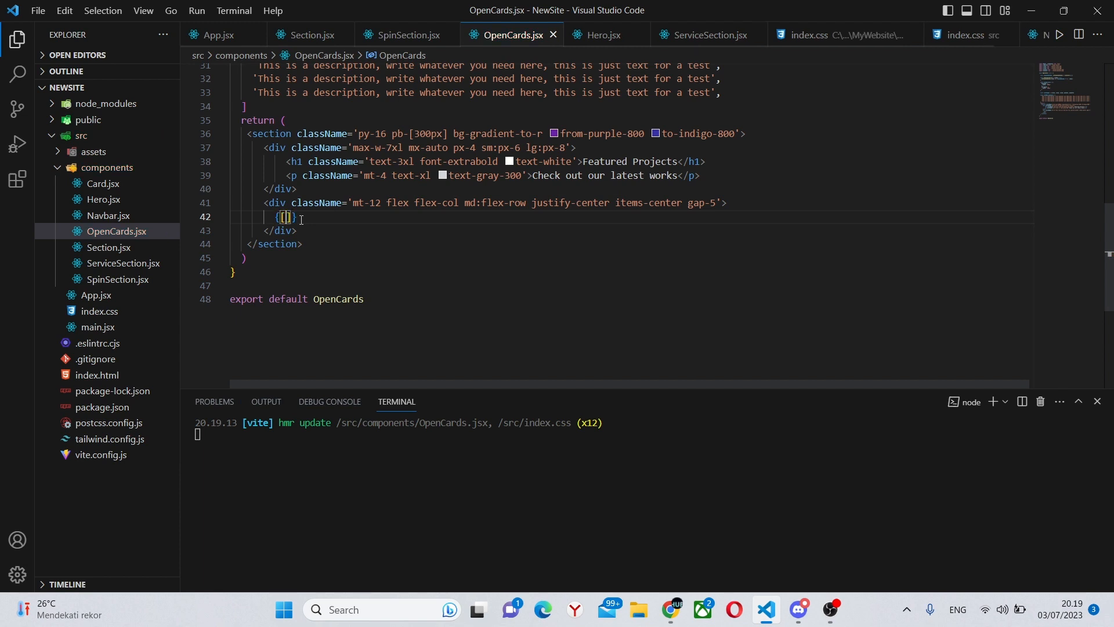
pyautogui.write('0, 1, 2, 3')
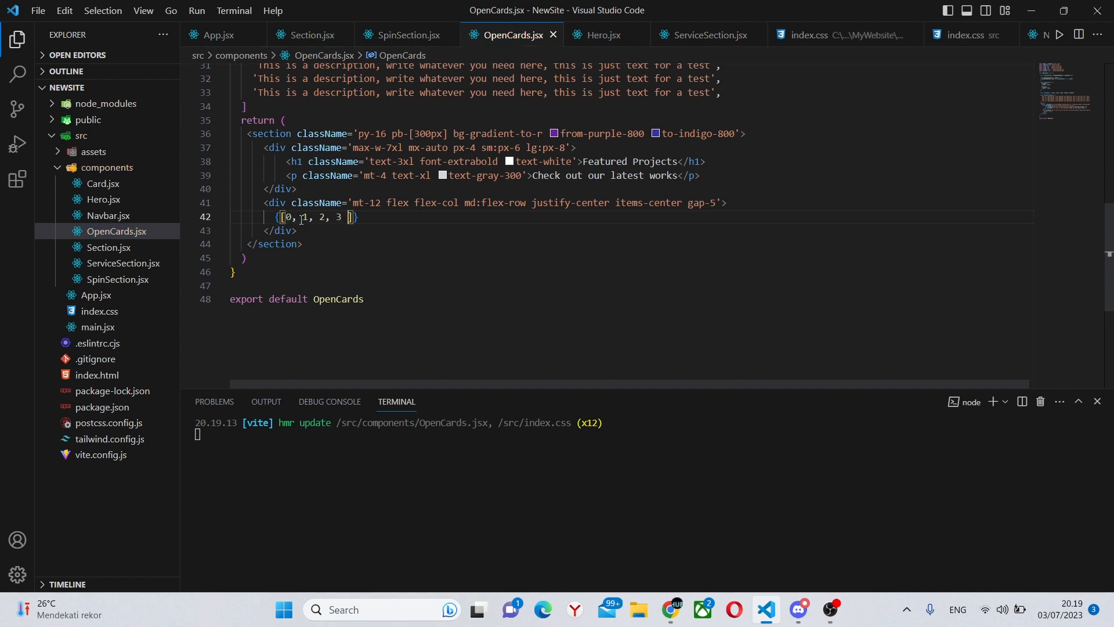
pyautogui.write(', 4')
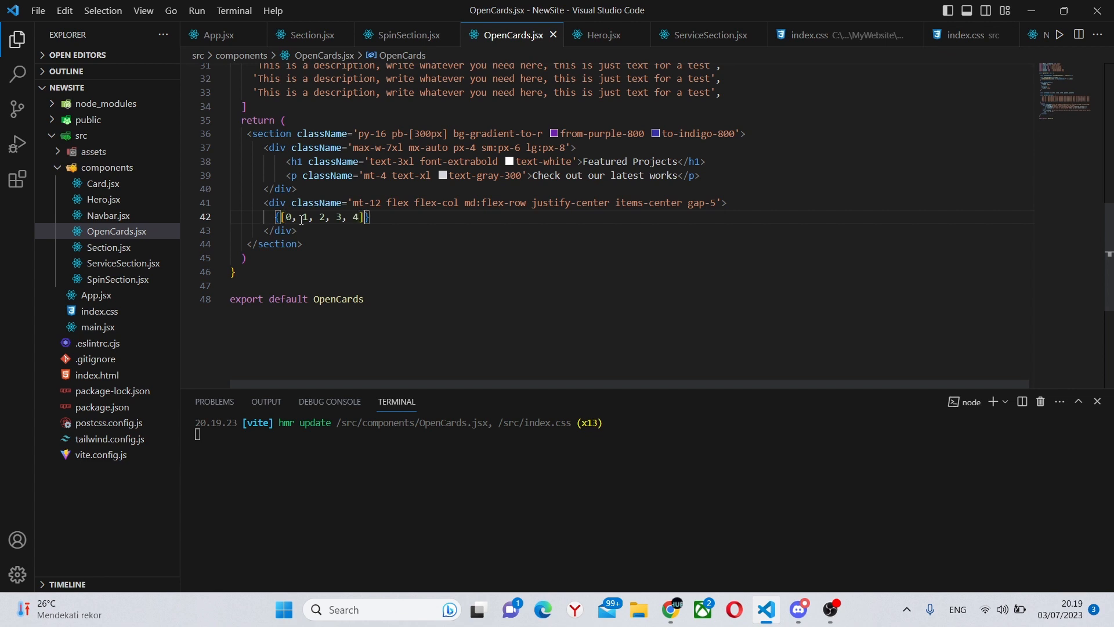
pyautogui.write('.map)')
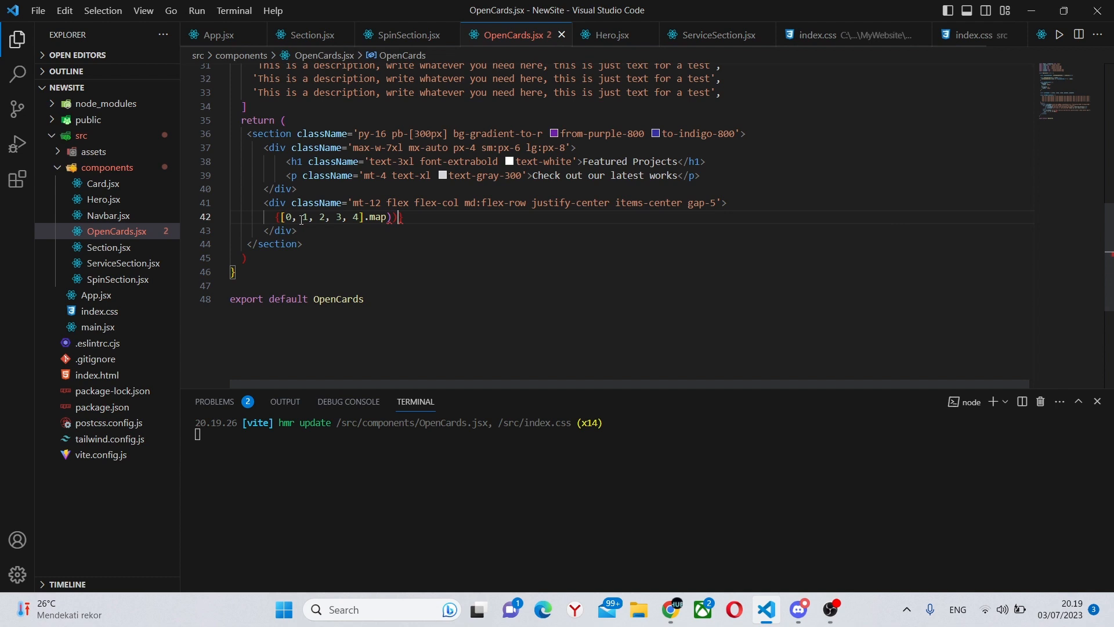
pyautogui.write('(index')
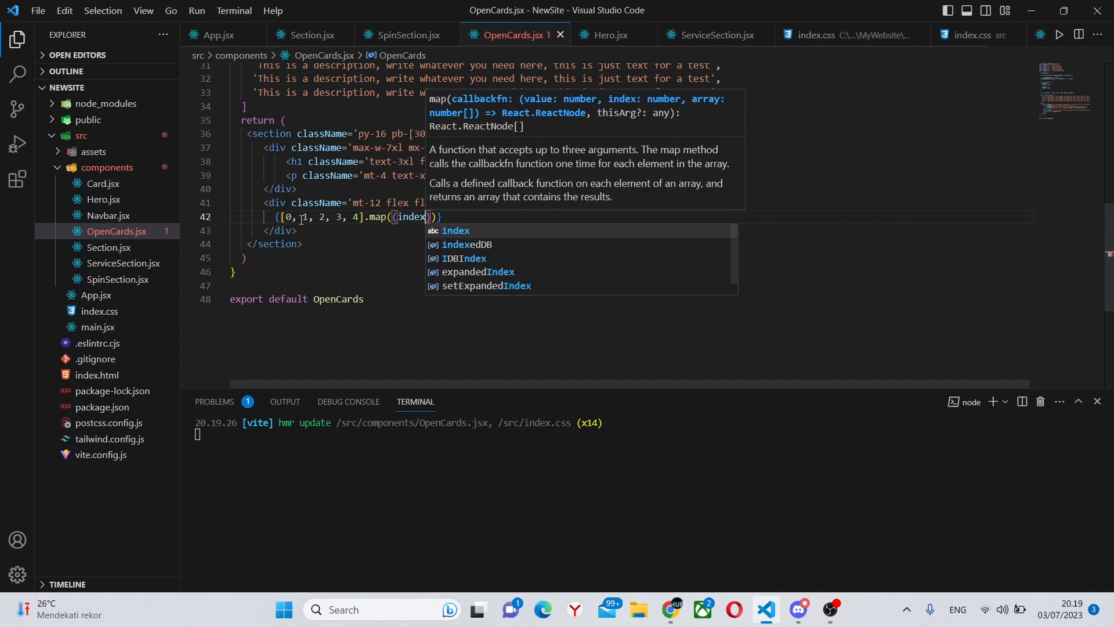
pyautogui.write('+')
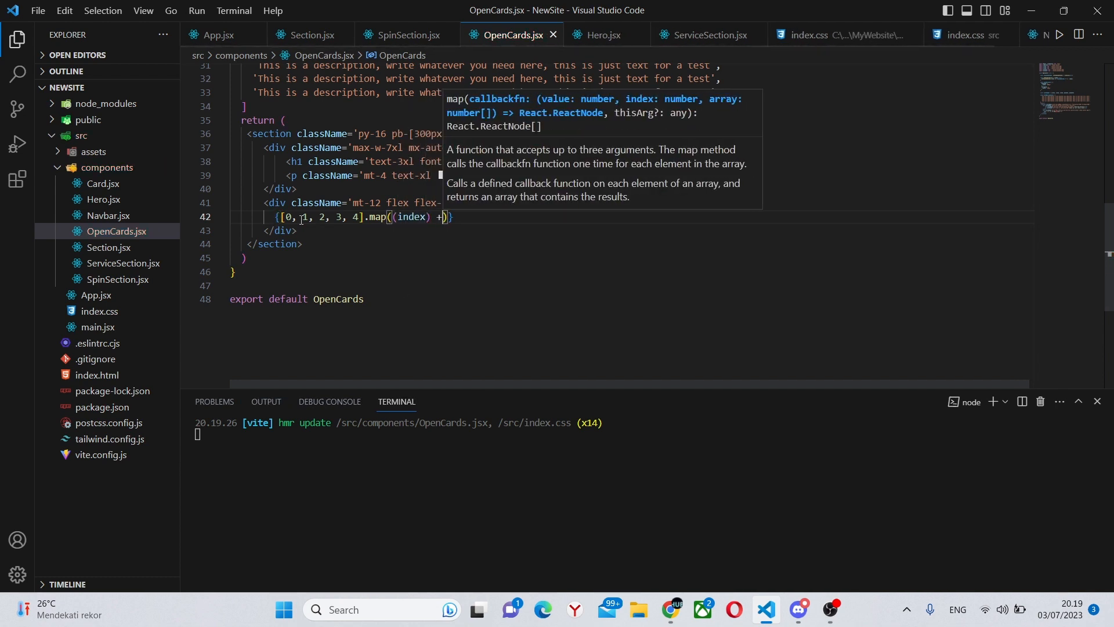
pyautogui.write('> (')
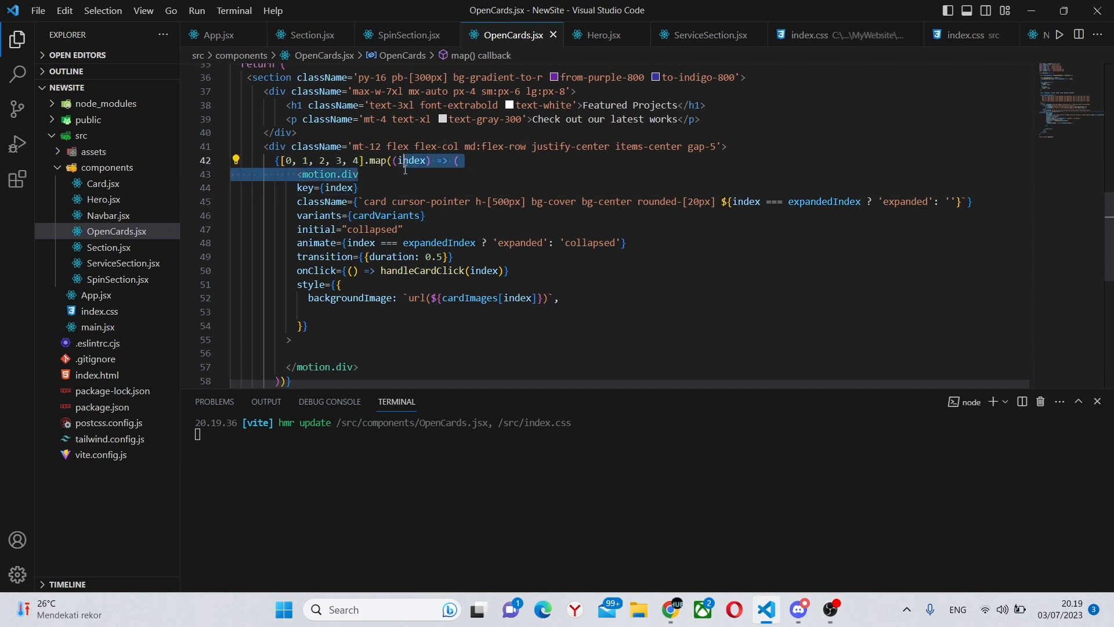
pyautogui.click(360, 187)
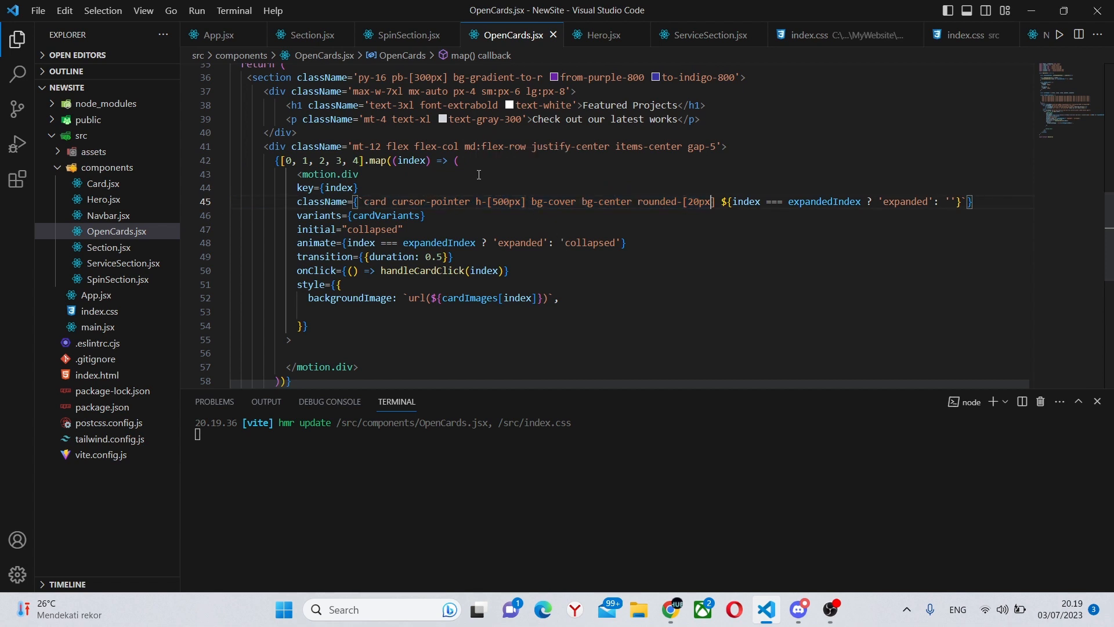
pyautogui.moveTo(821, 257)
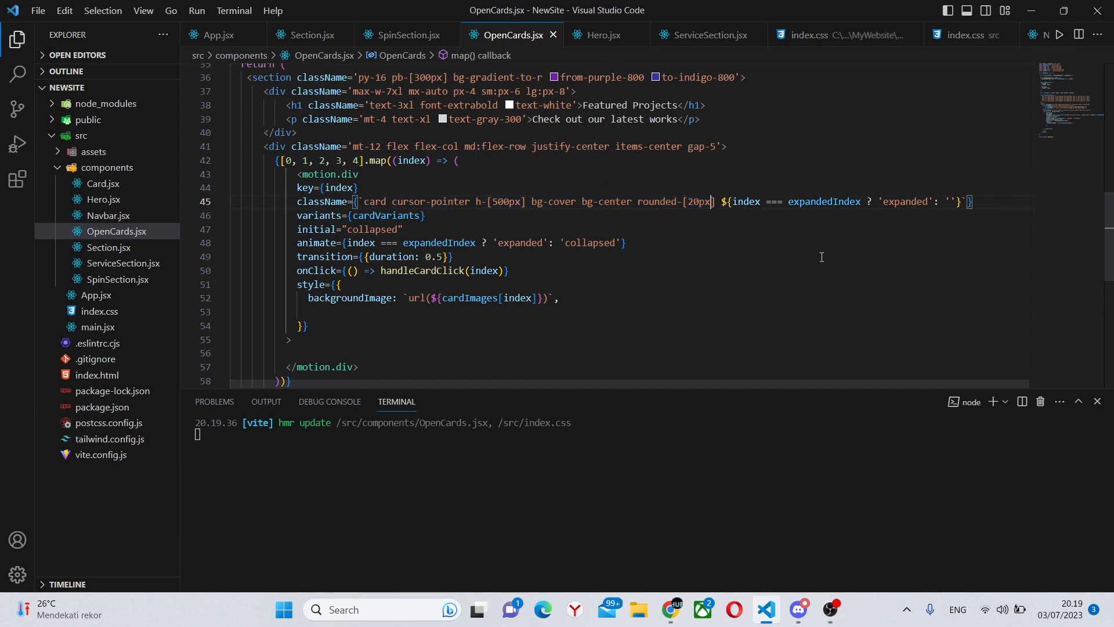
pyautogui.moveTo(680, 202)
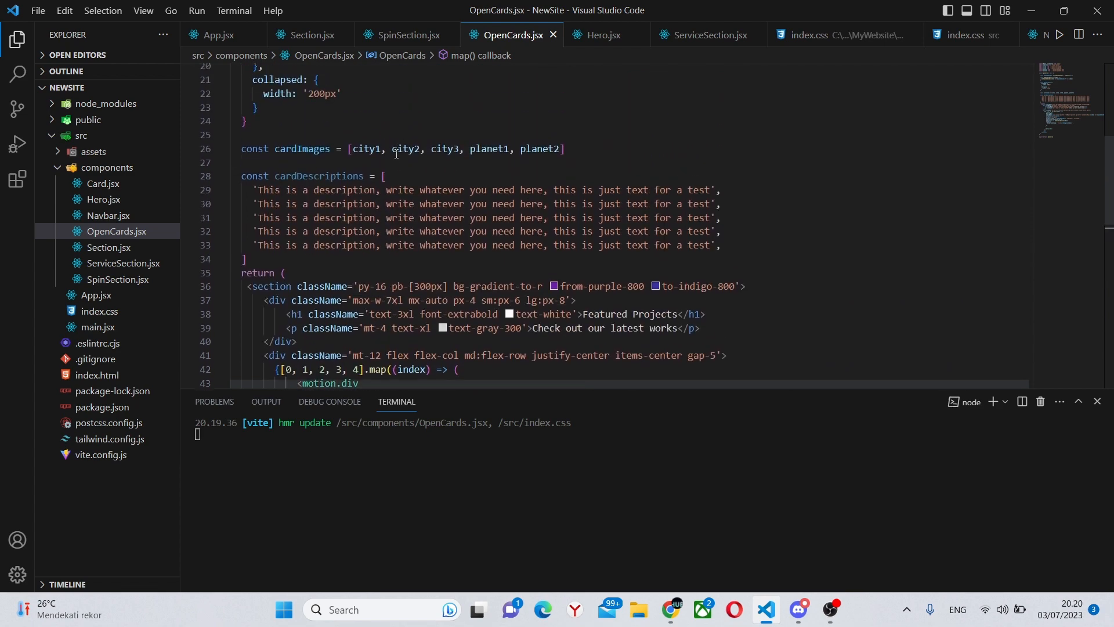
pyautogui.scroll(-3)
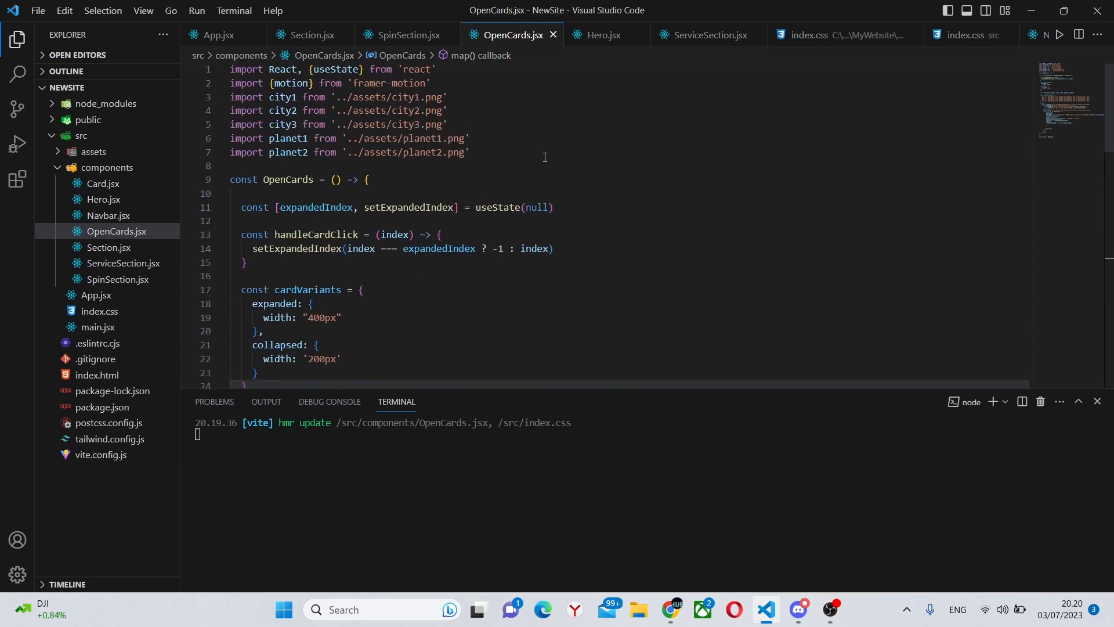
pyautogui.scroll(-3)
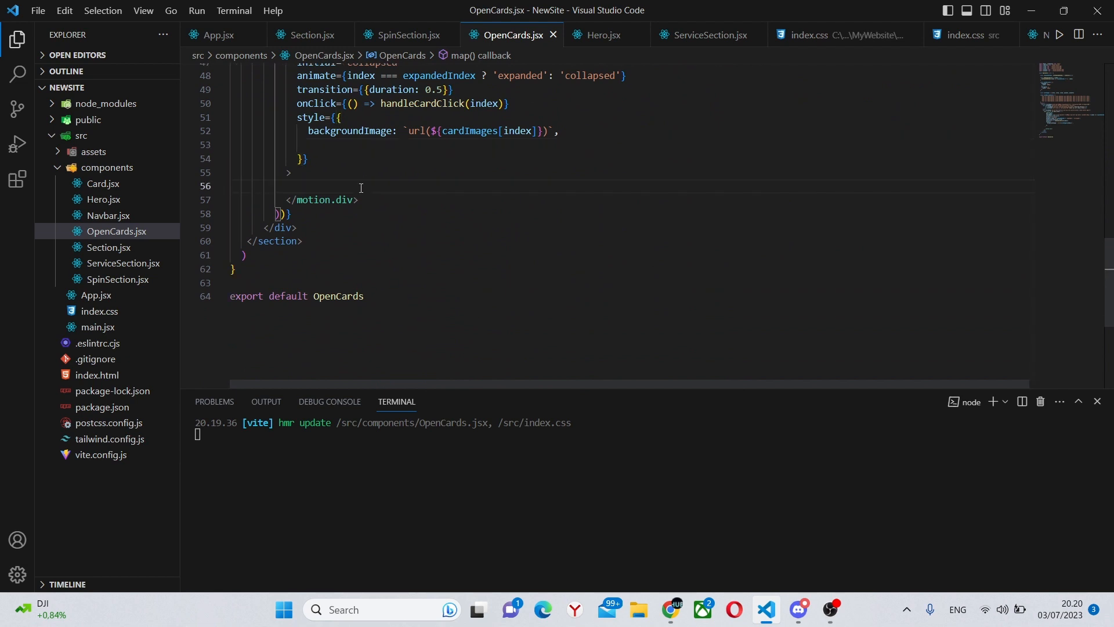
# Step: Add a div with className 'card-content h-full flex flex-col justify-end' inside each card
pyautogui.write('<div>')
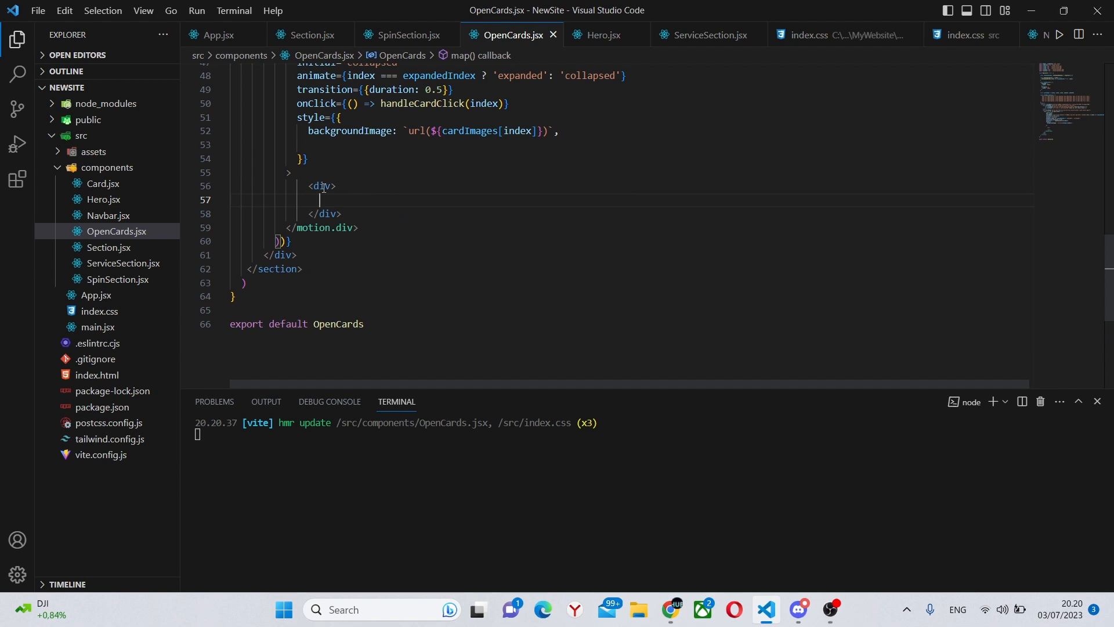
pyautogui.write("className=''")
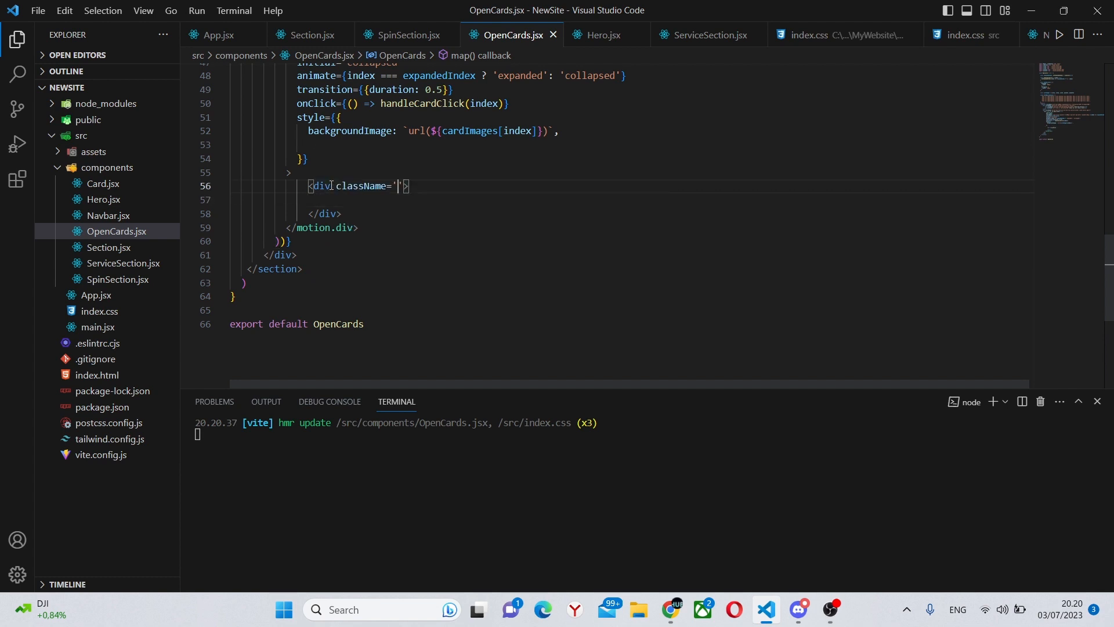
pyautogui.write('card-content h')
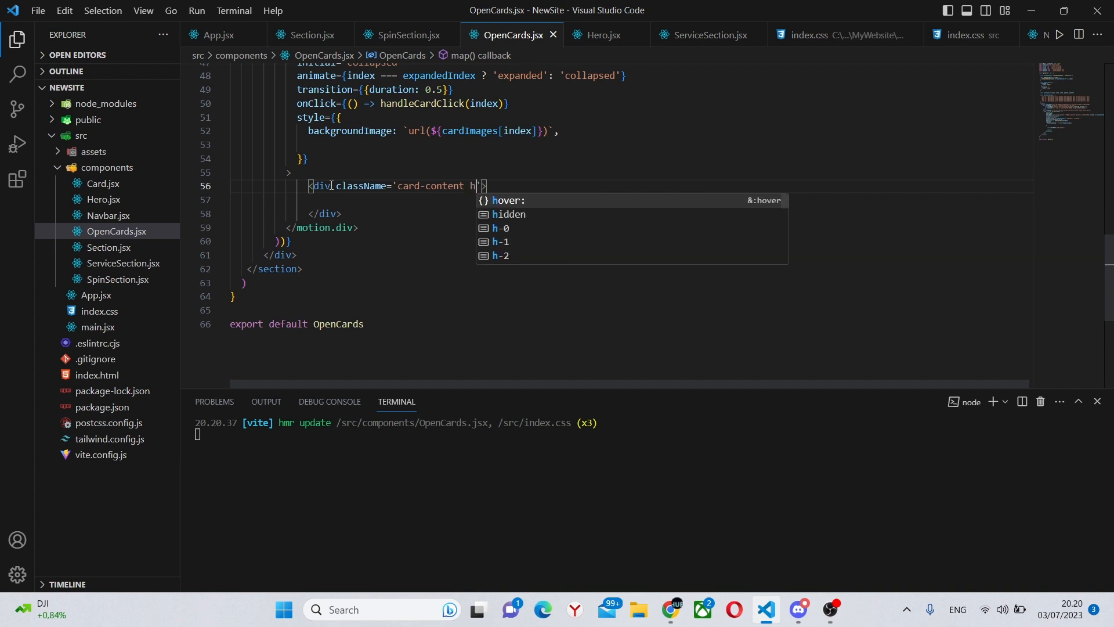
pyautogui.write('-full')
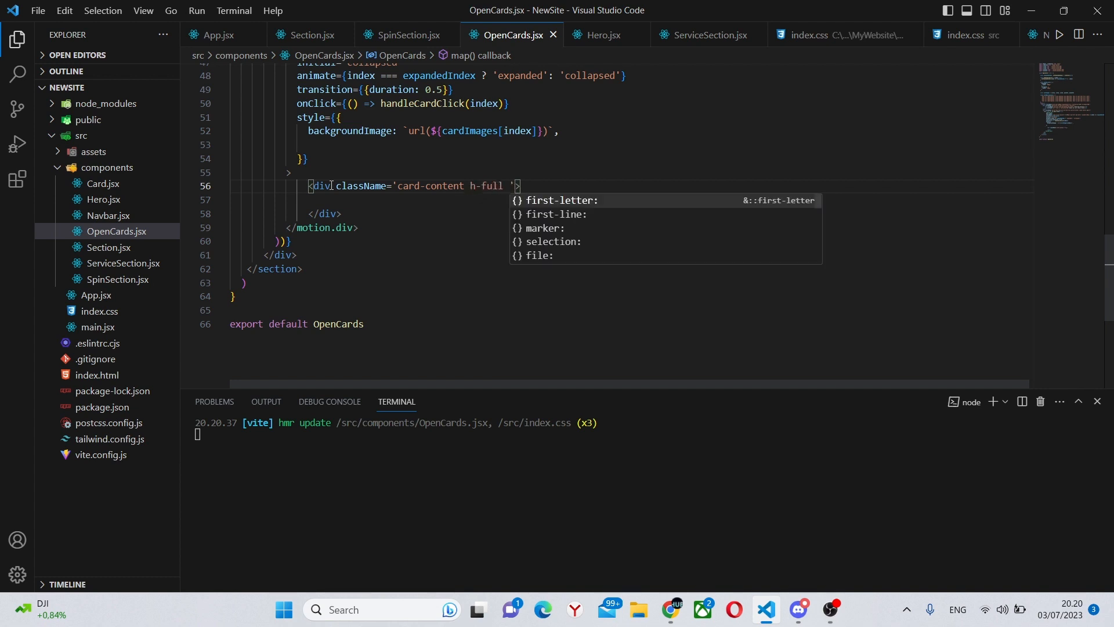
pyautogui.write('flex lfe')
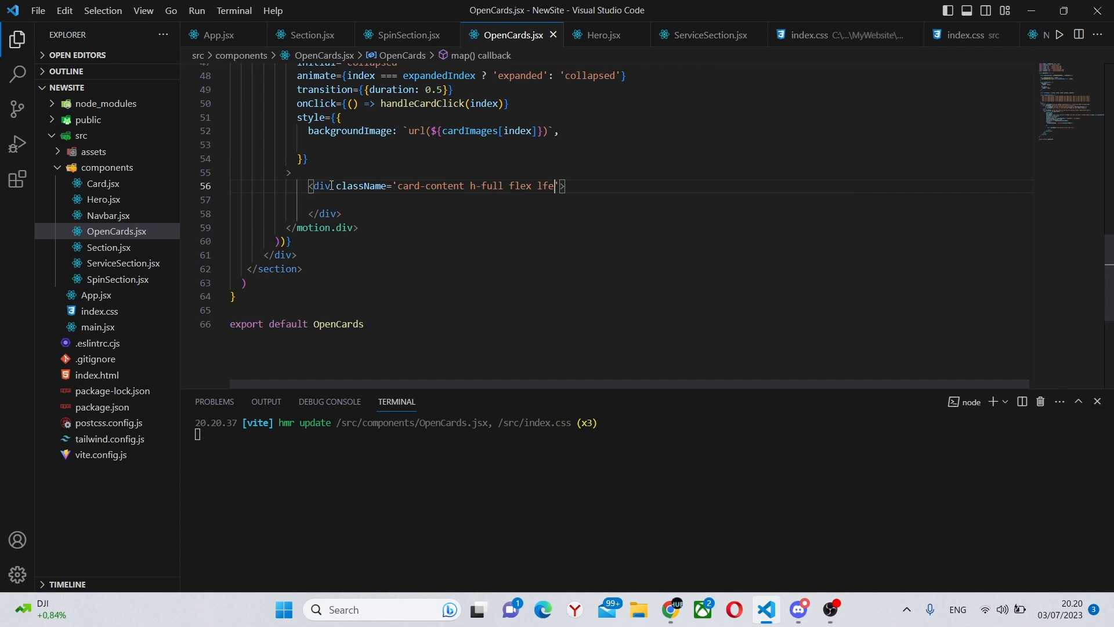
pyautogui.write('flex-col justify')
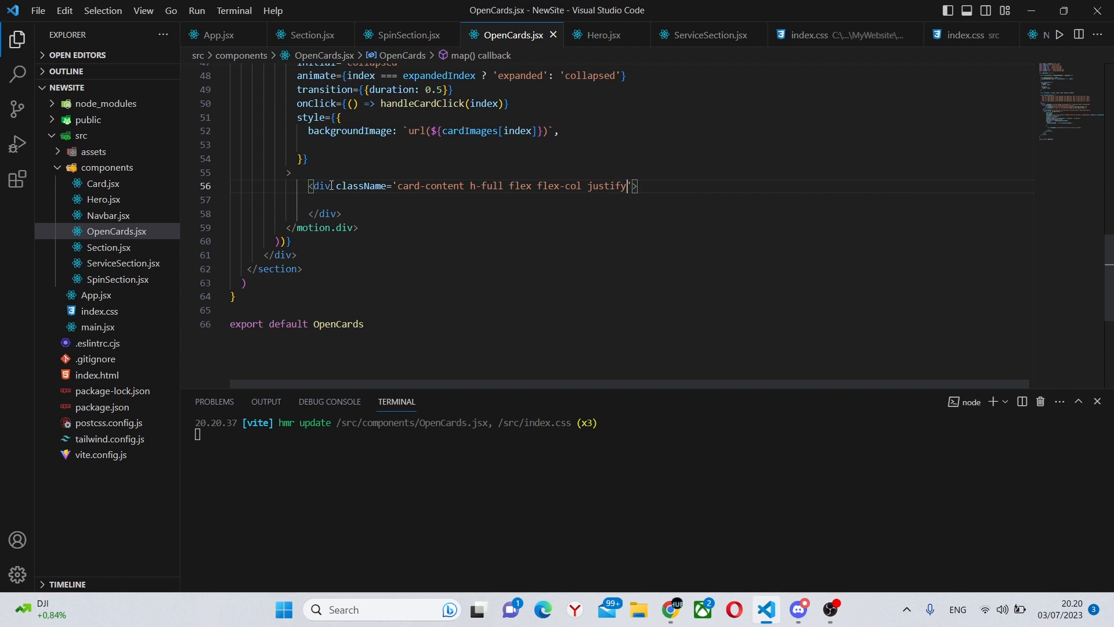
pyautogui.write('-')
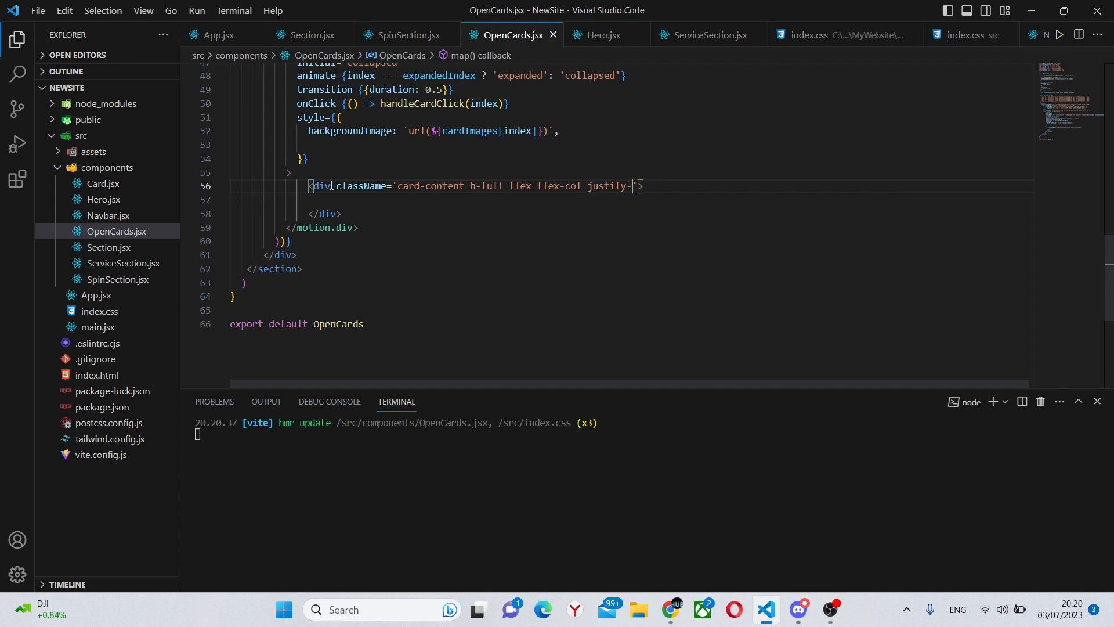
pyautogui.write('end')
pyautogui.click(631, 200)
pyautogui.write('<div>')
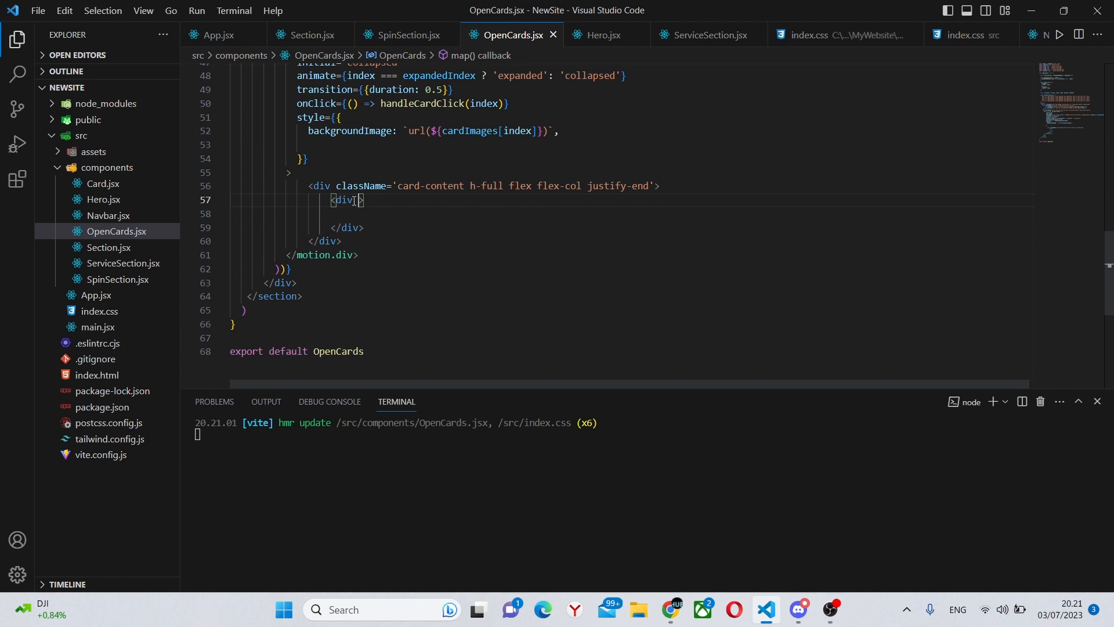
# Step: Style the nested div as card-footer: rounded-b-[20px], bg-gray-800, bg-opacity-75, min-h-[100px], centred flex column
pyautogui.write("className='card-'")
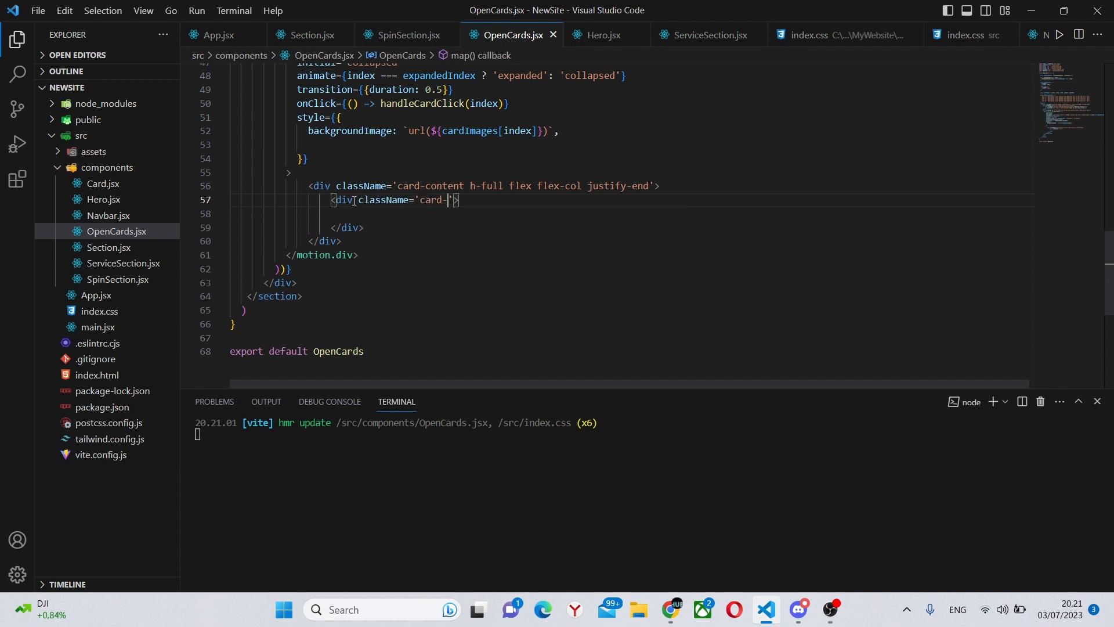
pyautogui.write('footer')
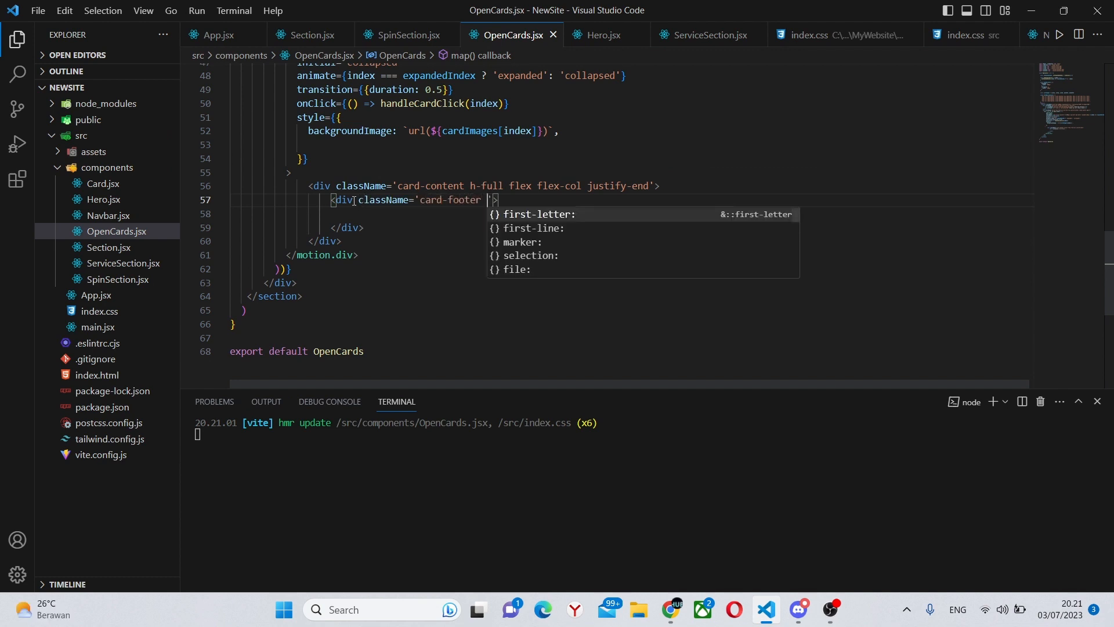
pyautogui.write('rounded-b')
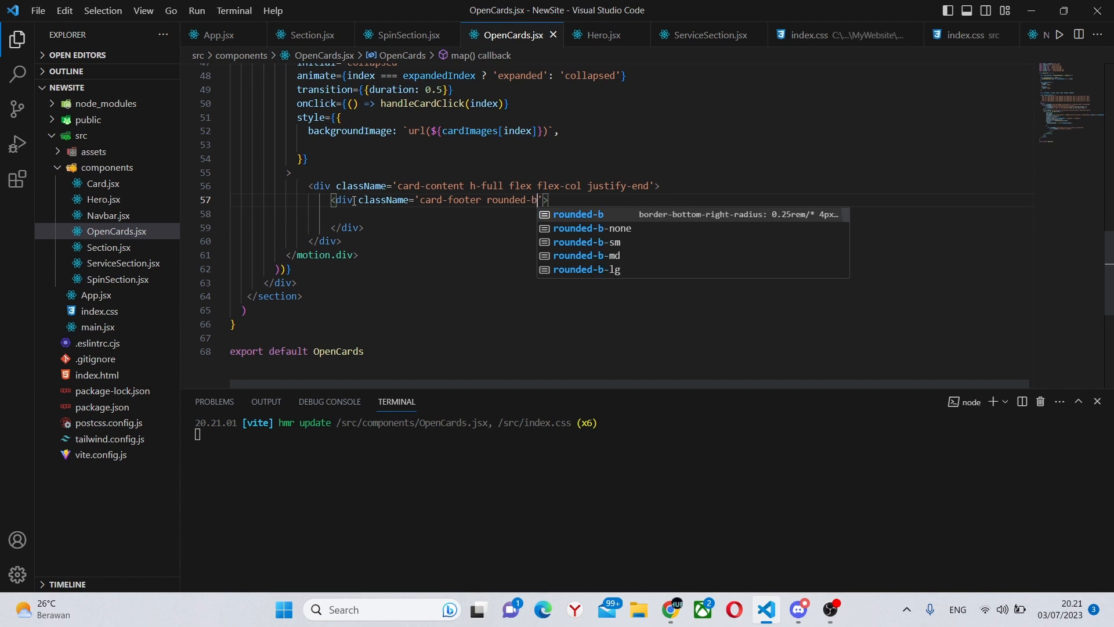
pyautogui.write('[20px] ng')
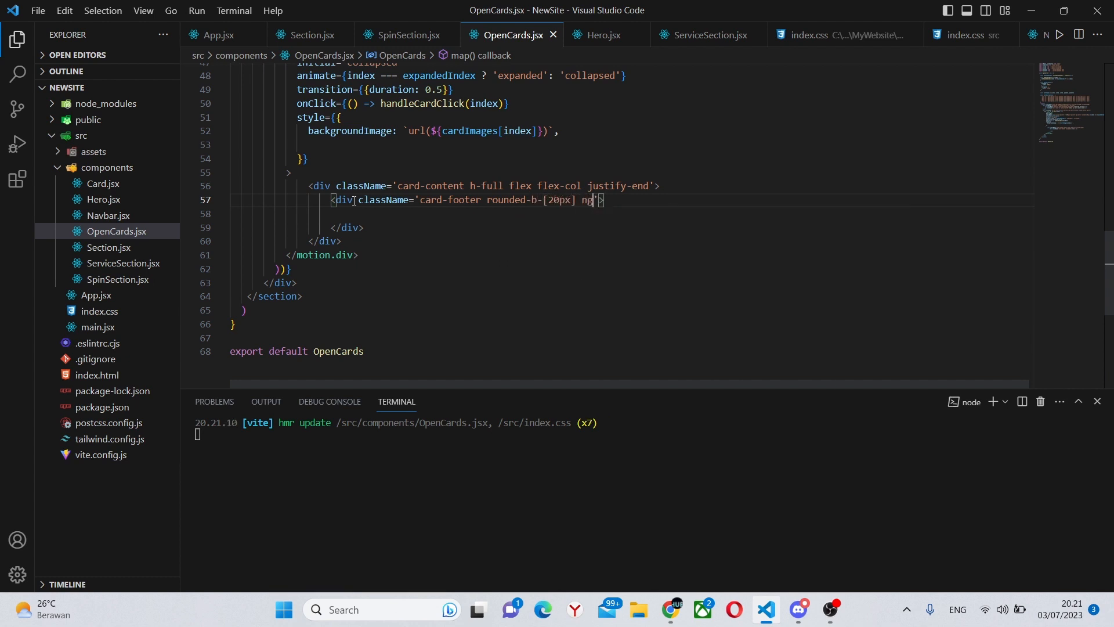
pyautogui.write('bg-gray-800')
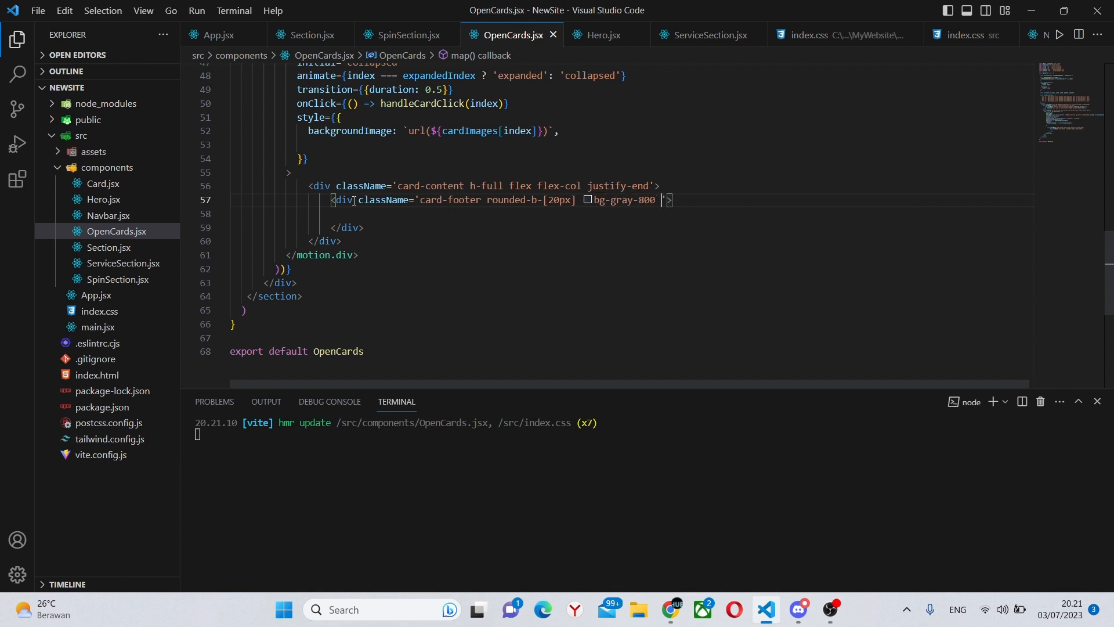
pyautogui.write('bg-opacity-75 mi')
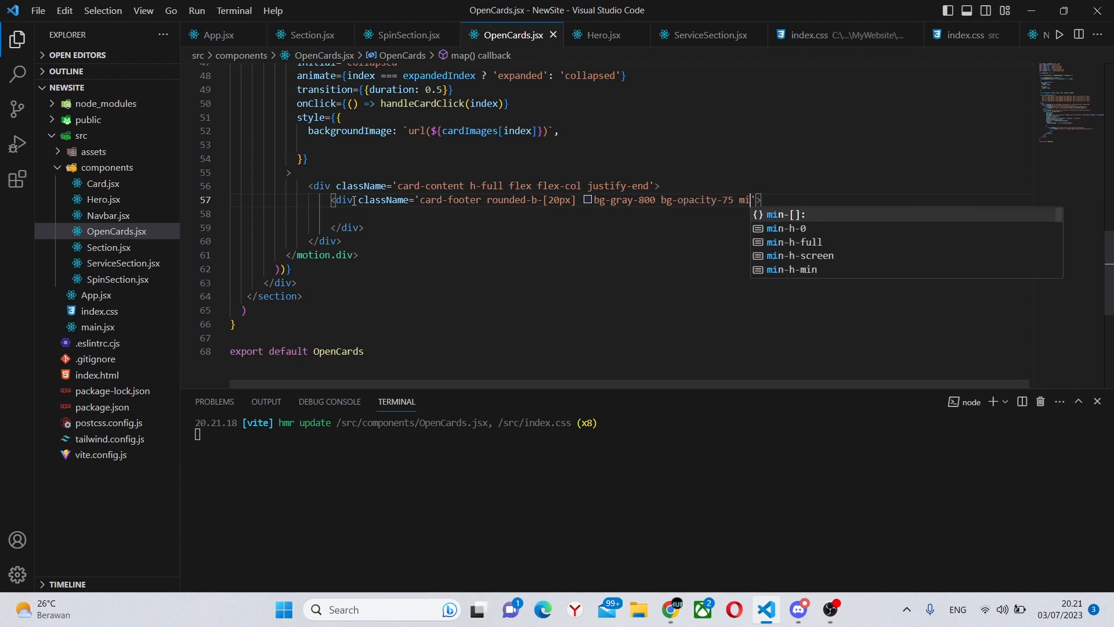
pyautogui.write('n-h-')
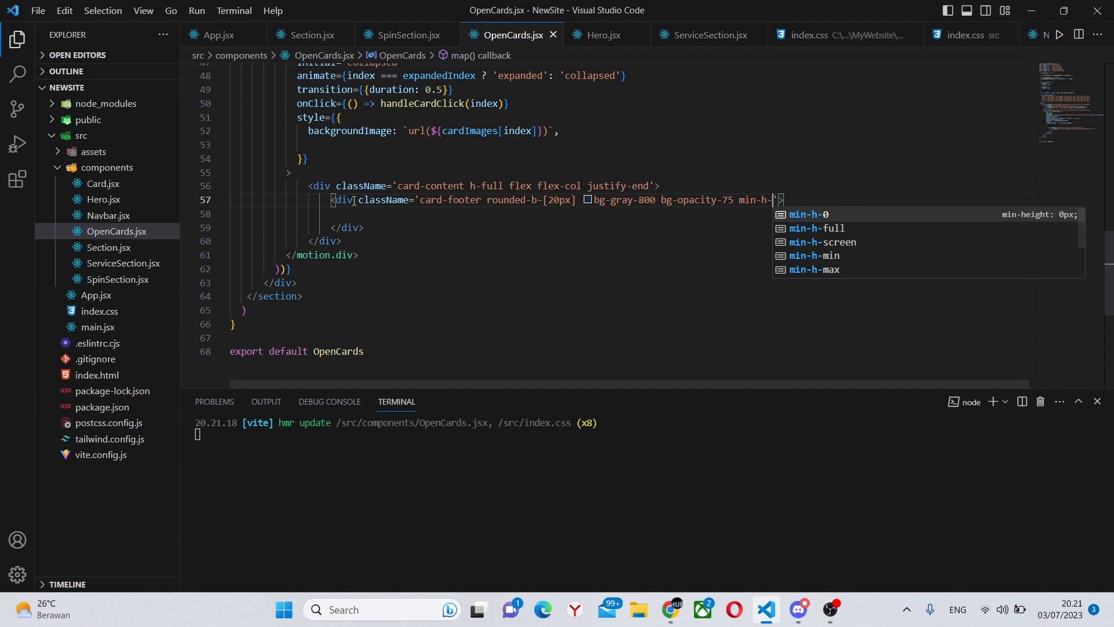
pyautogui.write('[100px]')
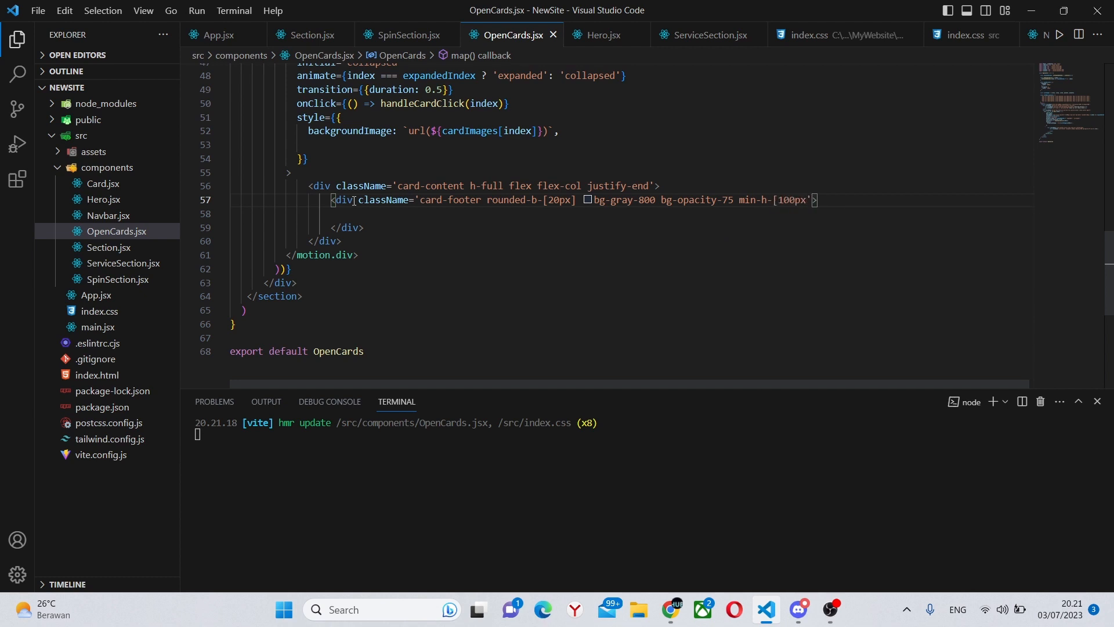
pyautogui.write('fe')
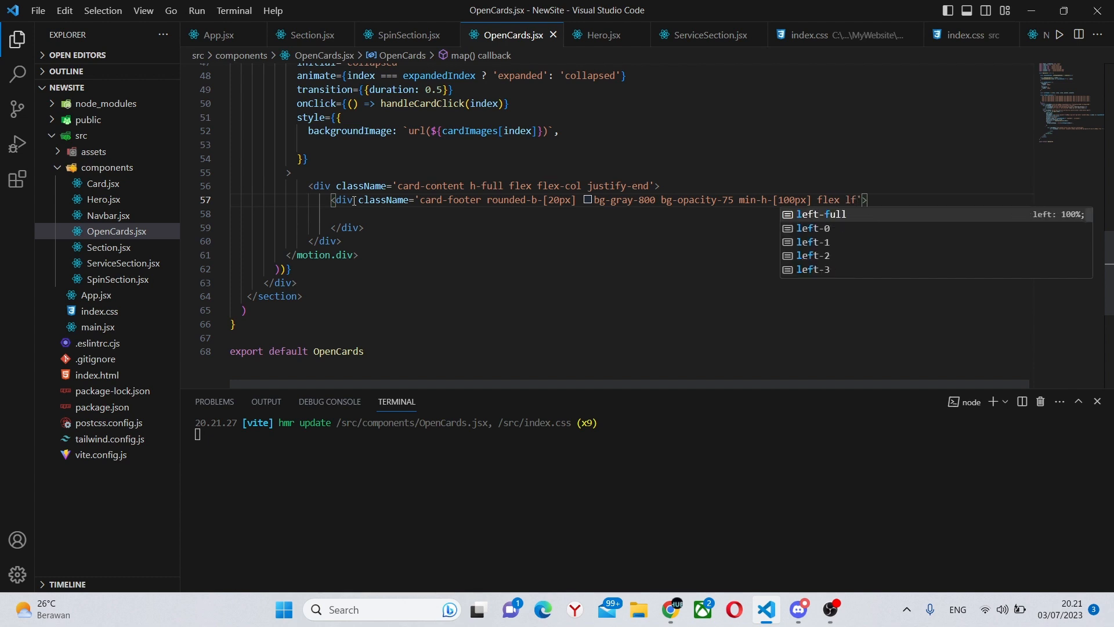
pyautogui.write('flex-col i')
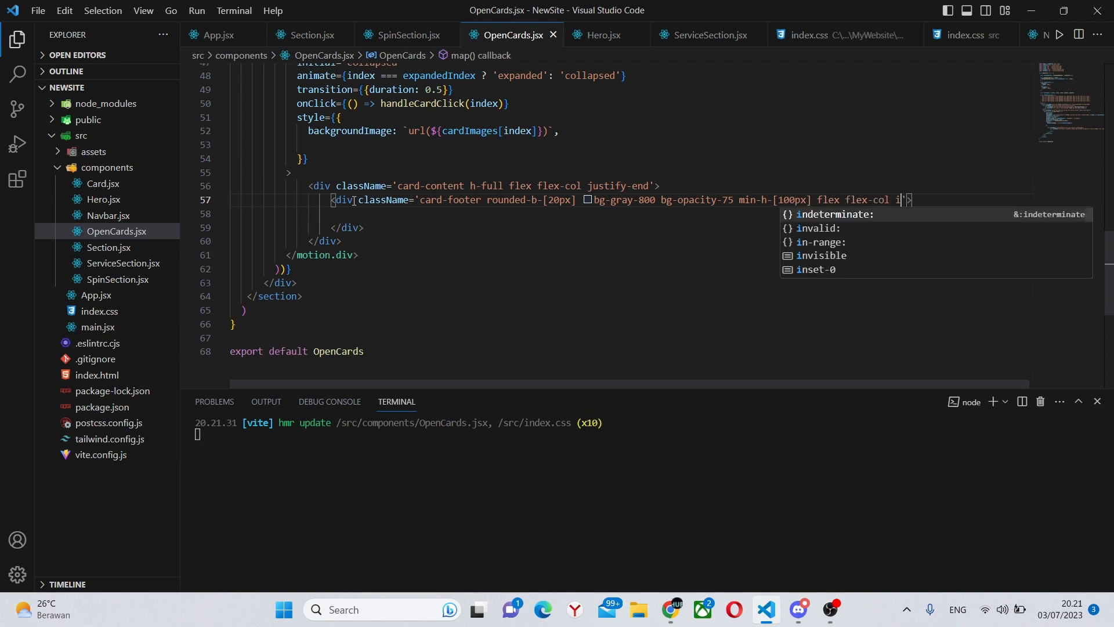
pyautogui.write('tems-center')
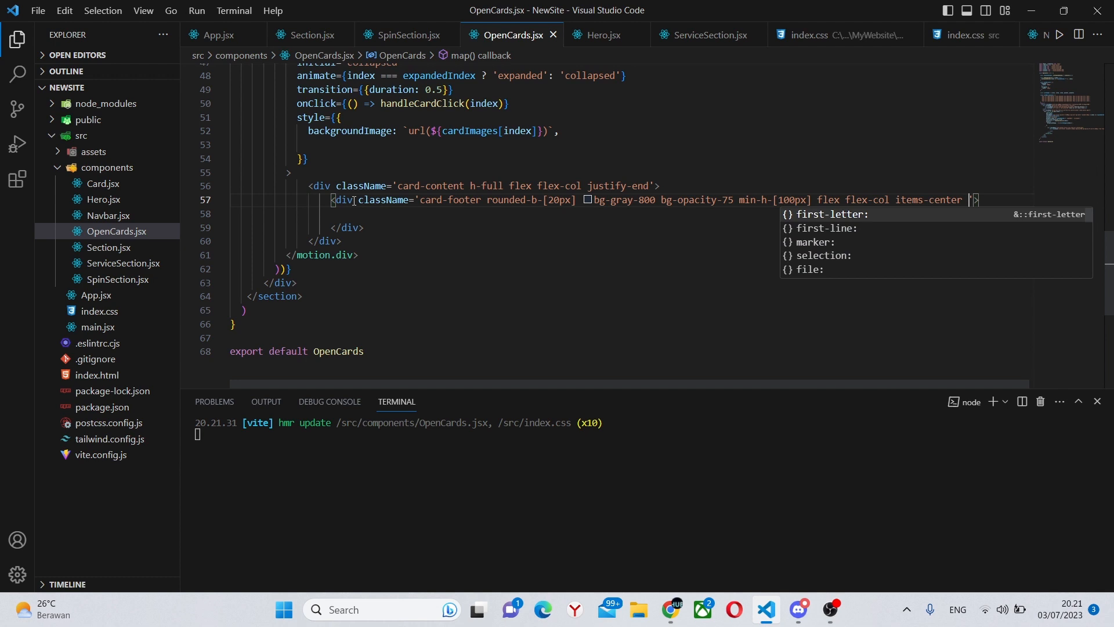
pyautogui.write('justify-cent')
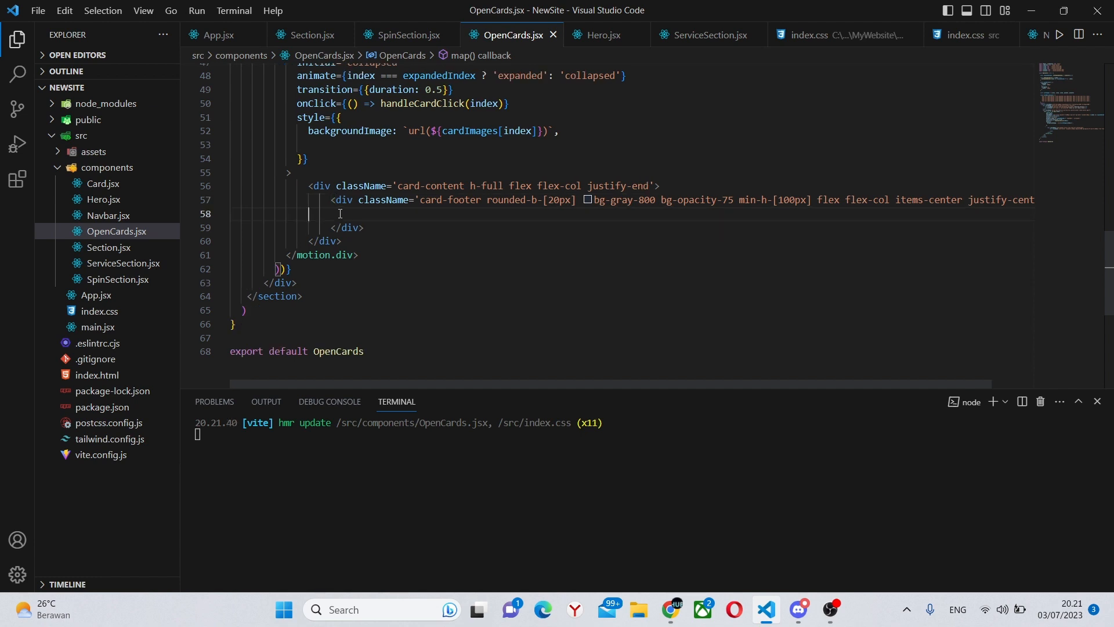
pyautogui.write('{')
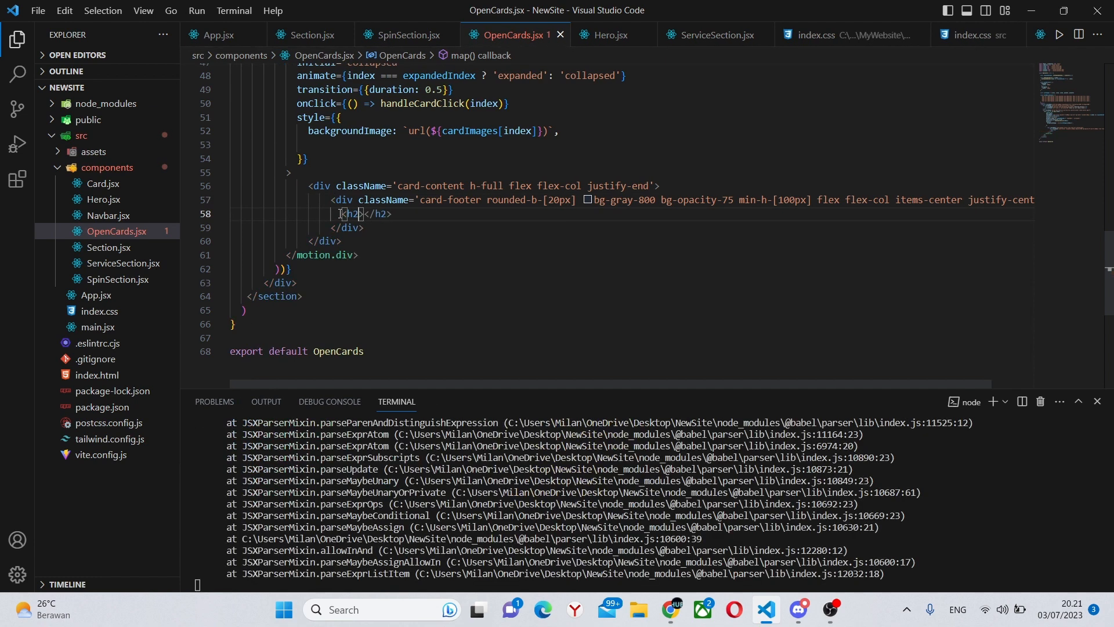
# Step: Give the footer h2 'text-xl font-semibold text-white text-center' and content Card {index + 1}
pyautogui.write("className='text'")
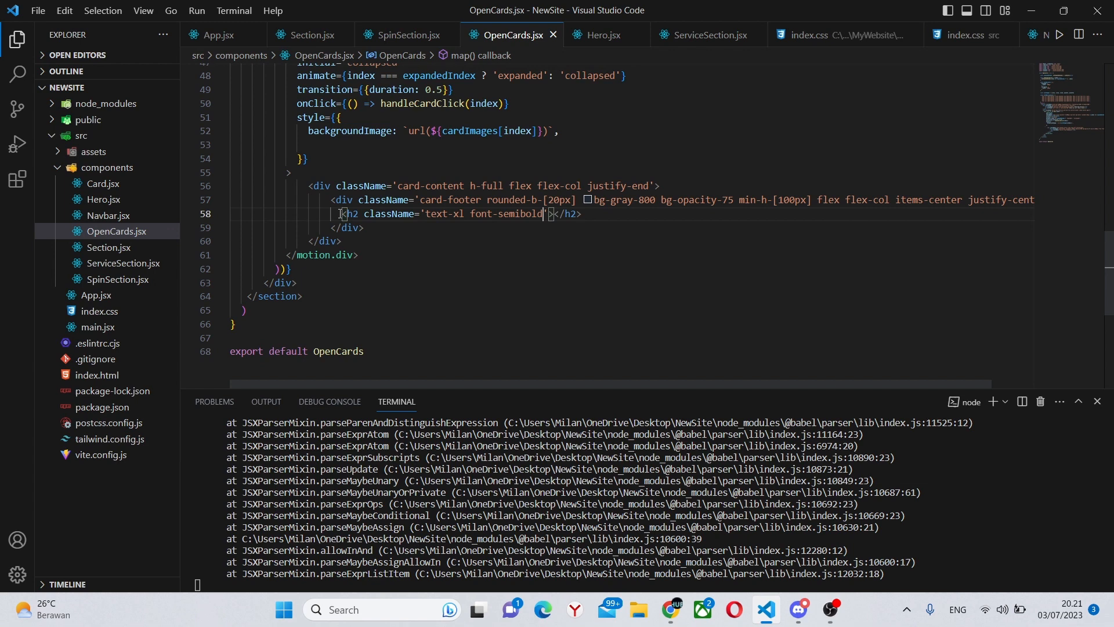
pyautogui.write('text-white text-center')
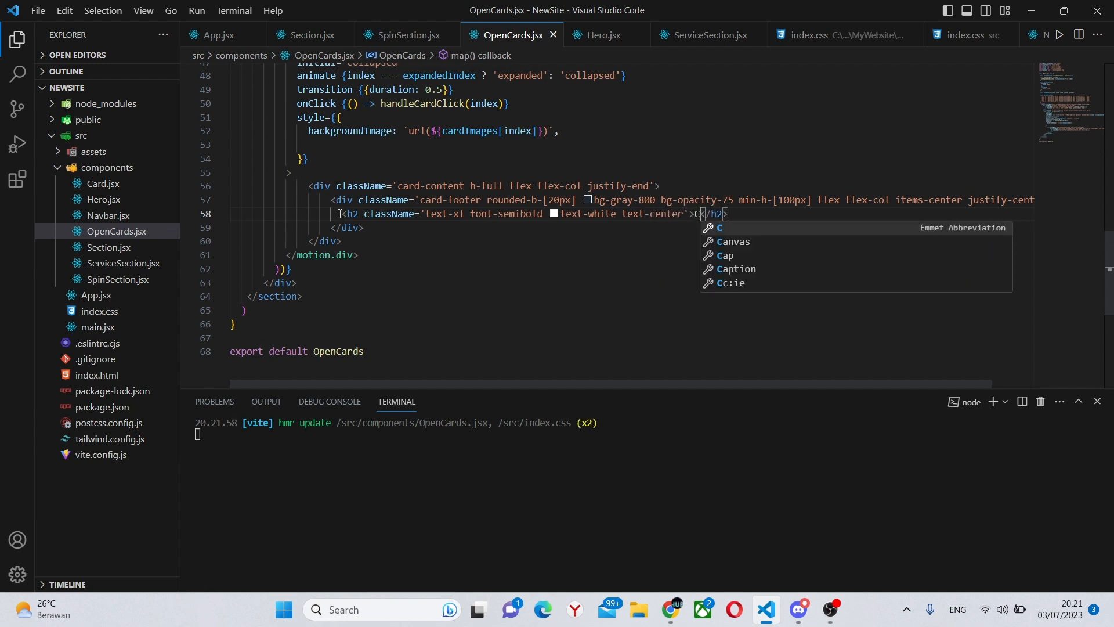
pyautogui.write('Card')
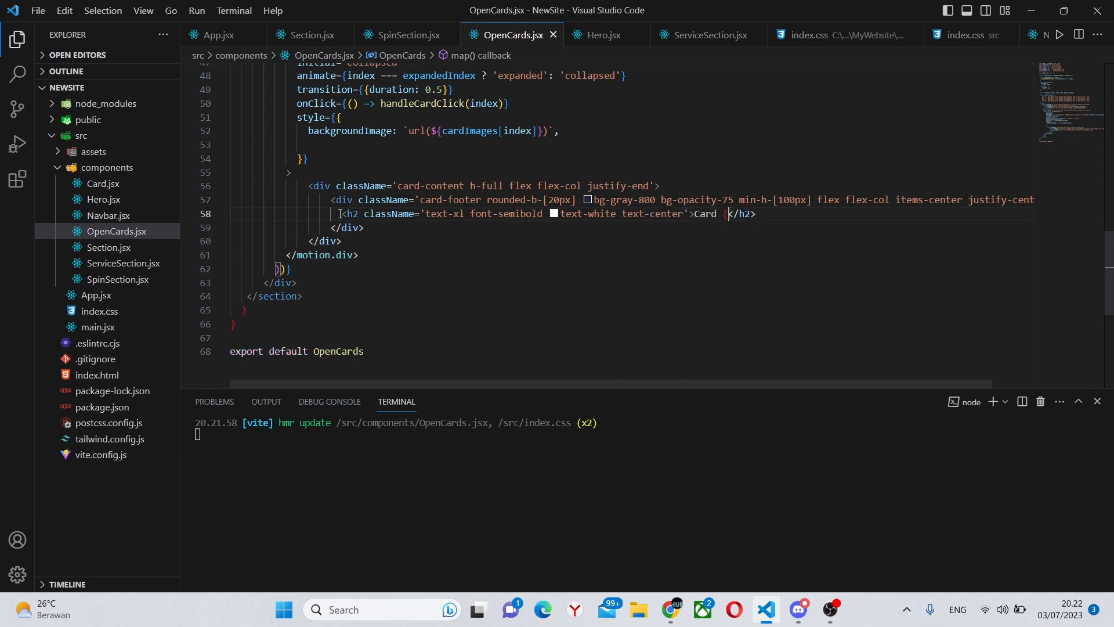
pyautogui.write('{i')
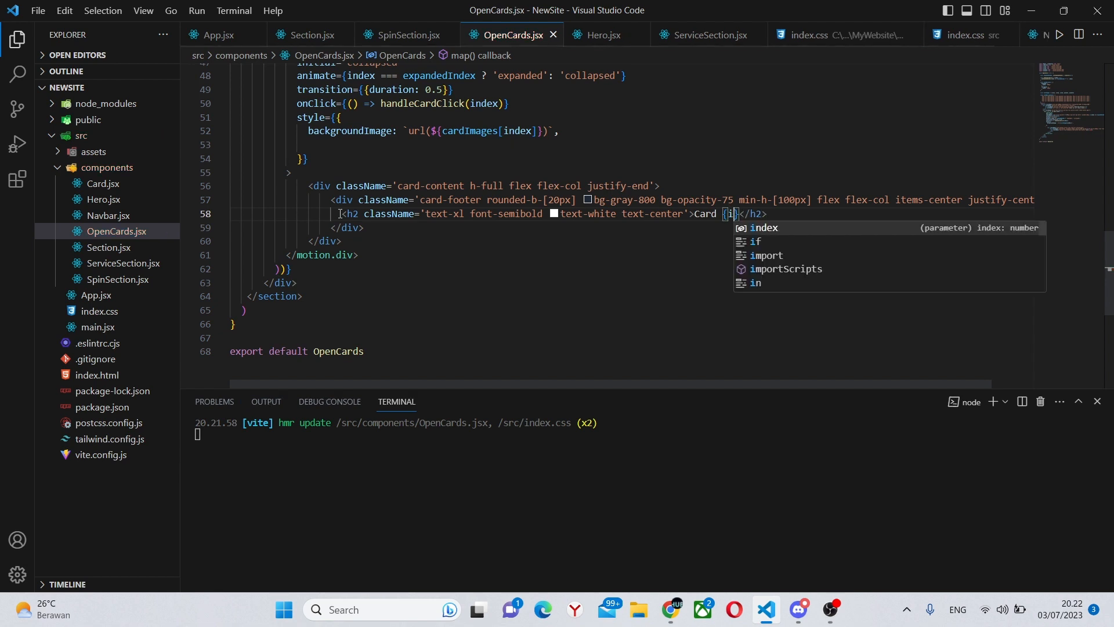
pyautogui.write('ndex +')
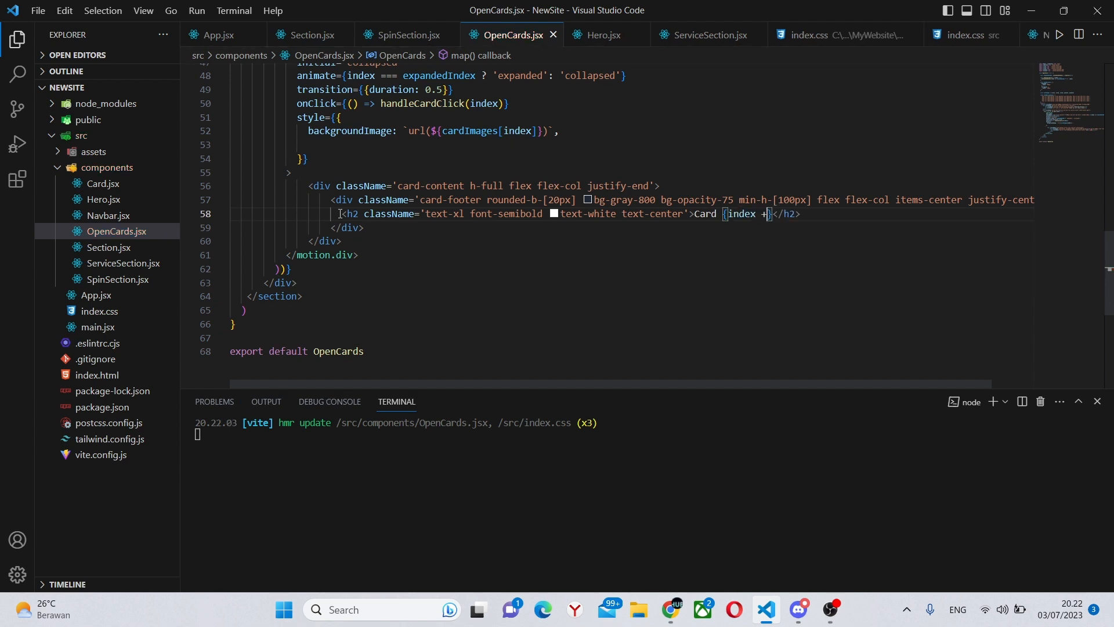
pyautogui.write('1}')
pyautogui.write('{')
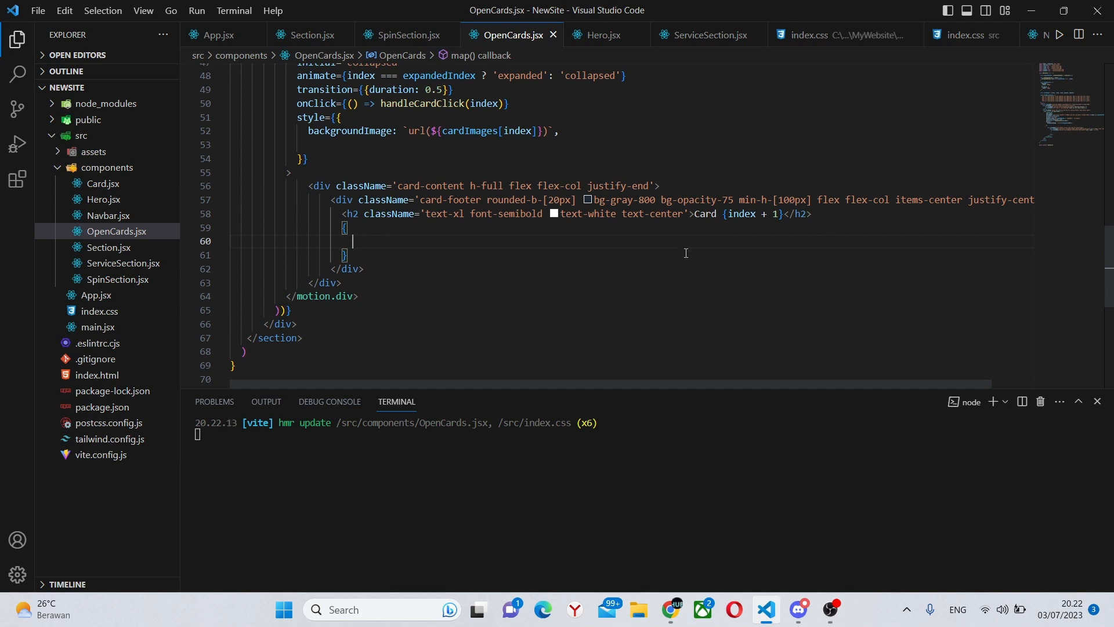
pyautogui.write('i')
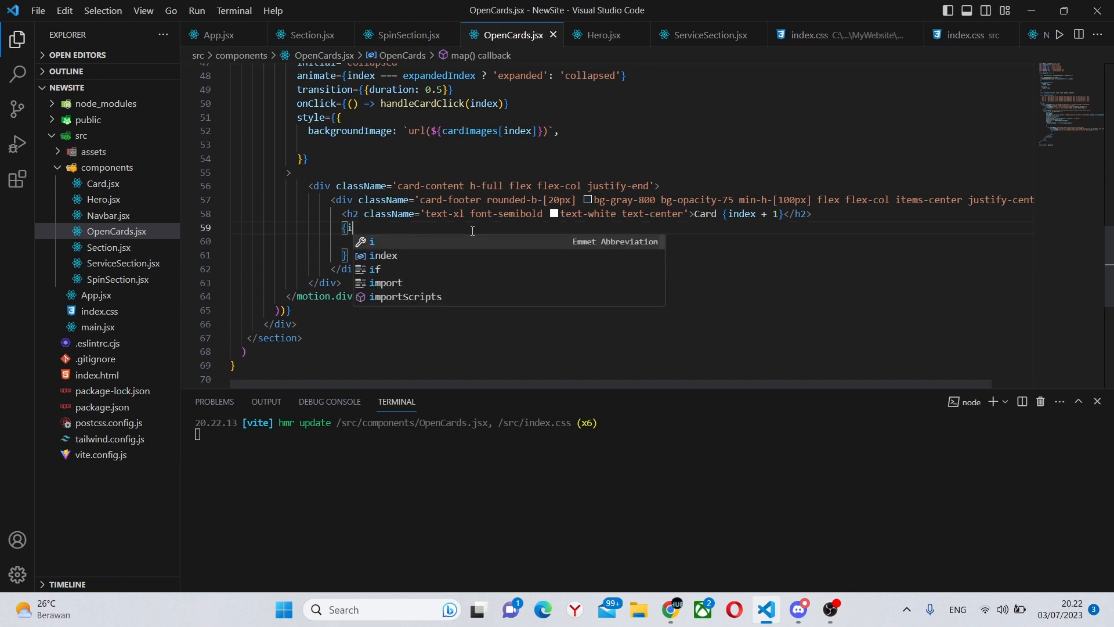
# Step: Render a 'mt-2 text-gray-300 text-center' paragraph with cardDescriptions[index] when index === expandedIndex
pyautogui.write('index ===')
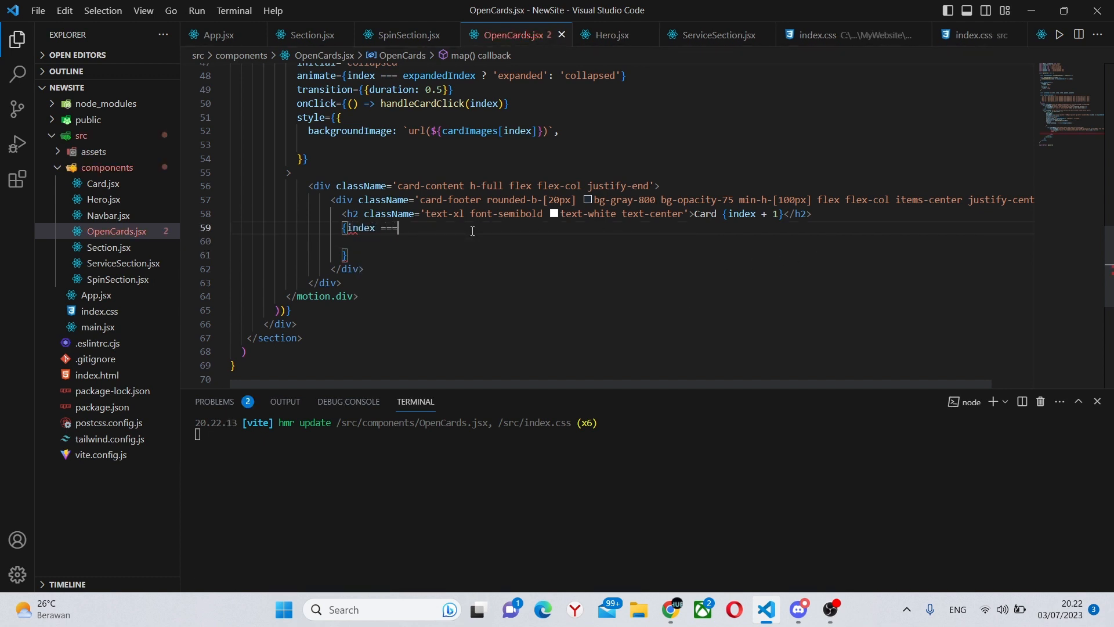
pyautogui.write('c')
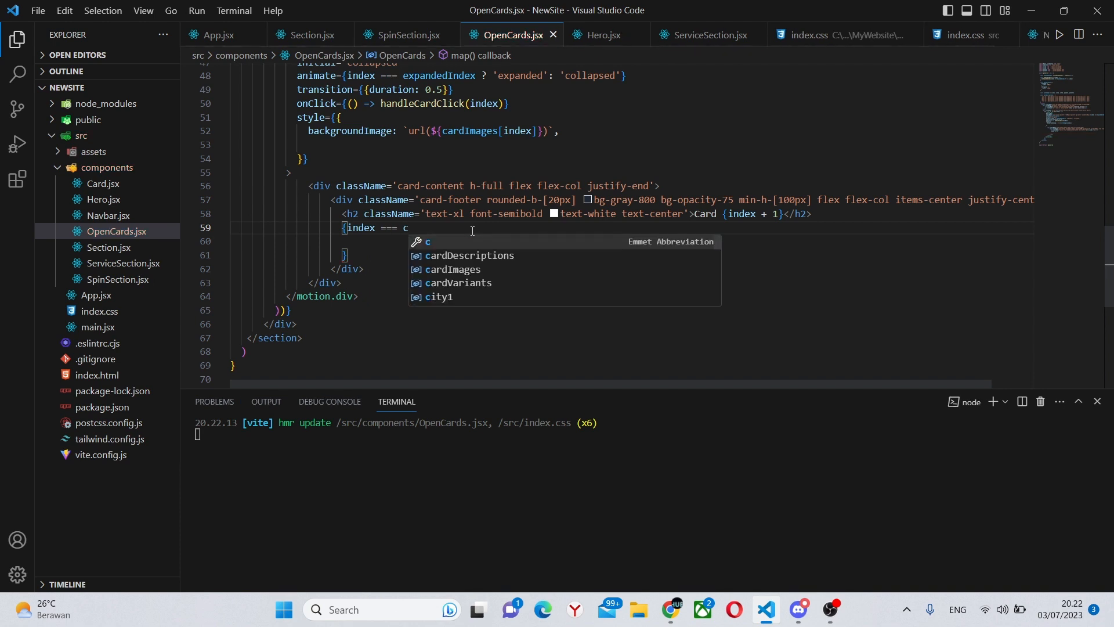
pyautogui.write('ex')
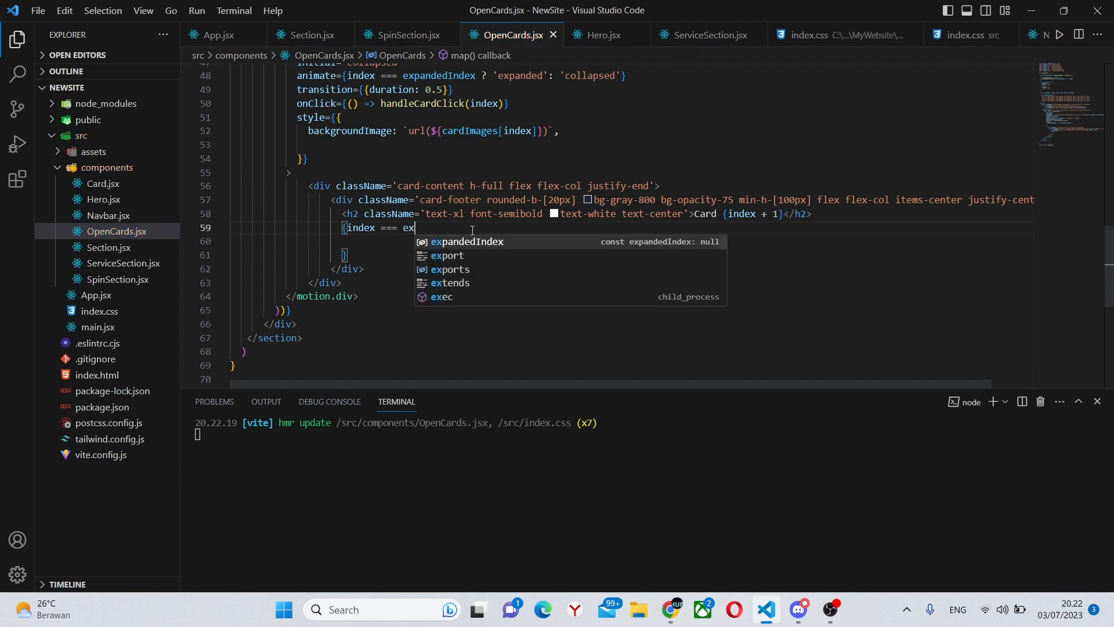
pyautogui.press('Tab')
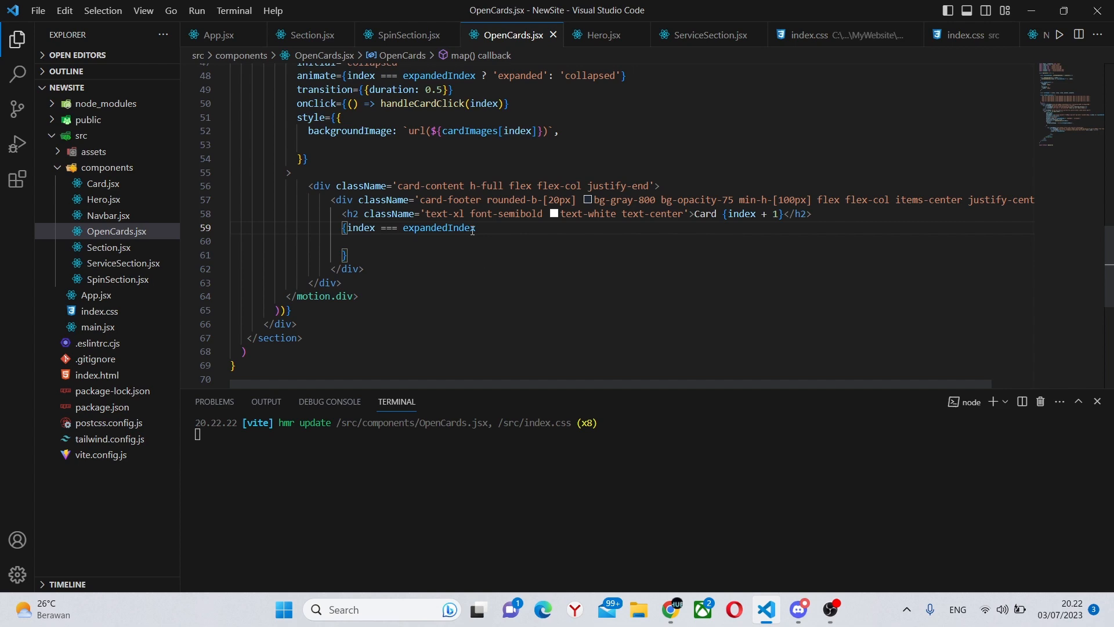
pyautogui.write('&& (')
pyautogui.click(631, 240)
pyautogui.write('<p></p>')
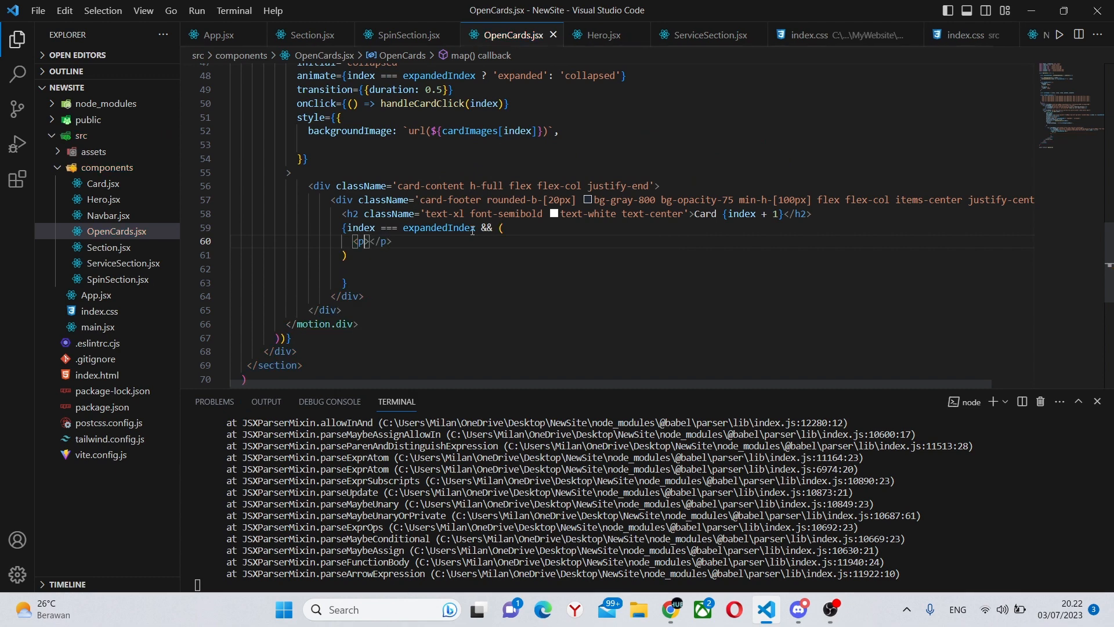
pyautogui.write("className='m'")
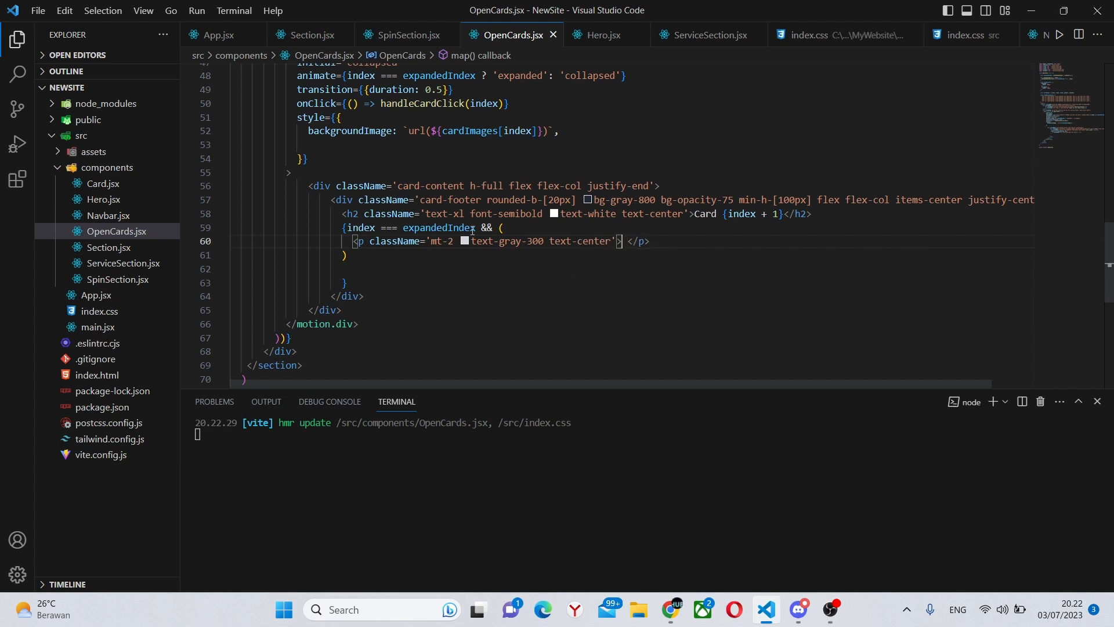
pyautogui.write('{cardDescriptions}')
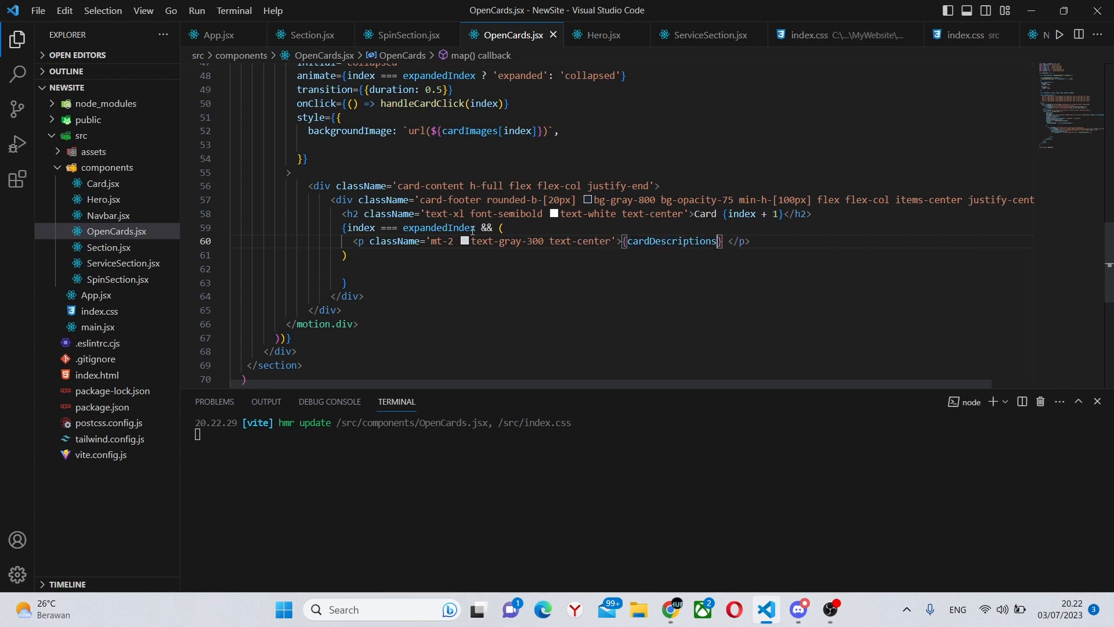
pyautogui.write('[index]')
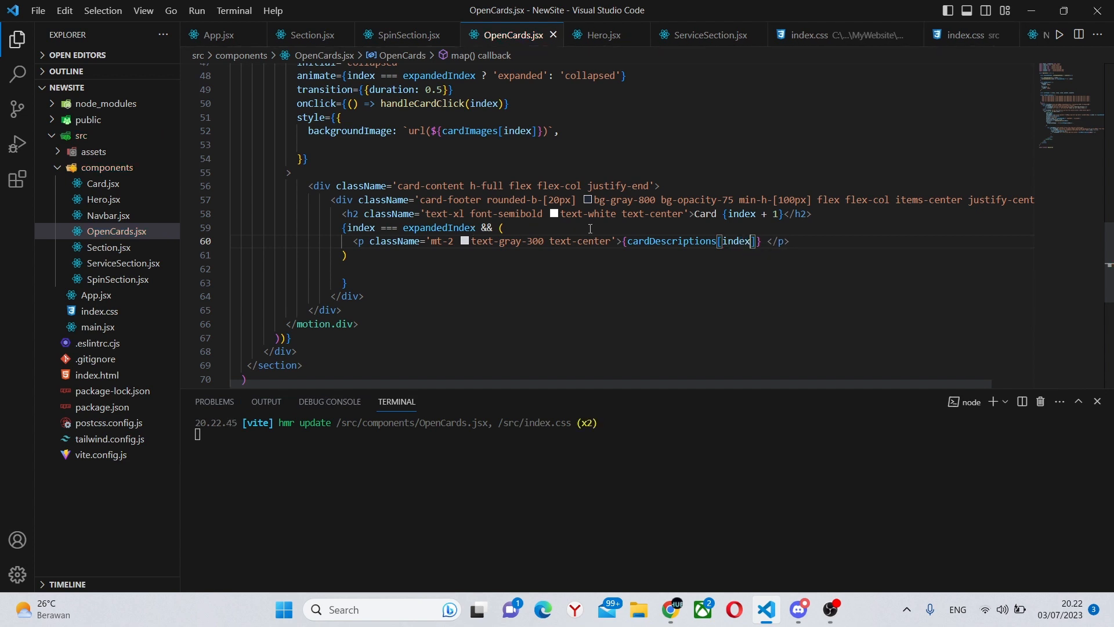
pyautogui.moveTo(661, 552)
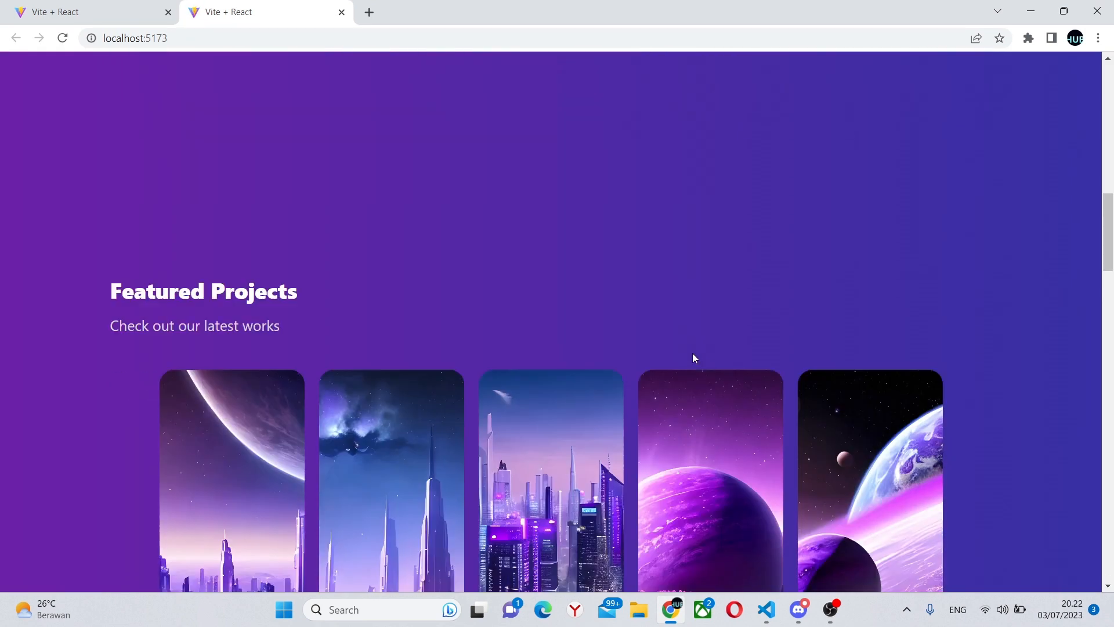
# Step: Scroll the Chrome preview to Featured Projects and inspect the heading above cards Card 1–5
pyautogui.scroll(-3)
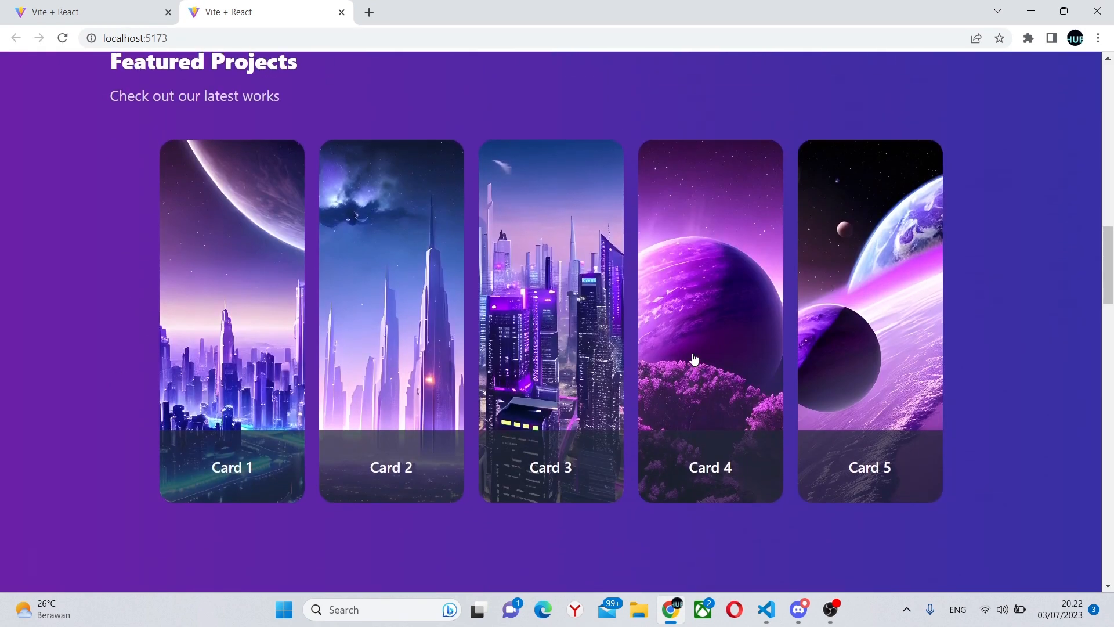
pyautogui.moveTo(369, 334)
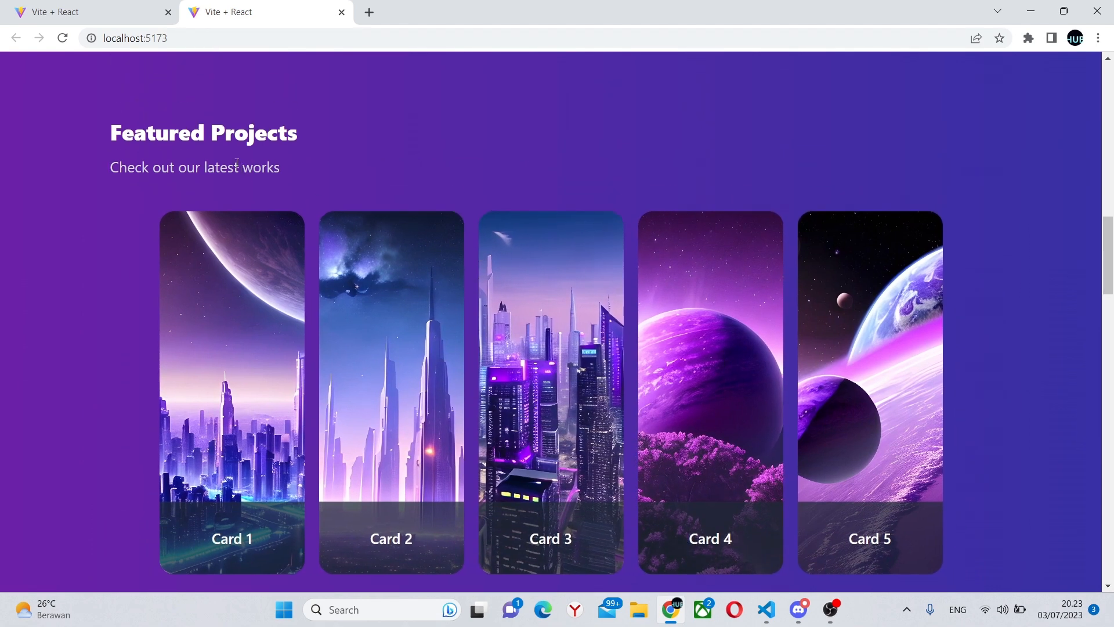
pyautogui.doubleClick(203, 133)
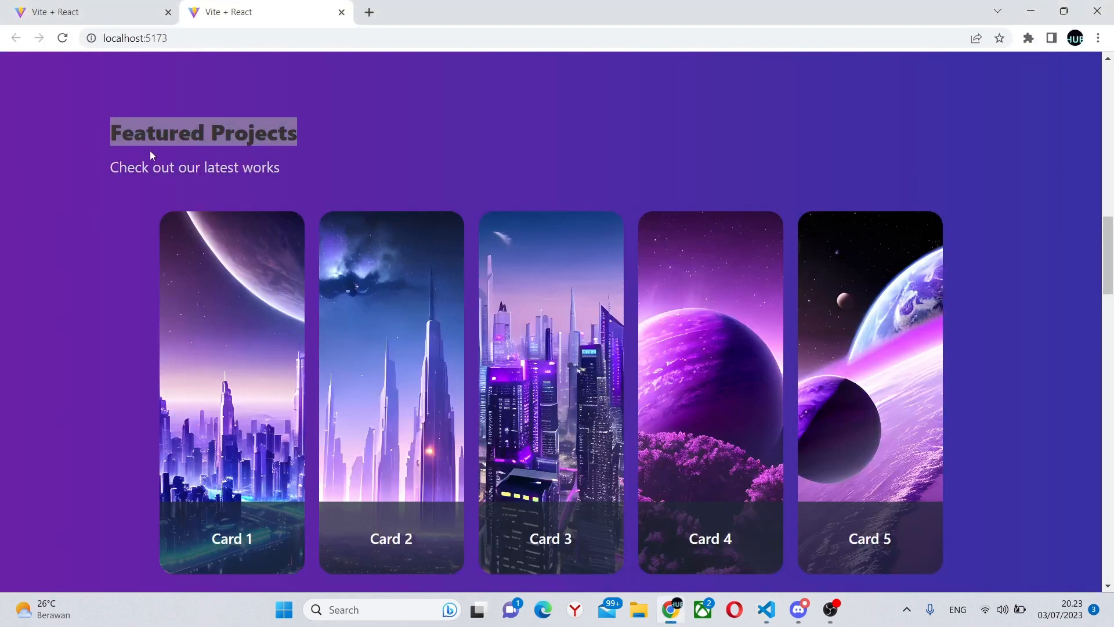
pyautogui.click(765, 609)
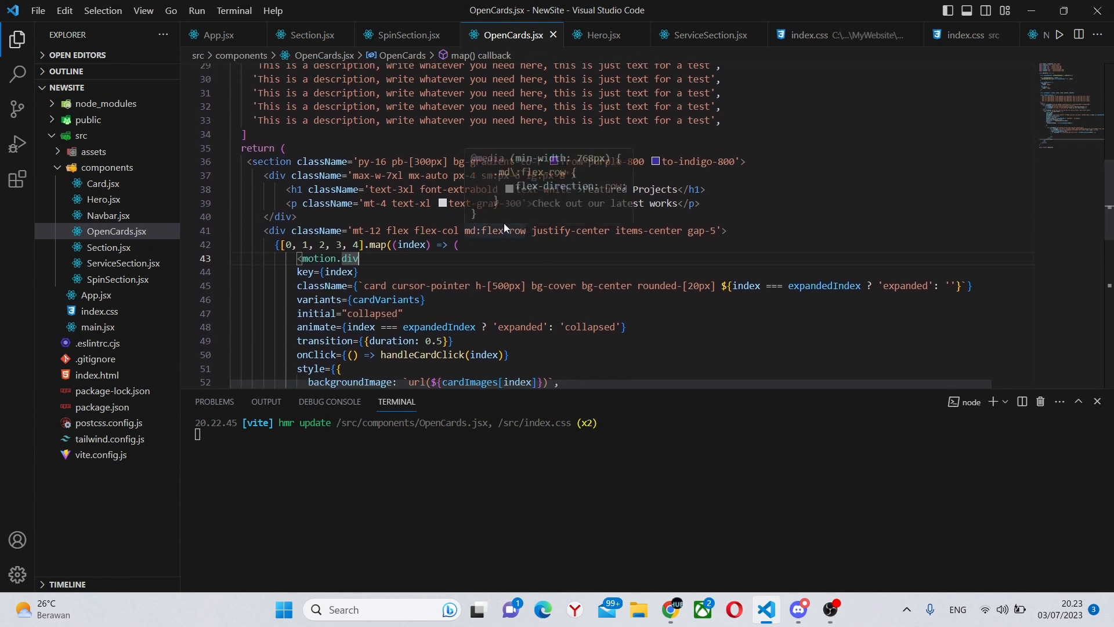
pyautogui.moveTo(506, 226)
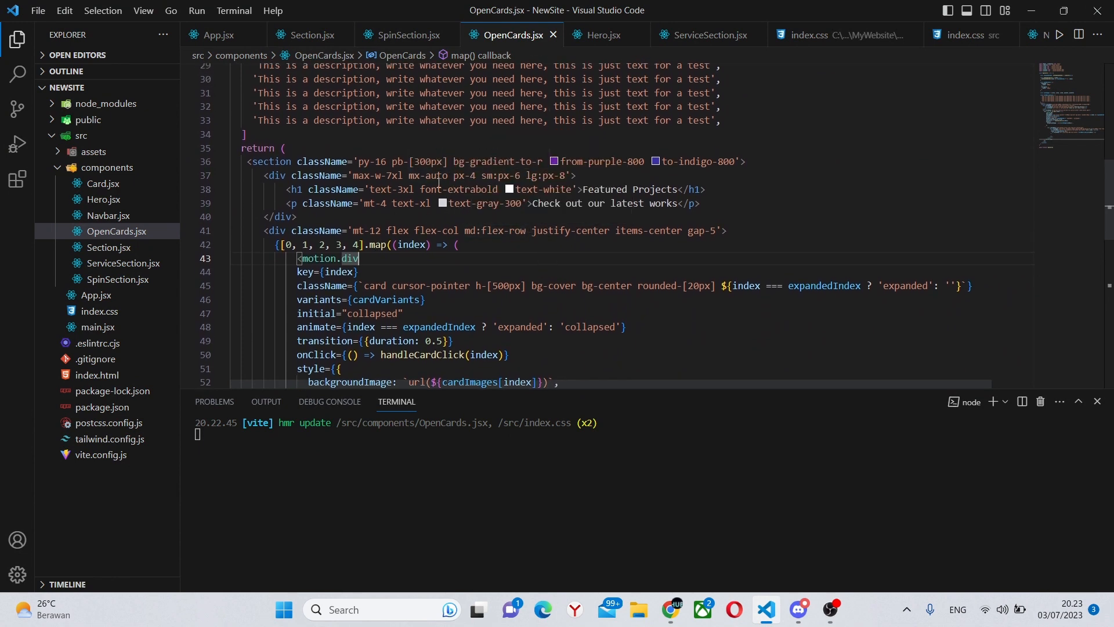
pyautogui.moveTo(429, 175)
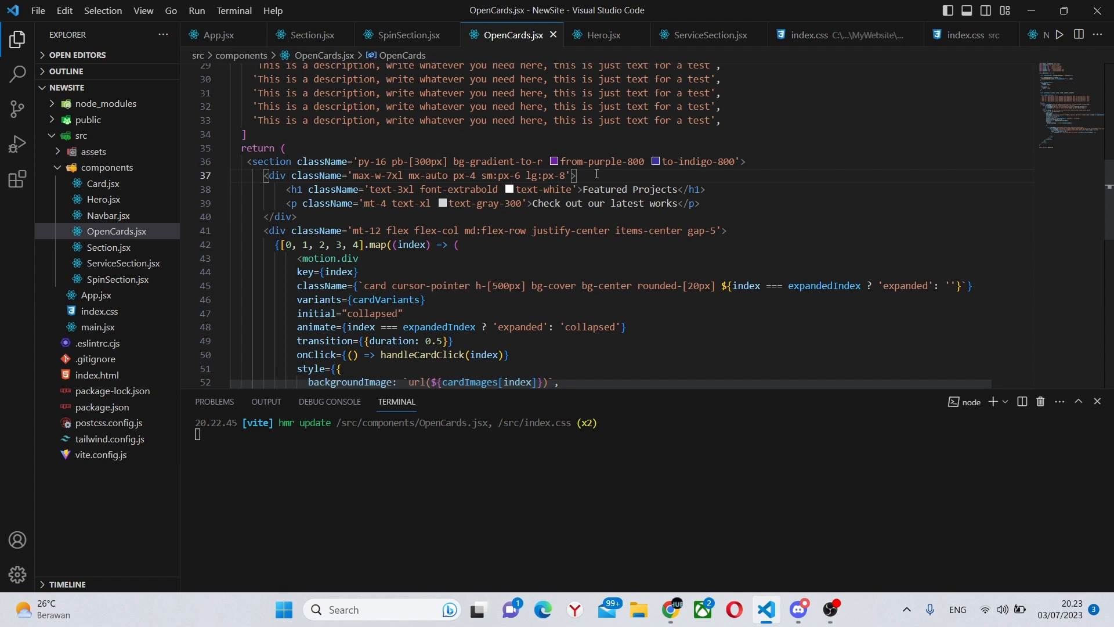
# Step: Add text-center to the max-w-7xl heading container's className
pyautogui.press('Enter')
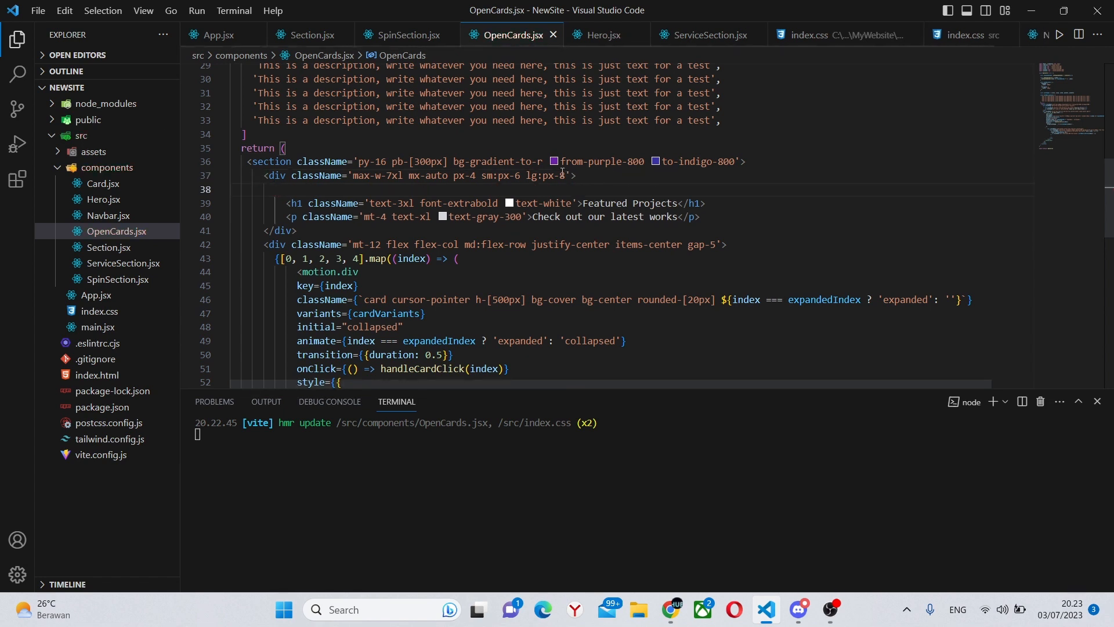
pyautogui.write('text-ce')
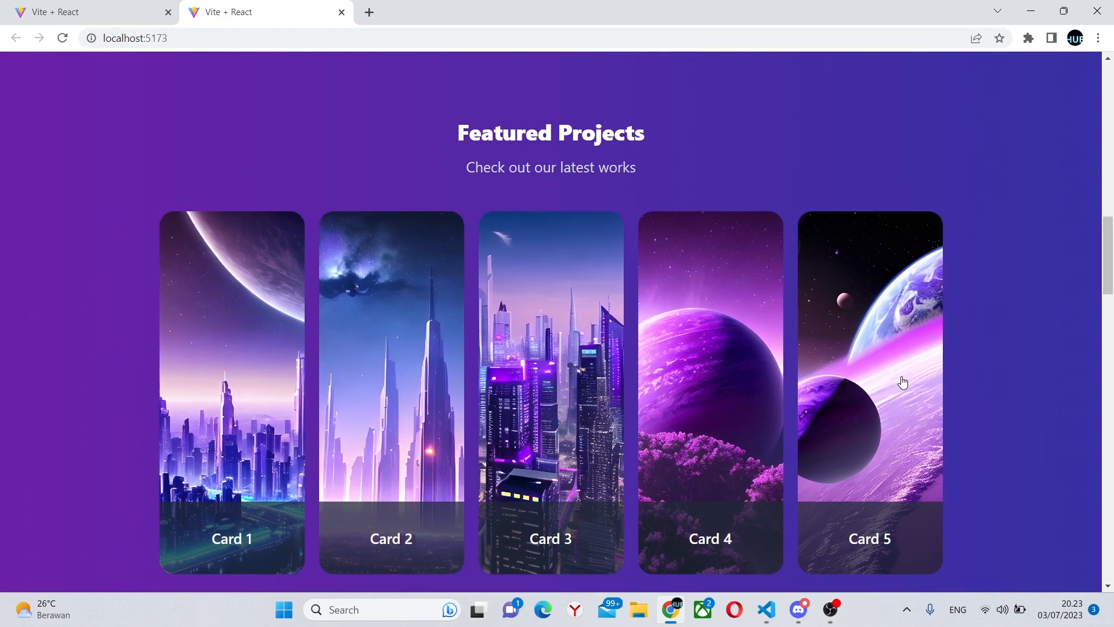
pyautogui.moveTo(543, 421)
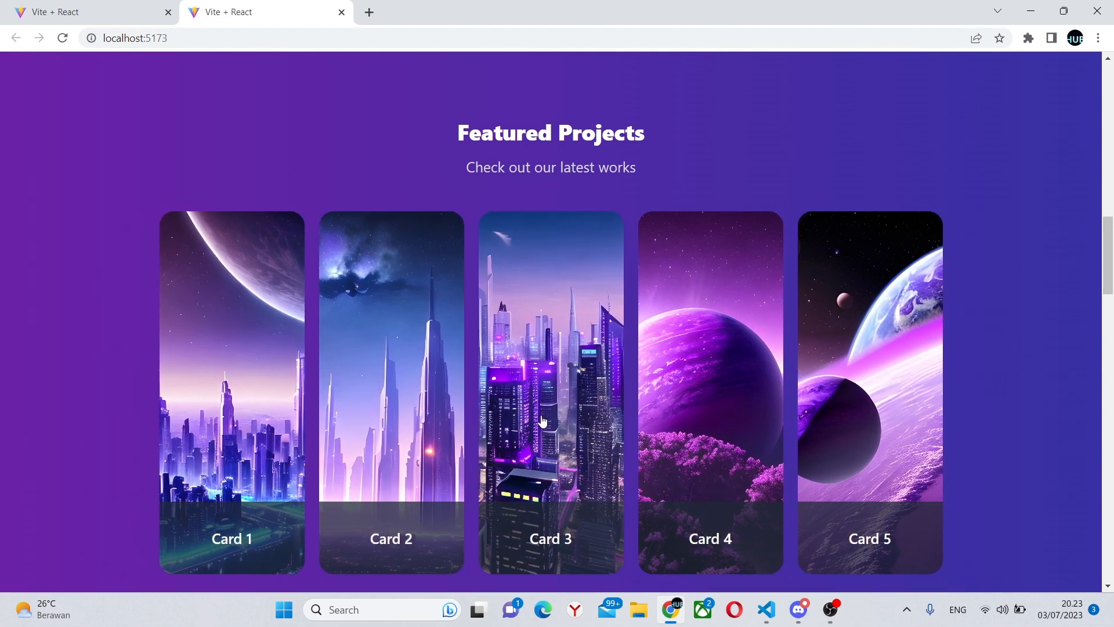
# Step: Check the centred heading in Chrome and expand Card 3 to see its description
pyautogui.click(766, 610)
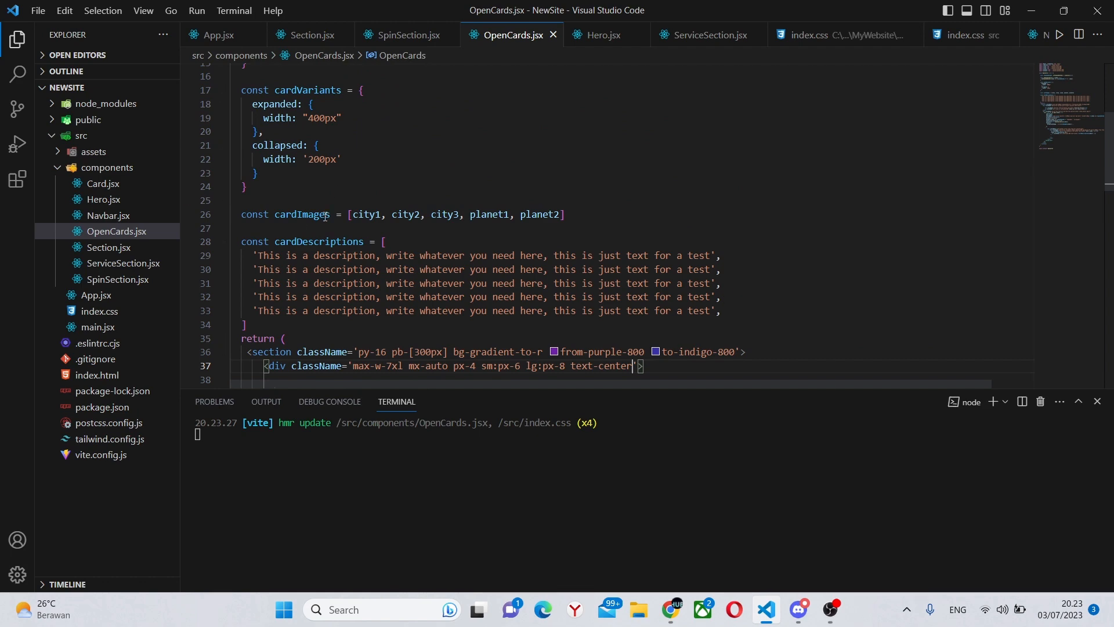
# Step: Scroll OpenCards.jsx down to the card-footer markup
pyautogui.scroll(-3)
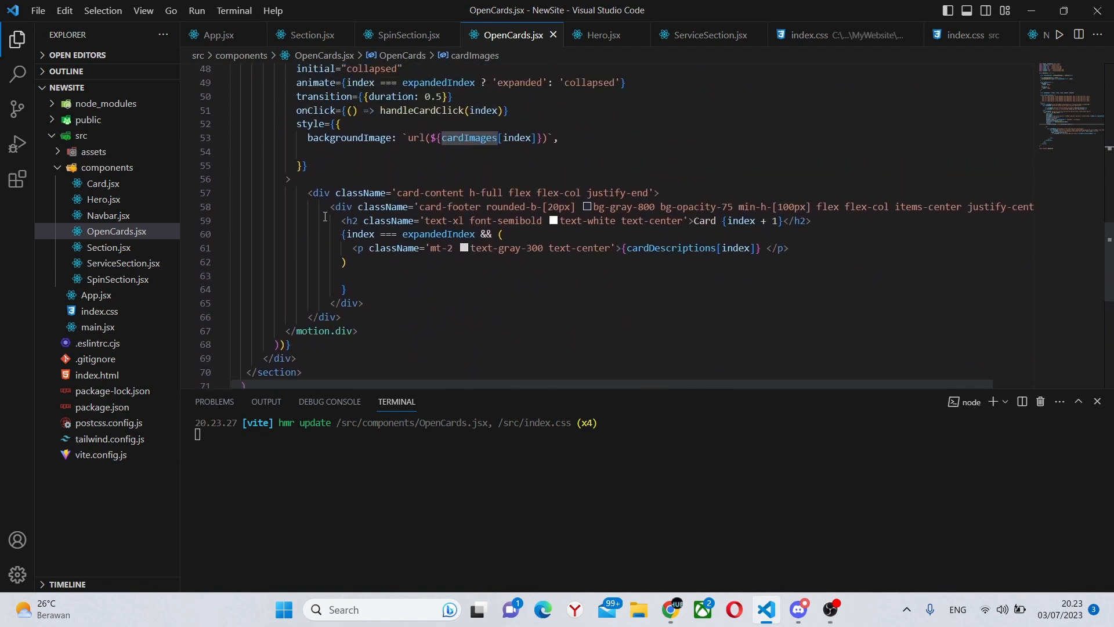